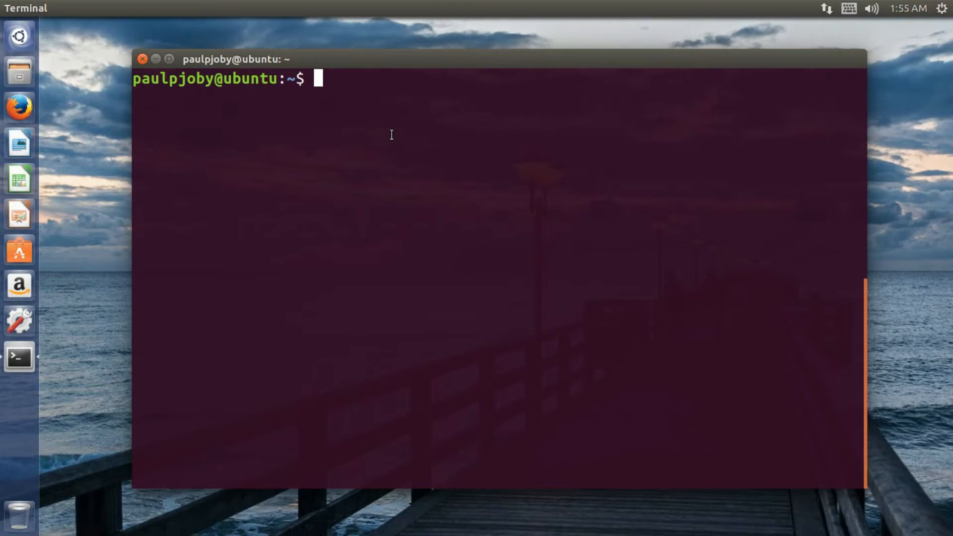
Draft 'sudo apt install' with mysql-server, then apache2, then php7.0 as the package, without running it.
{"action": "type", "text": "sudo apt i"}
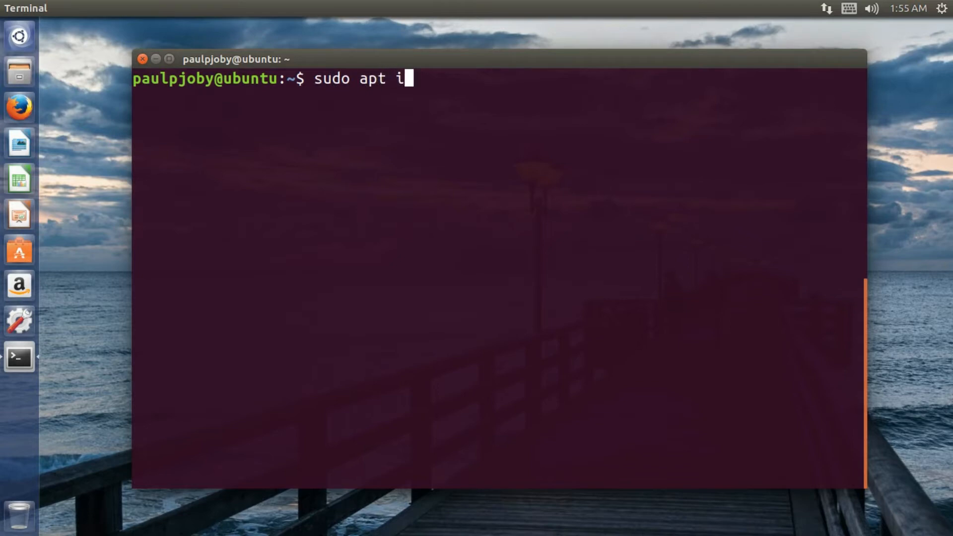
{"action": "type", "text": "nstall mys"}
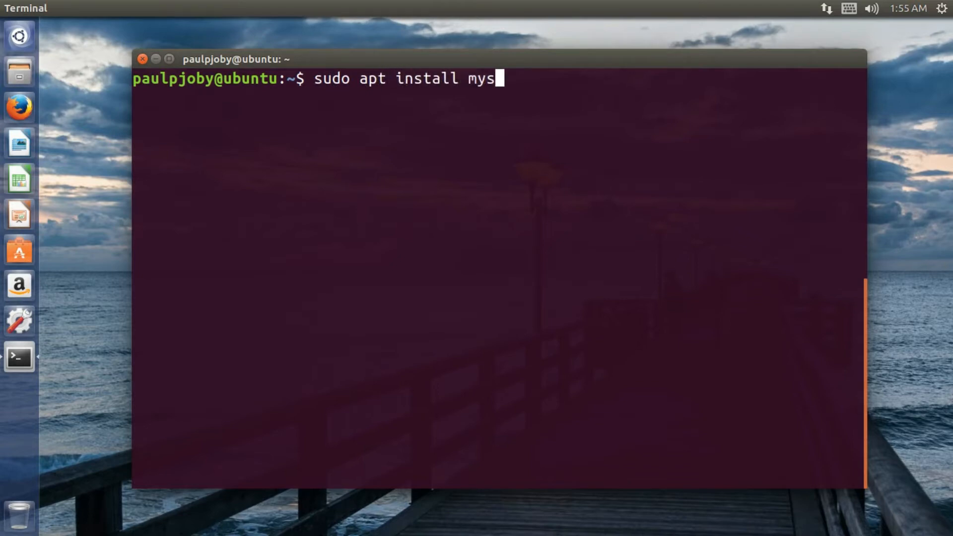
{"action": "type", "text": "ql-"}
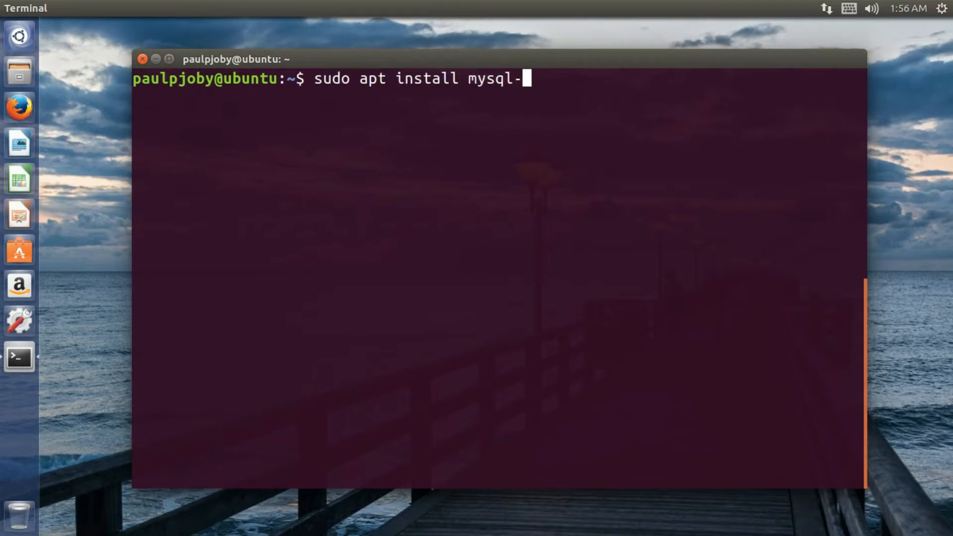
{"action": "type", "text": "server"}
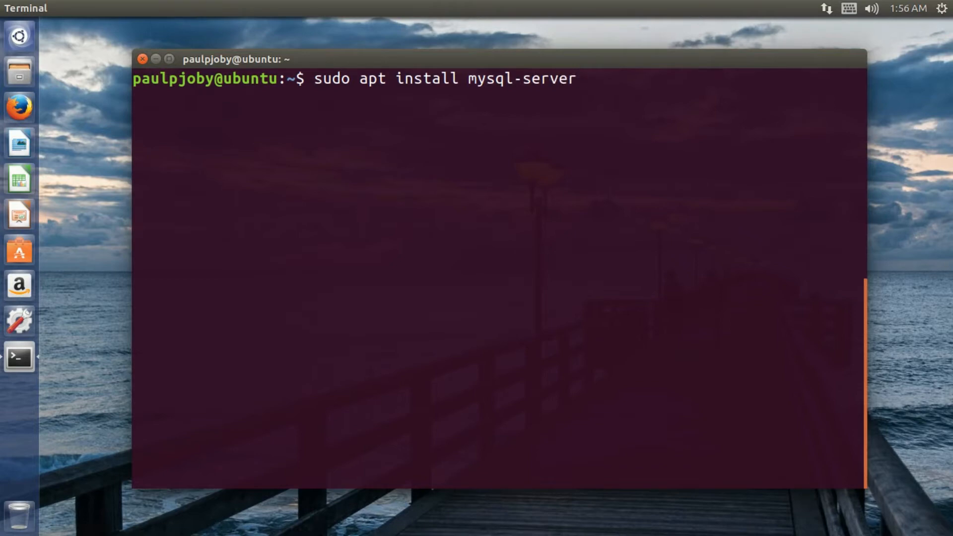
{"action": "key", "text": "Backspace"}
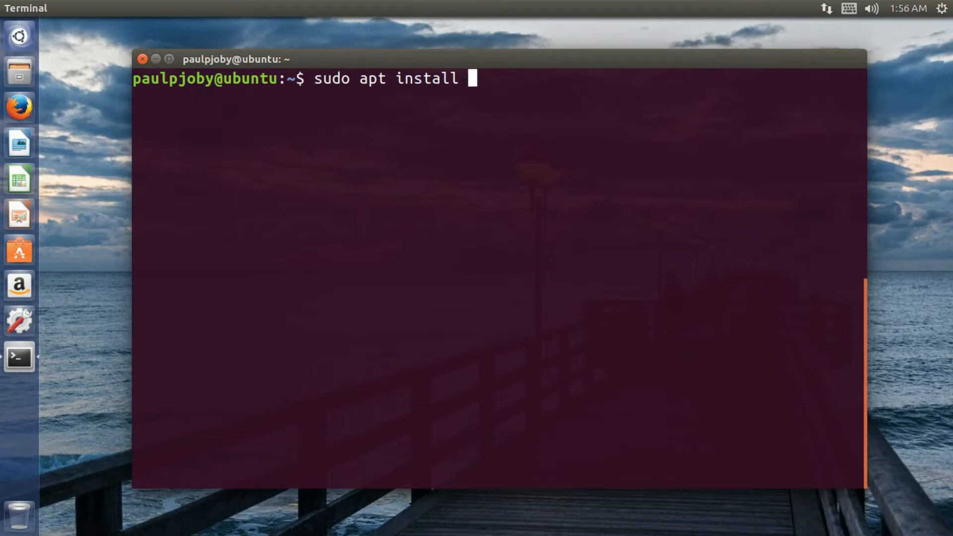
{"action": "type", "text": "apache2"}
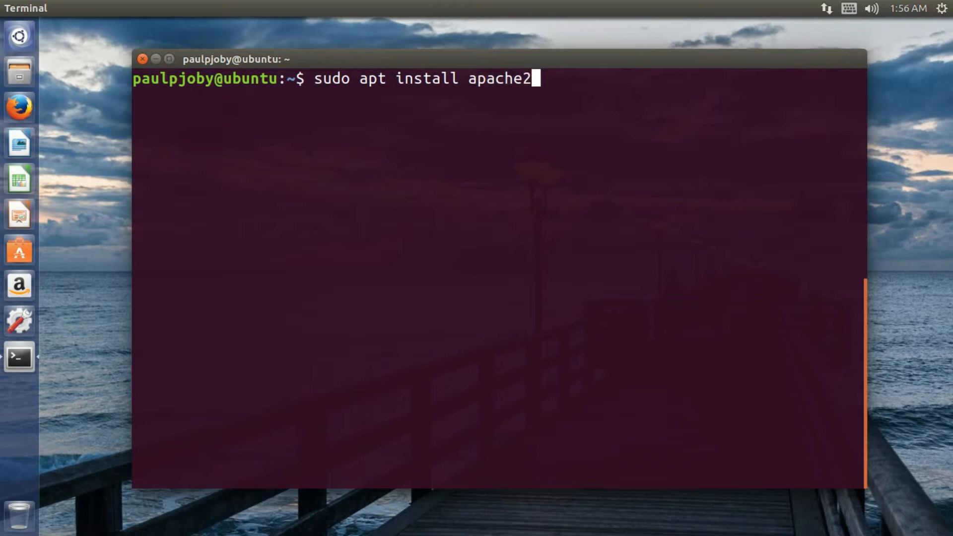
{"action": "key", "text": "BackSpace"}
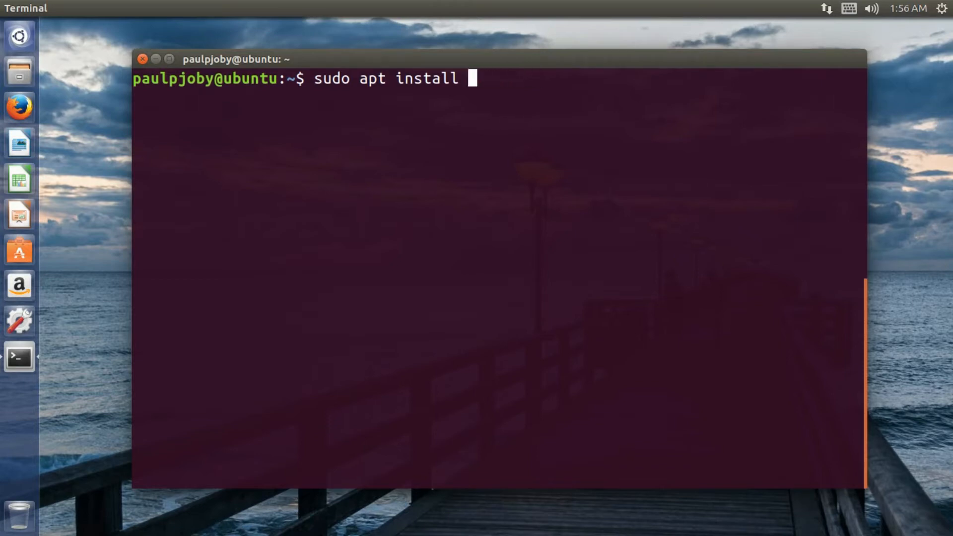
{"action": "type", "text": "ph"}
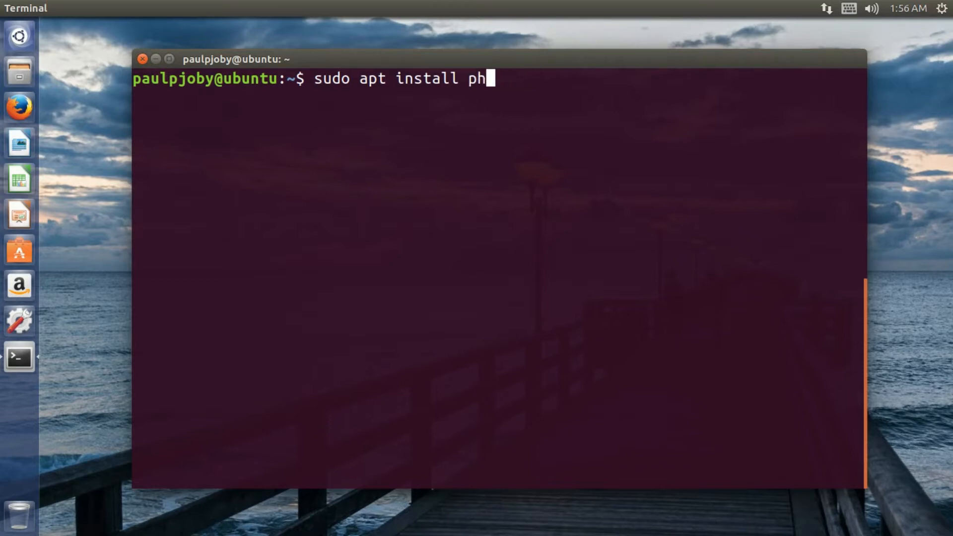
{"action": "type", "text": "p7.0"}
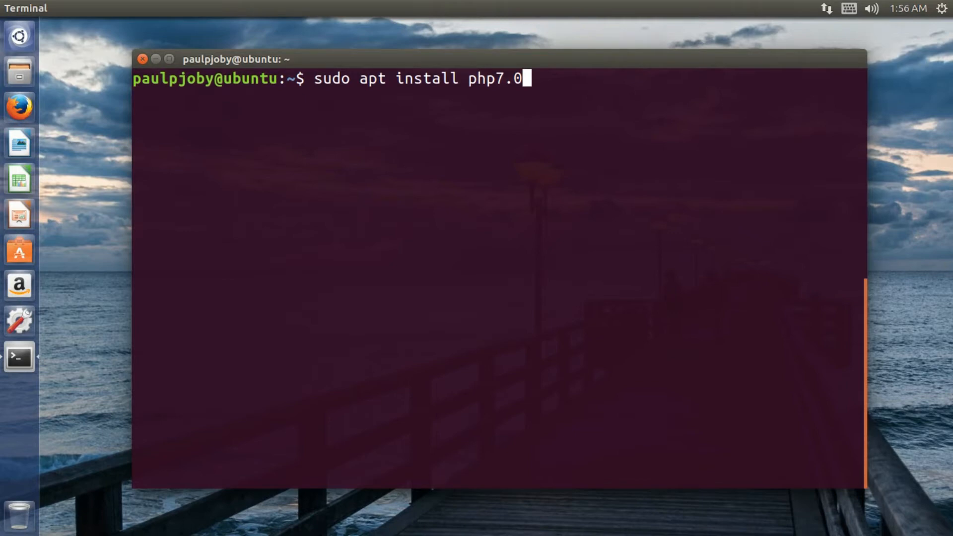
Change the package name to php7.0-mysql, then erase it.
{"action": "key", "text": "BackSpace"}
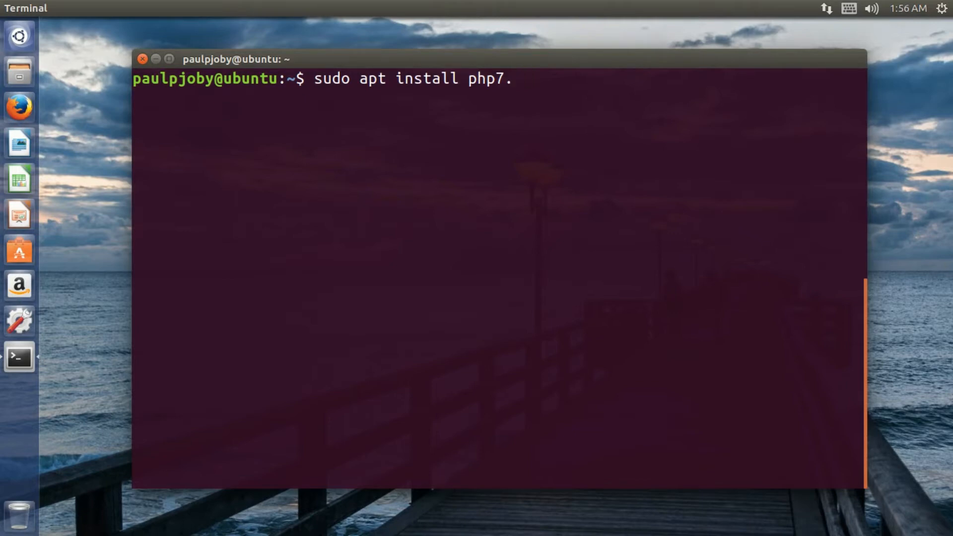
{"action": "type", "text": "0"}
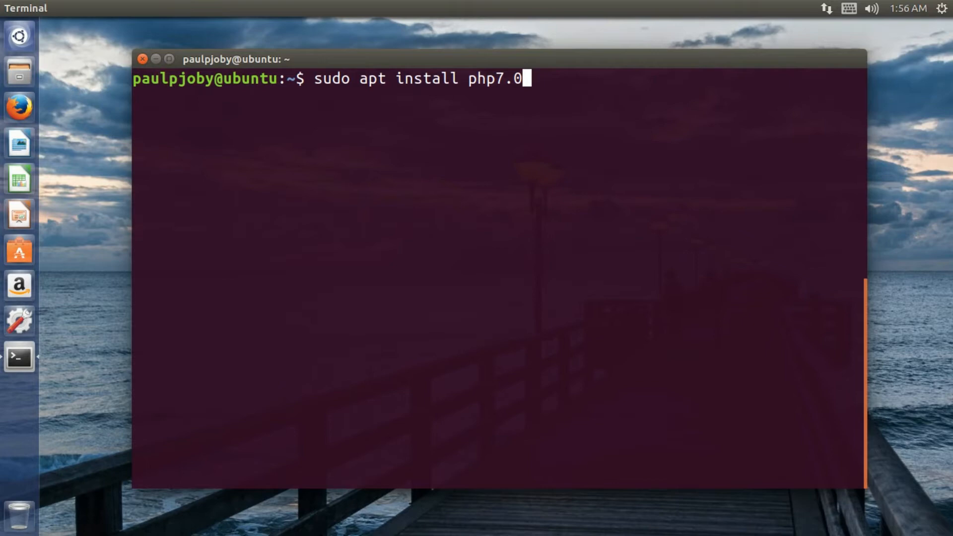
{"action": "type", "text": "-"}
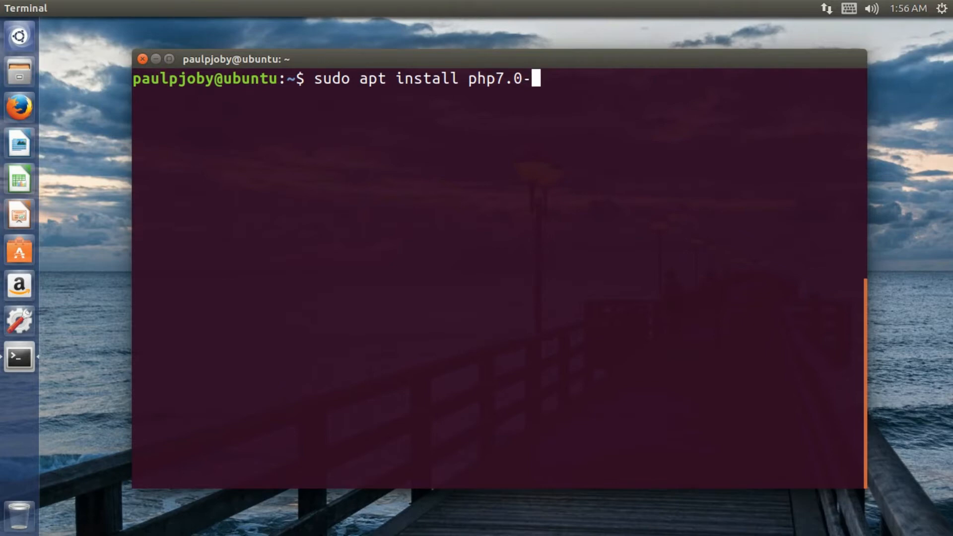
{"action": "type", "text": "mysql"}
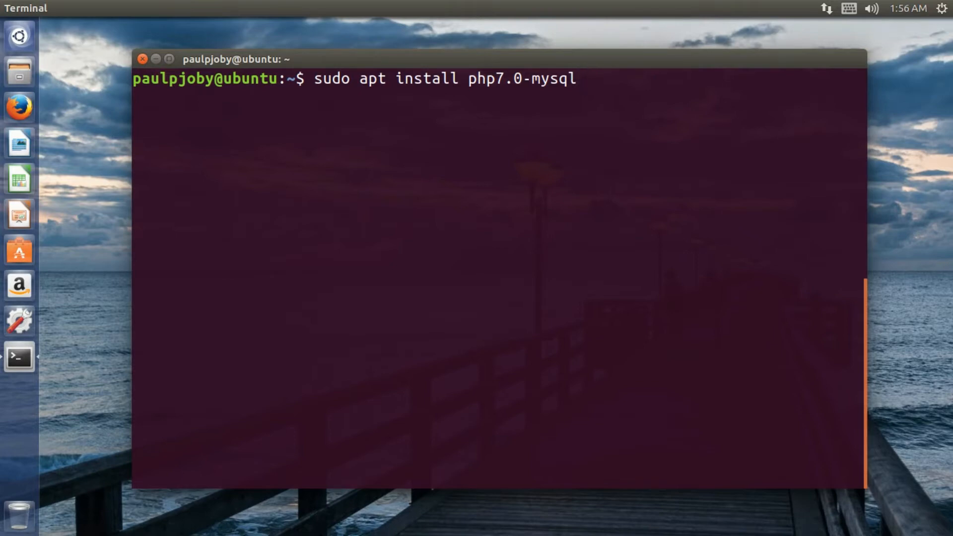
{"action": "key", "text": "BackSpace"}
{"action": "type", "text": "ib"}
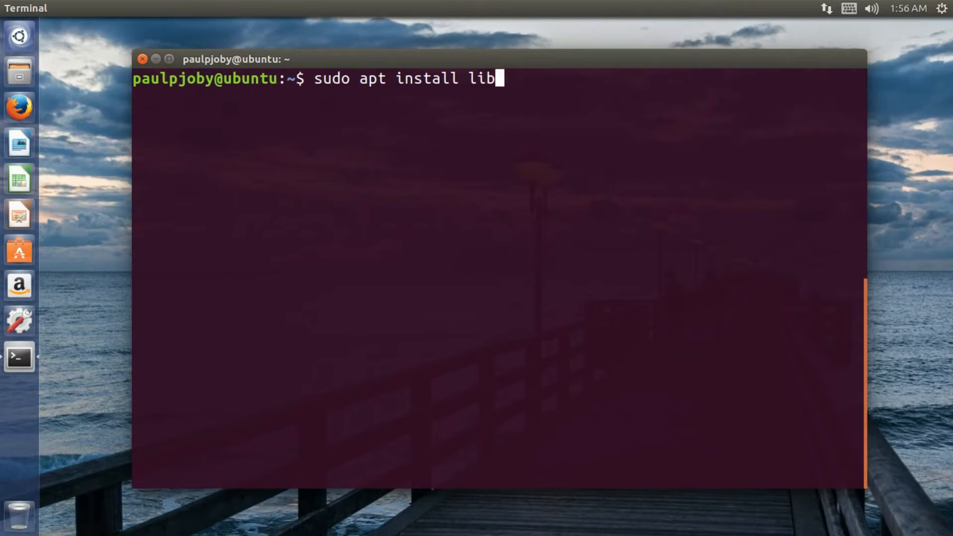
Write libapache2-mod-php7.0 as the package, then delete the whole unsent command.
{"action": "type", "text": "apache"}
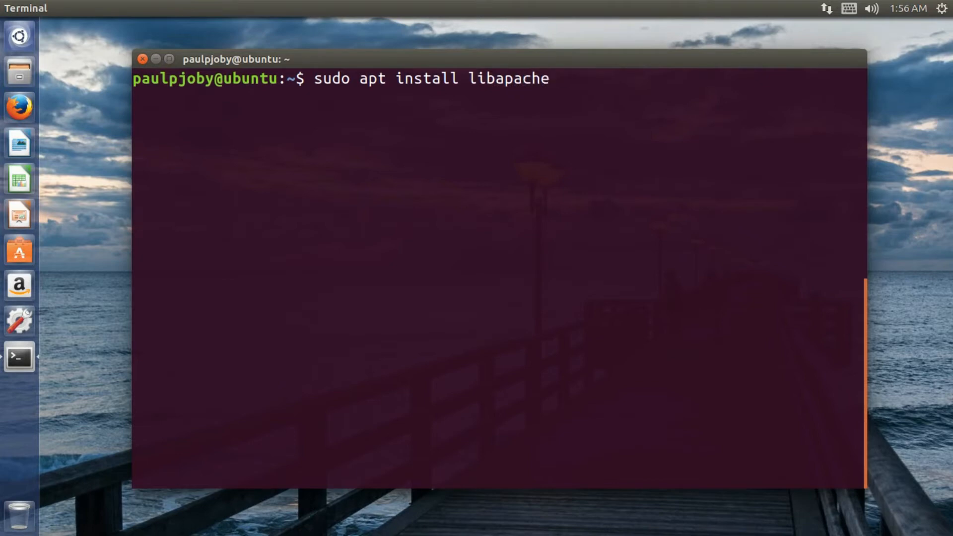
{"action": "type", "text": "20mod"}
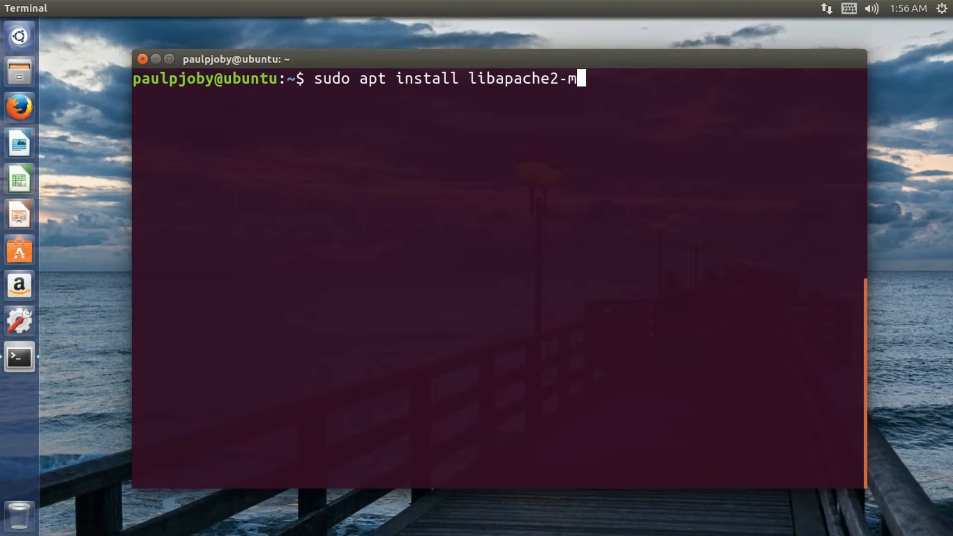
{"action": "type", "text": "od"}
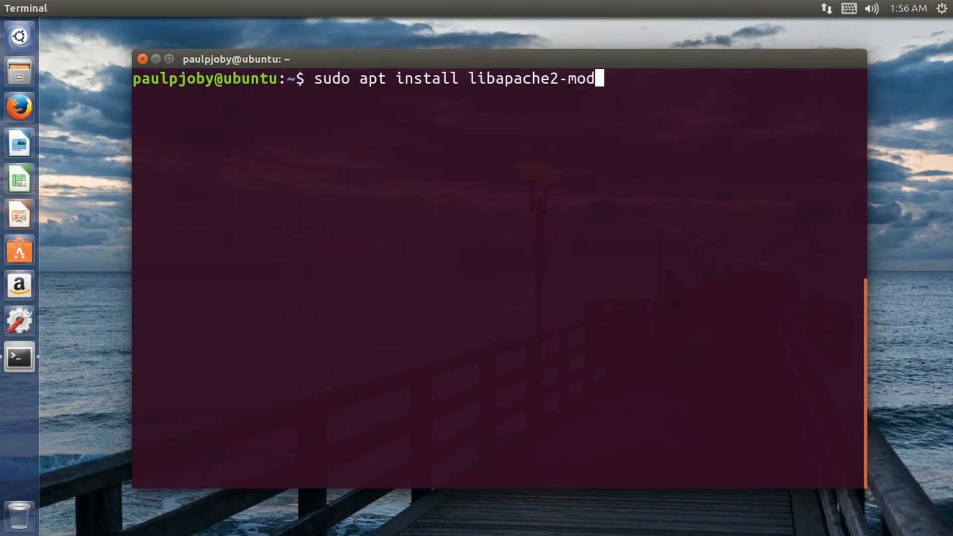
{"action": "type", "text": "-"}
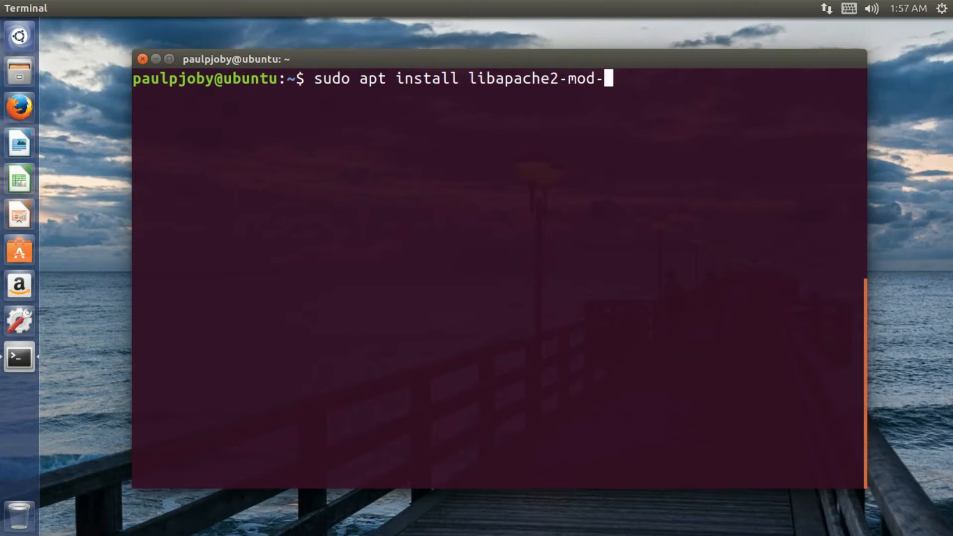
{"action": "type", "text": "php"}
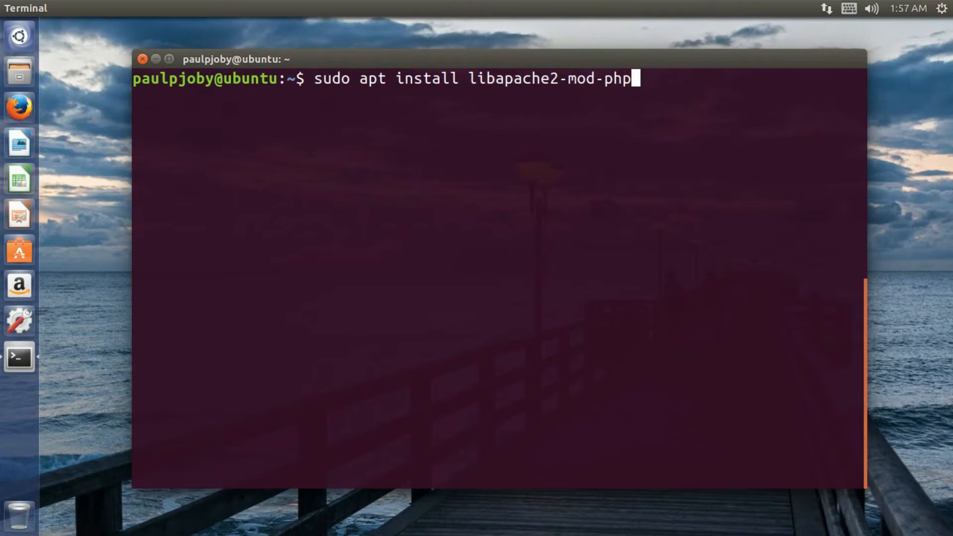
{"action": "type", "text": "7."}
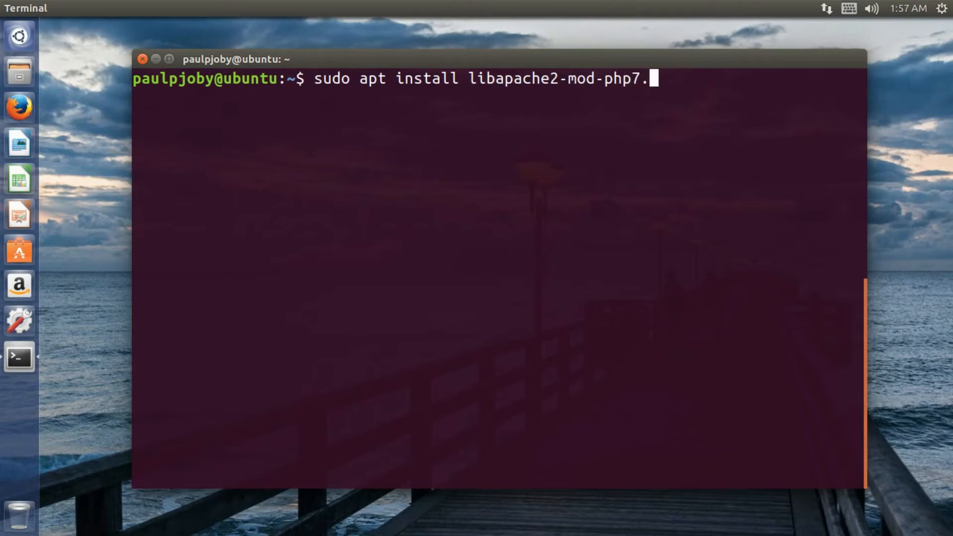
{"action": "type", "text": "0"}
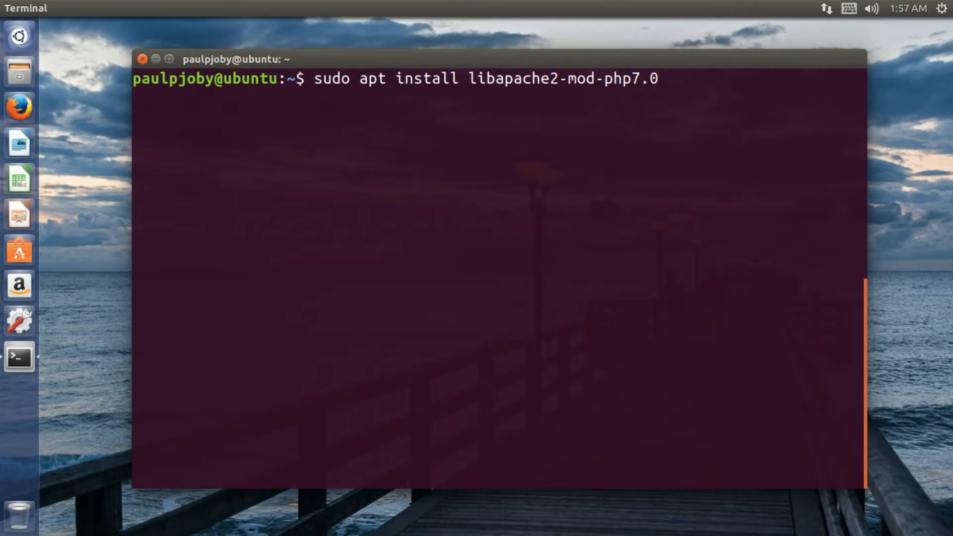
{"action": "key", "text": "BackSpace"}
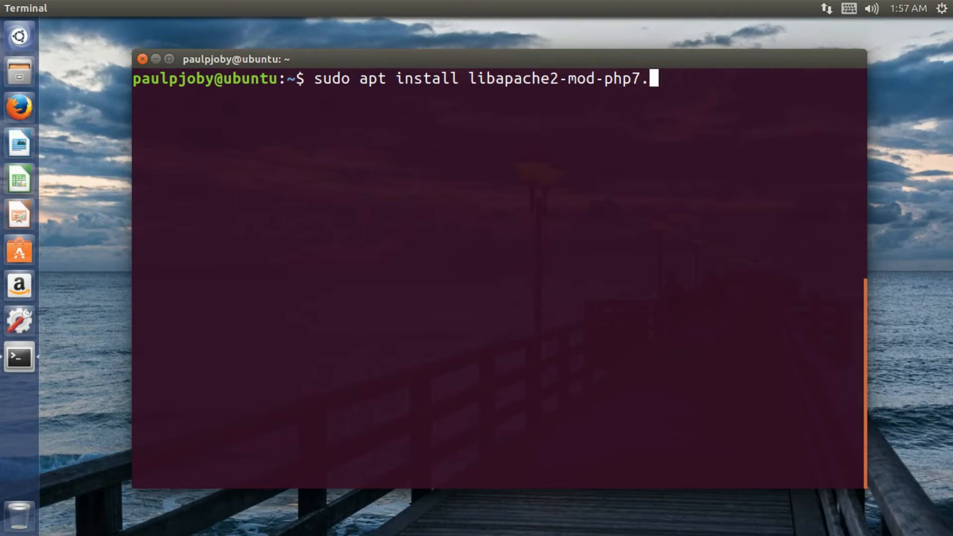
{"action": "key", "text": "BackSpace"}
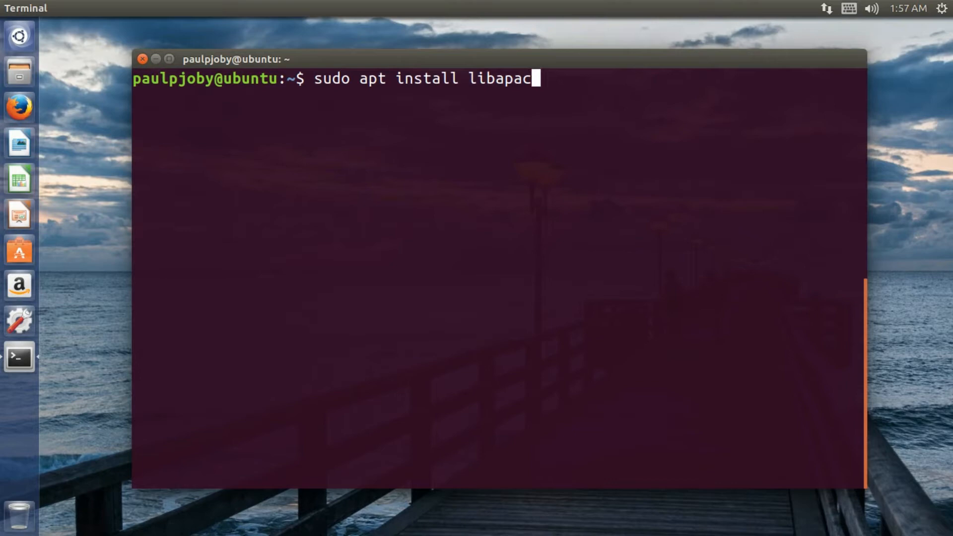
{"action": "key", "text": "BackSpace"}
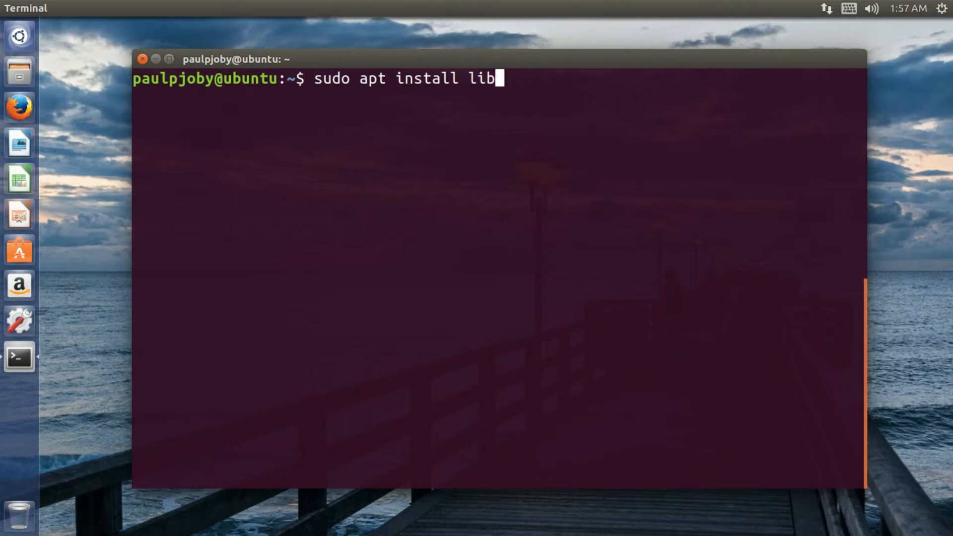
{"action": "key", "text": "BackSpace"}
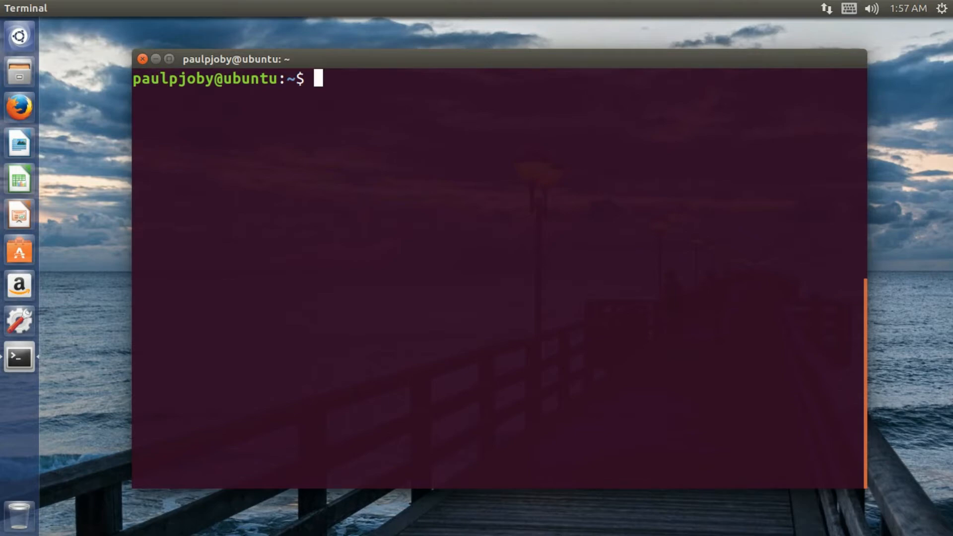
{"action": "mouse_move", "coordinate": [465, 262]}
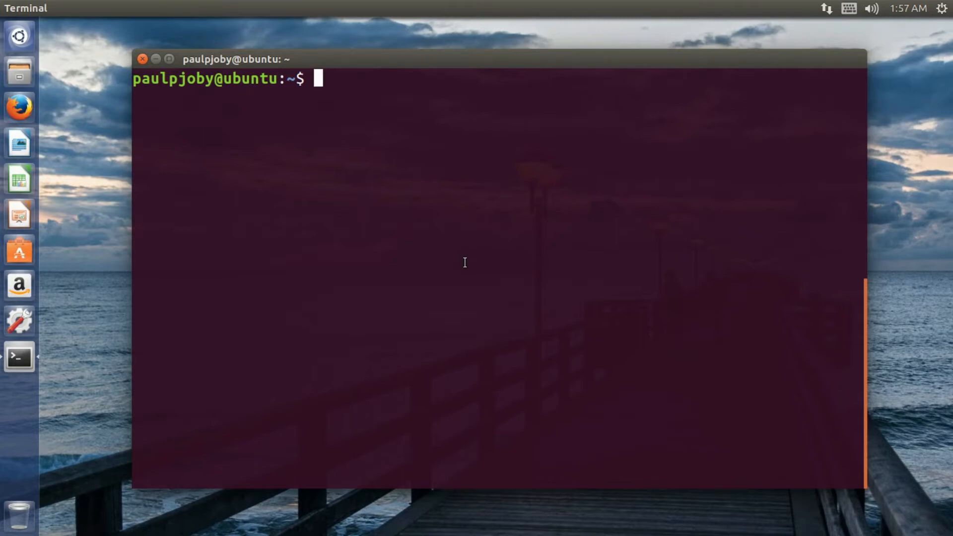
Run 'sudo service apache2 start' to start the Apache web server.
{"action": "type", "text": "si"}
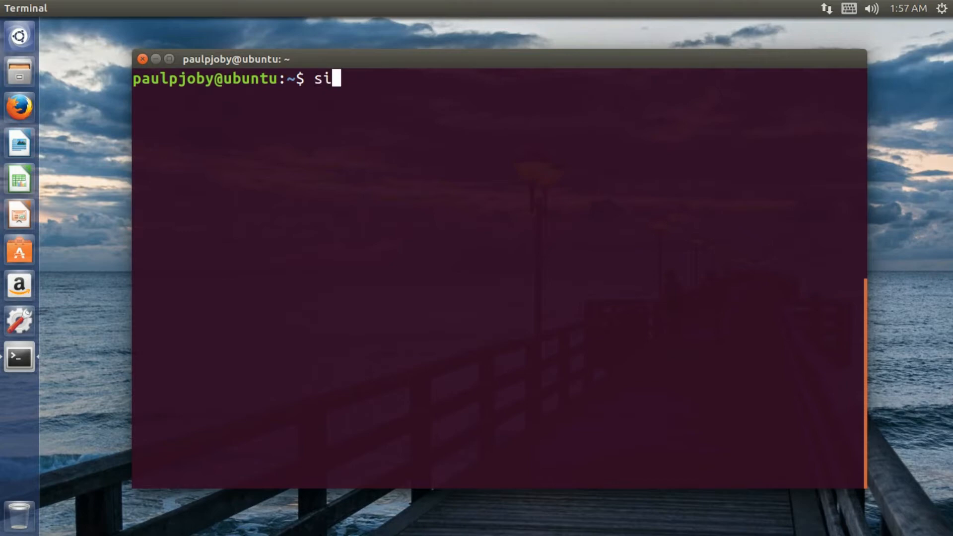
{"action": "type", "text": "udo servi"}
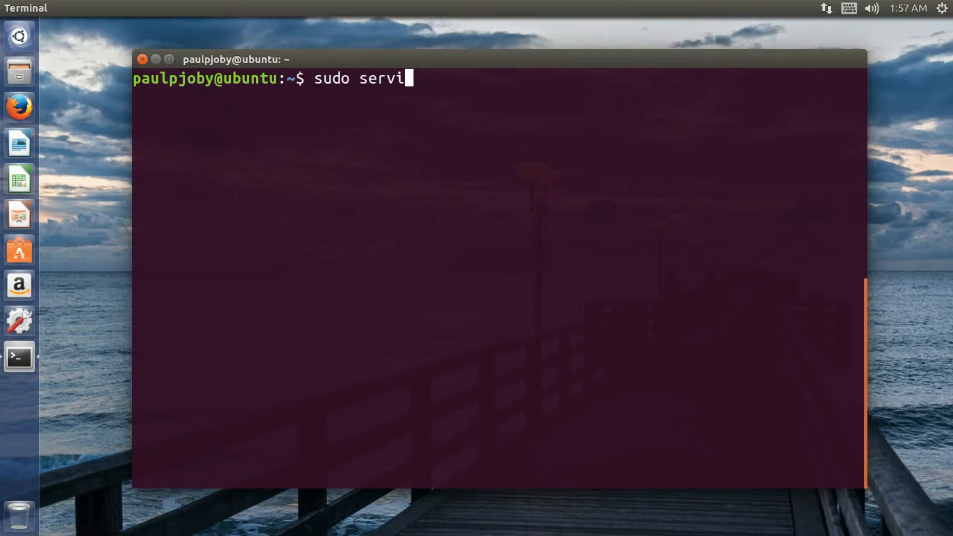
{"action": "type", "text": "ce apache"}
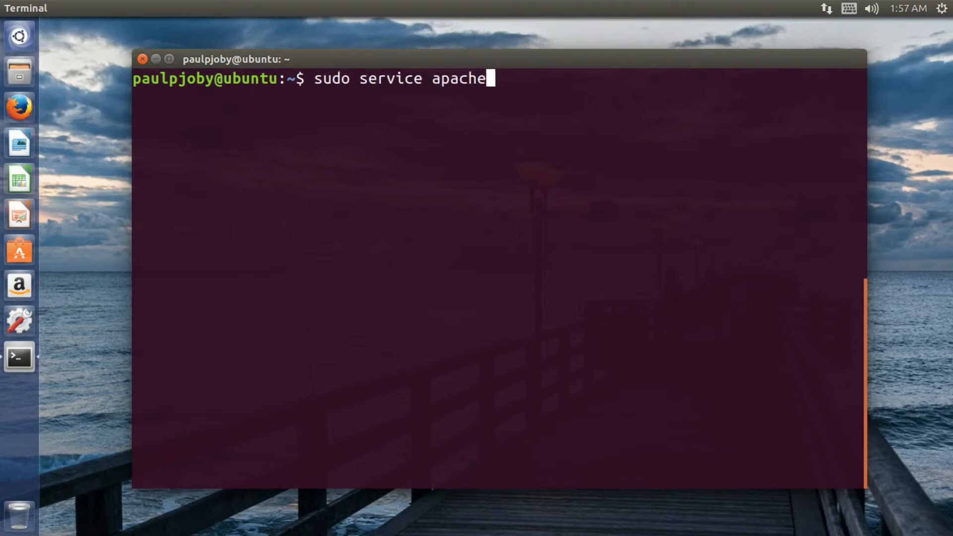
{"action": "type", "text": "2"}
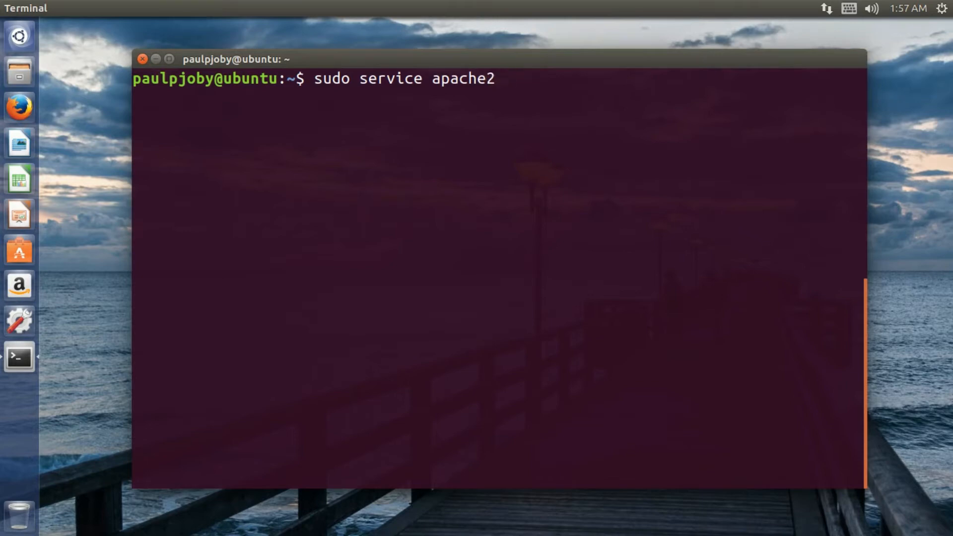
{"action": "type", "text": "start"}
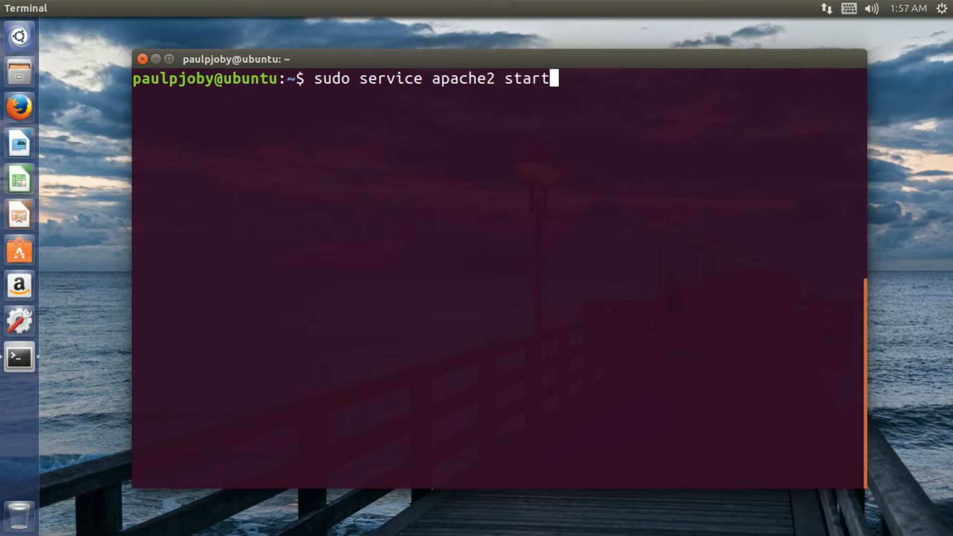
{"action": "key", "text": "Return"}
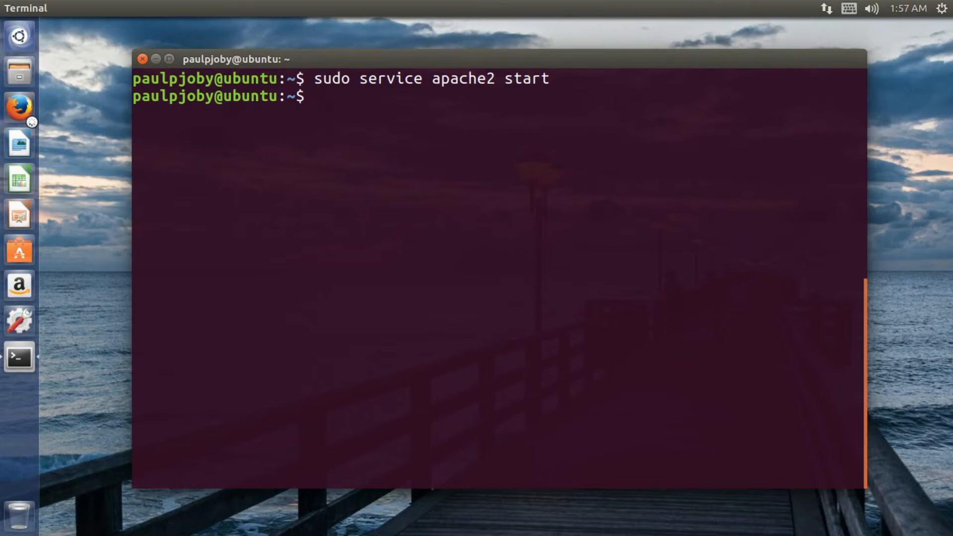
Check in Firefox that 127.0.0.1 shows the Apache2 Ubuntu Default Page, then return to the terminal.
{"action": "left_click", "coordinate": [19, 107]}
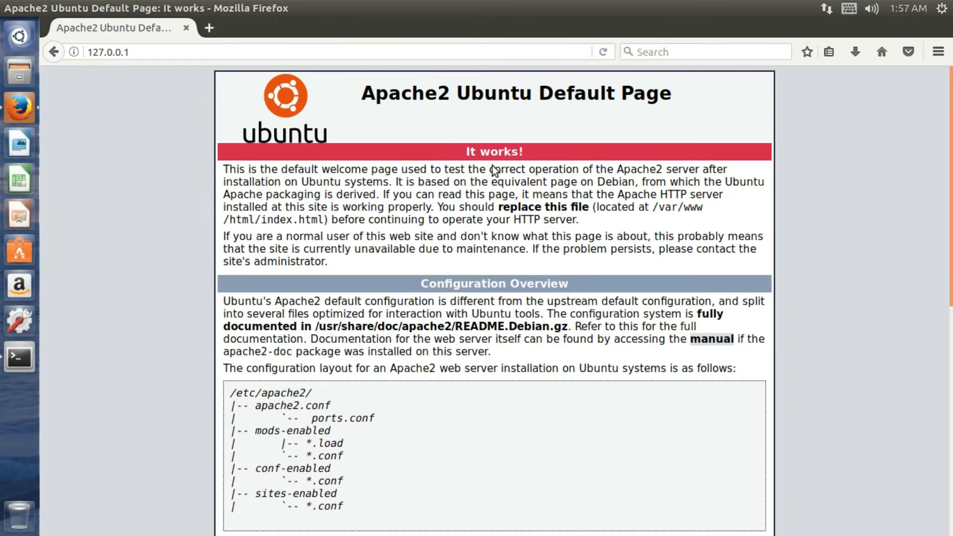
{"action": "mouse_move", "coordinate": [614, 378]}
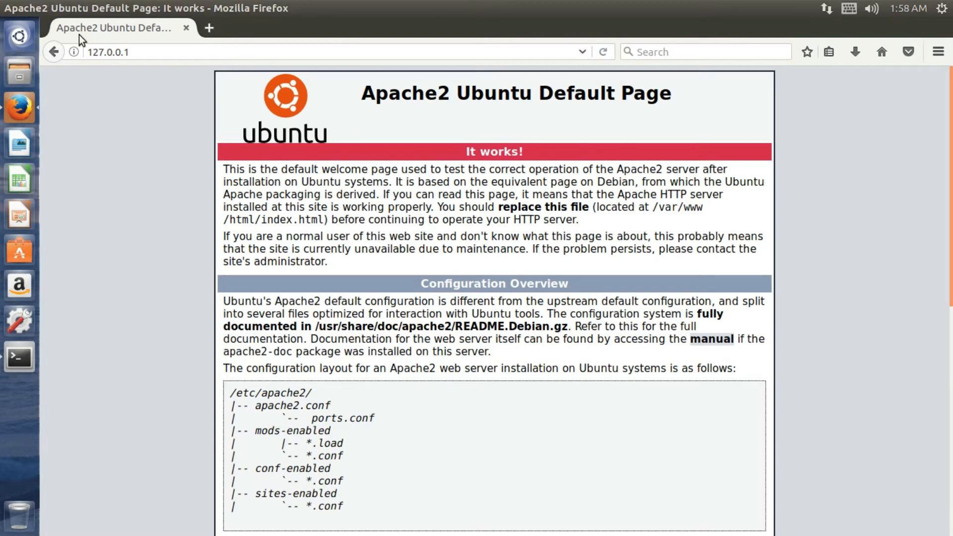
{"action": "left_click", "coordinate": [20, 356]}
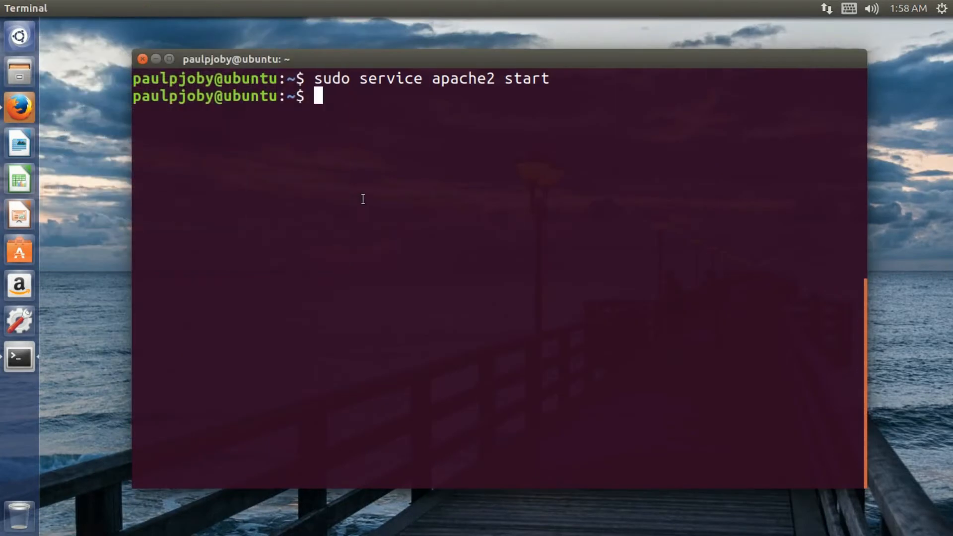
Change into /etc/apache2 and list its contents.
{"action": "type", "text": "c"}
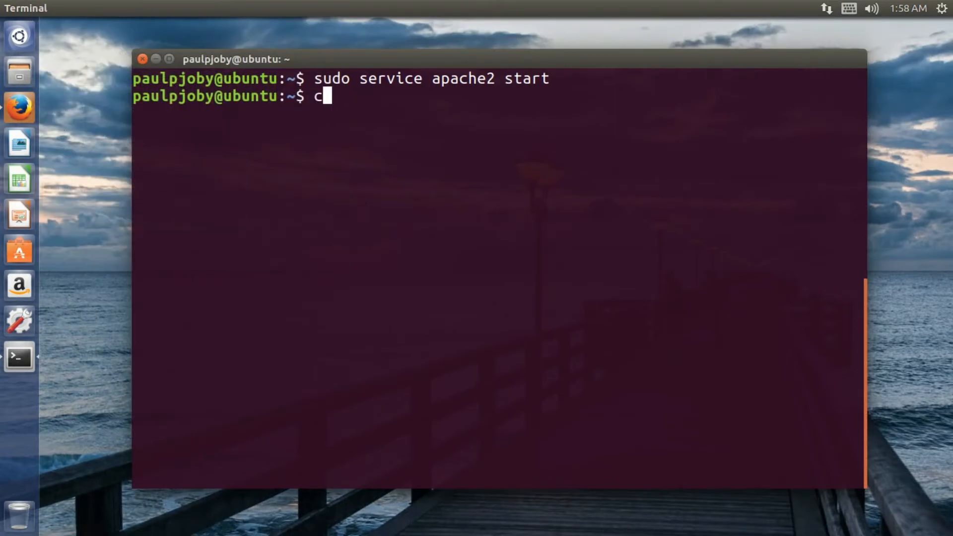
{"action": "type", "text": "d /etc/"}
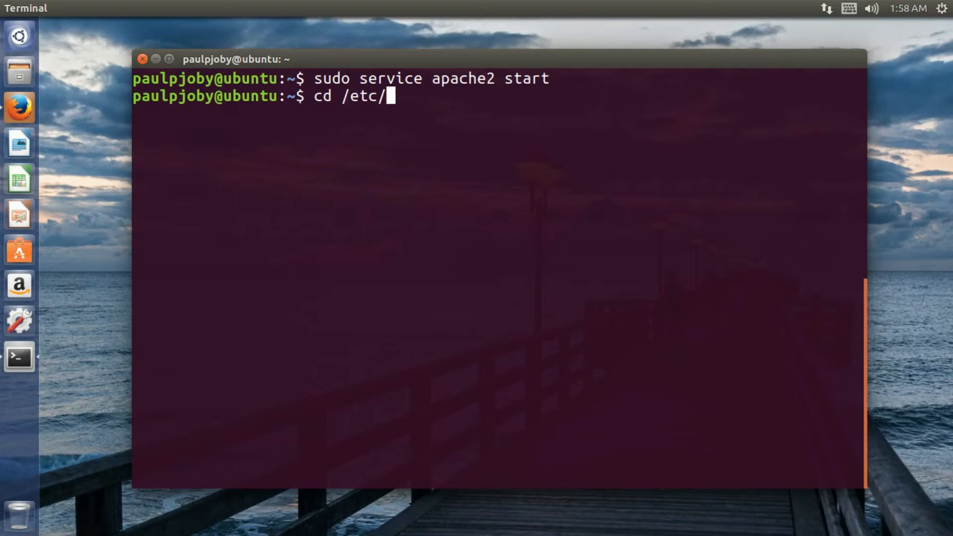
{"action": "type", "text": "apache"}
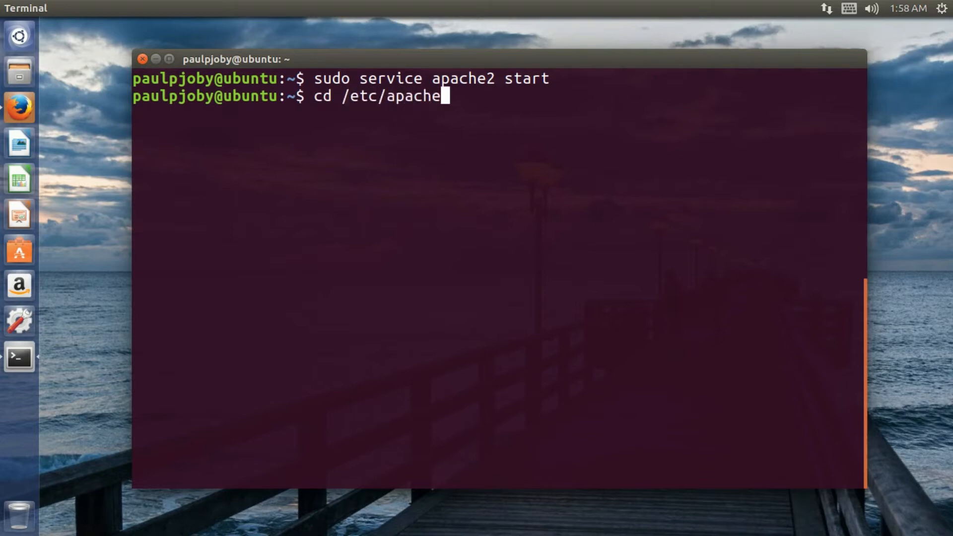
{"action": "type", "text": "2"}
{"action": "type", "text": "ls"}
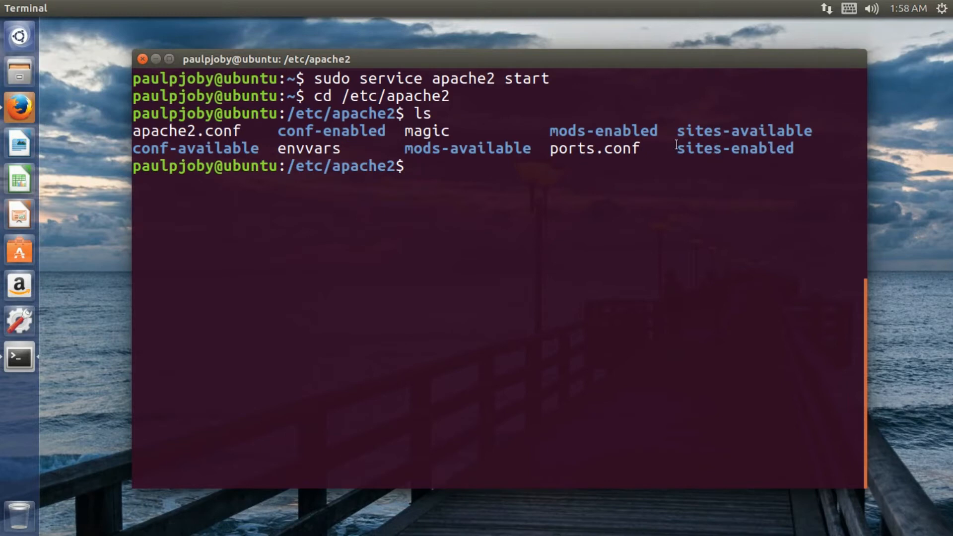
{"action": "double_click", "coordinate": [743, 130]}
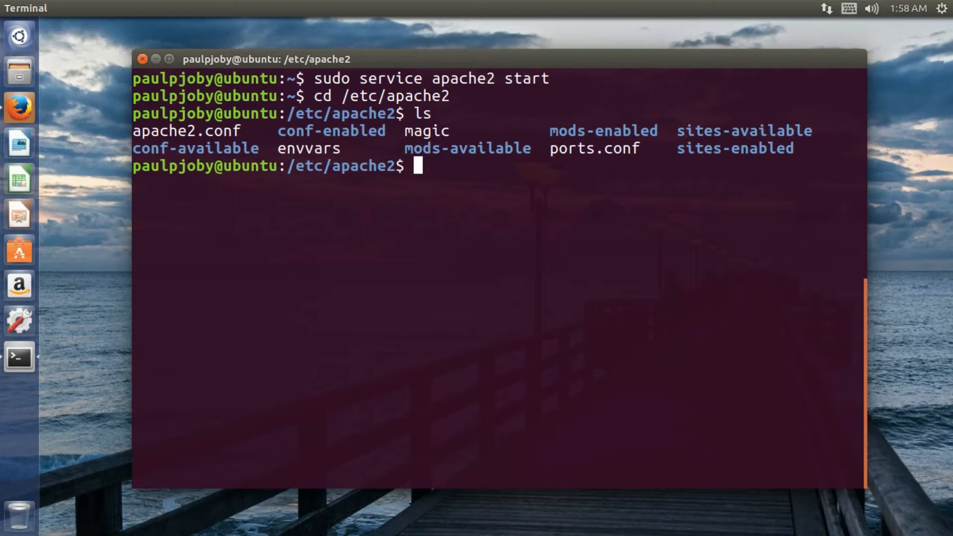
Enter sites-available and list 000-default.conf and default-ssl.conf.
{"action": "type", "text": "cd si"}
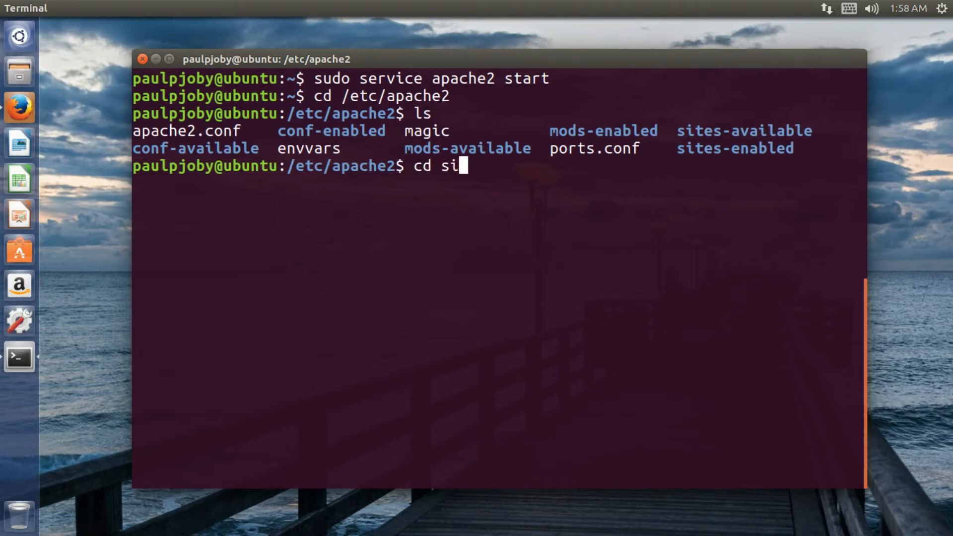
{"action": "type", "text": "tes-available/"}
{"action": "type", "text": "ls"}
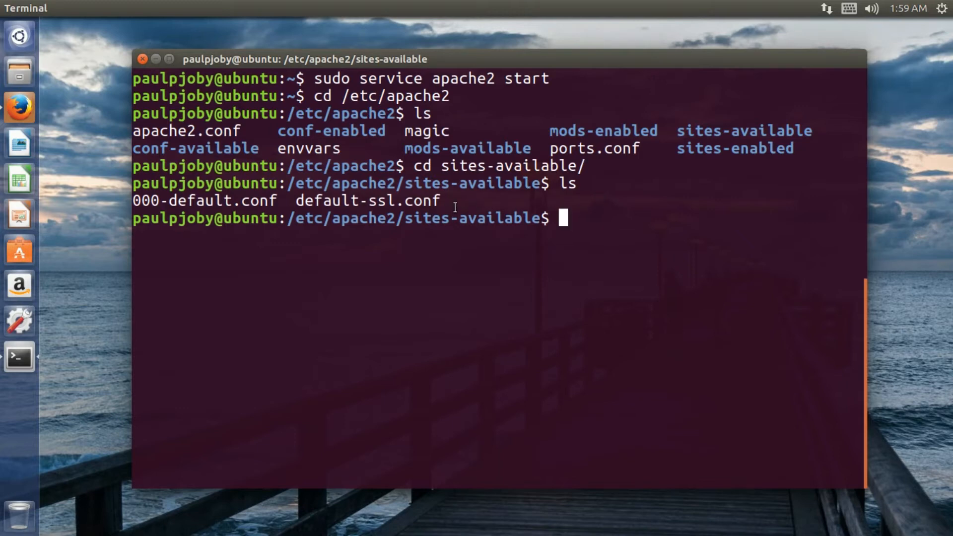
{"action": "mouse_move", "coordinate": [294, 209]}
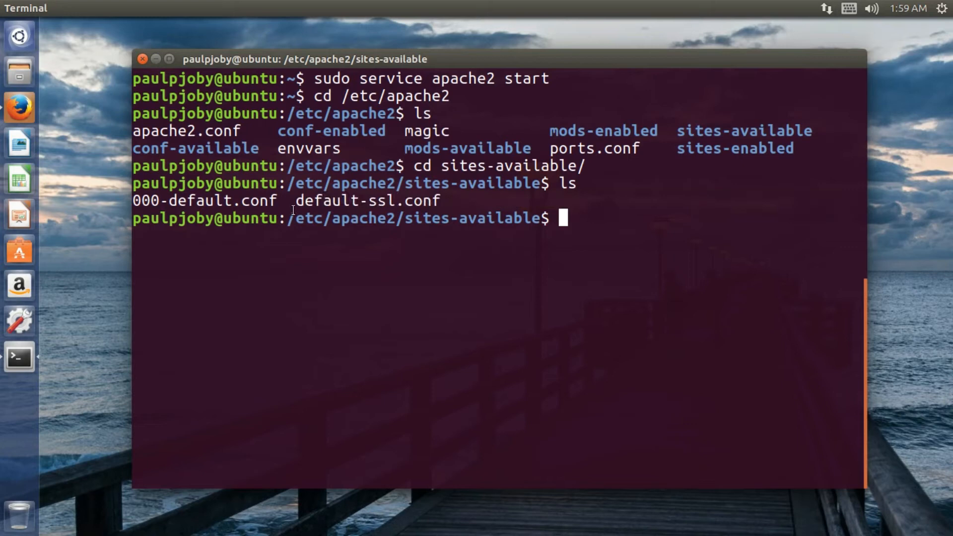
{"action": "double_click", "coordinate": [203, 201]}
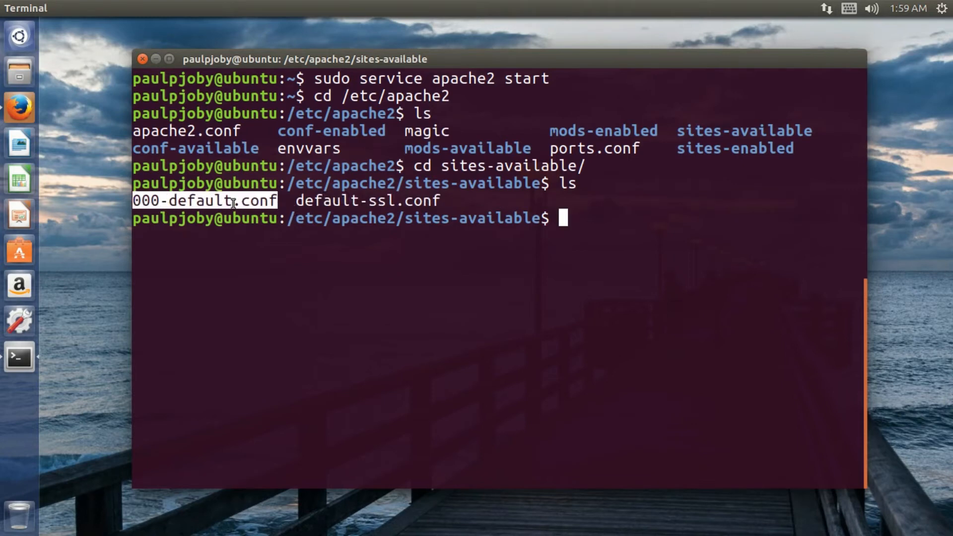
{"action": "mouse_move", "coordinate": [617, 251]}
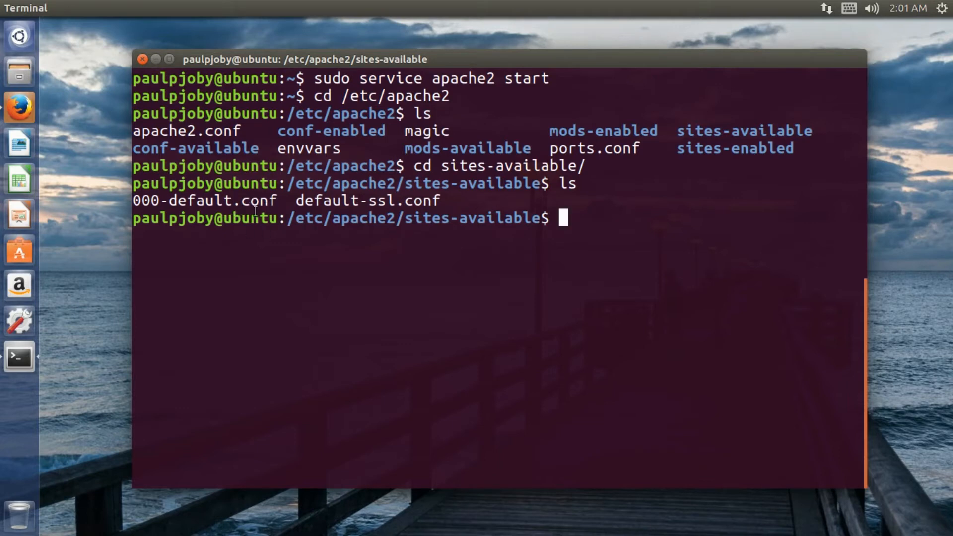
{"action": "mouse_move", "coordinate": [690, 211]}
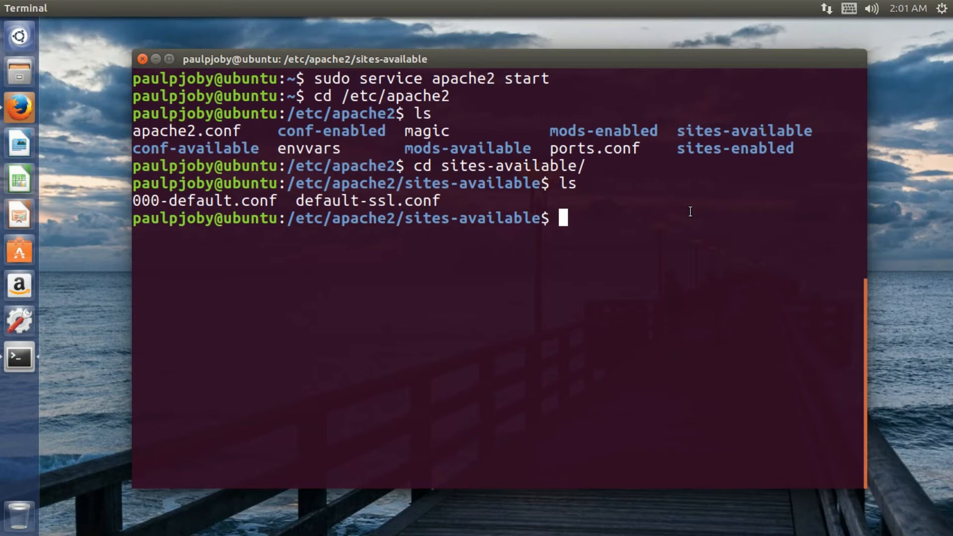
Write 'sudo nano mywebsite.com.conf' at the sites-available prompt without running it.
{"action": "type", "text": "sudo nano"}
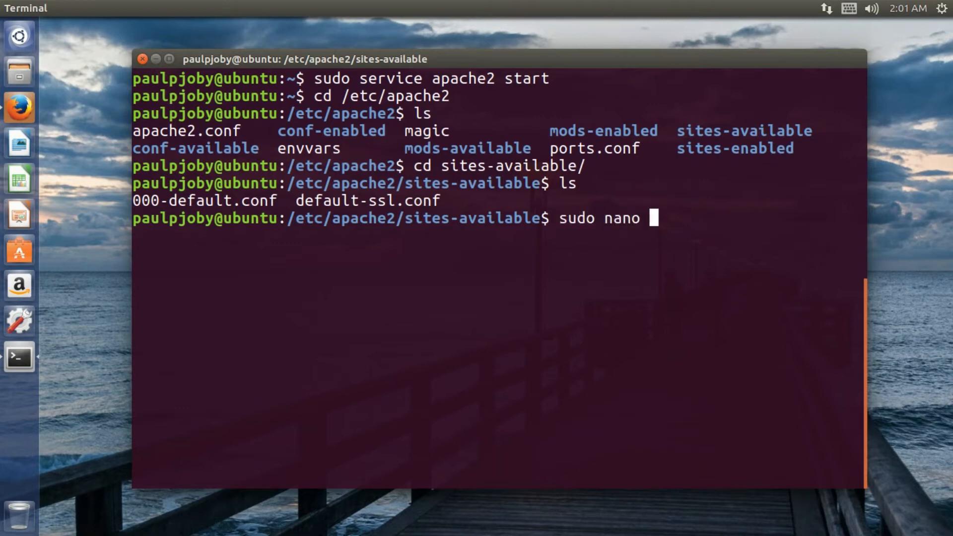
{"action": "type", "text": "mywe"}
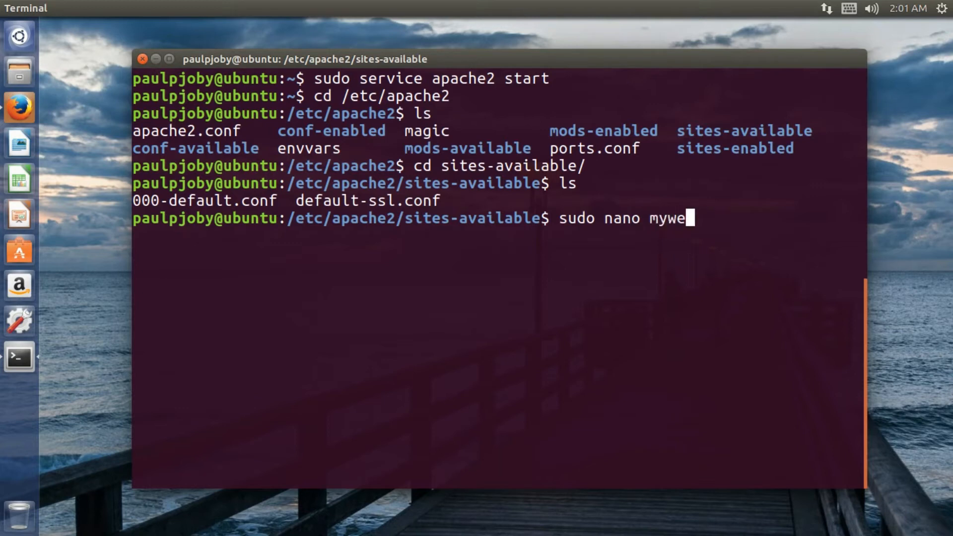
{"action": "type", "text": "s"}
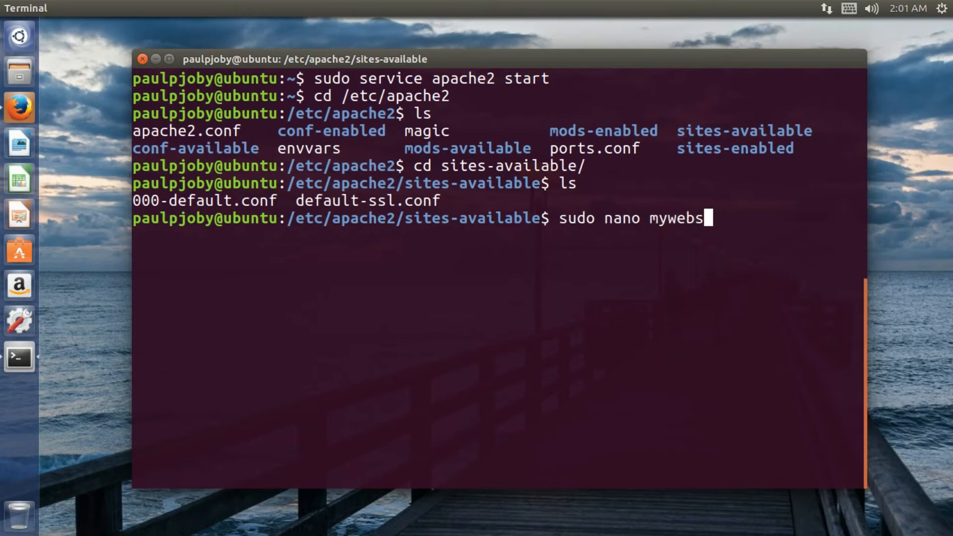
{"action": "type", "text": "ite.com."}
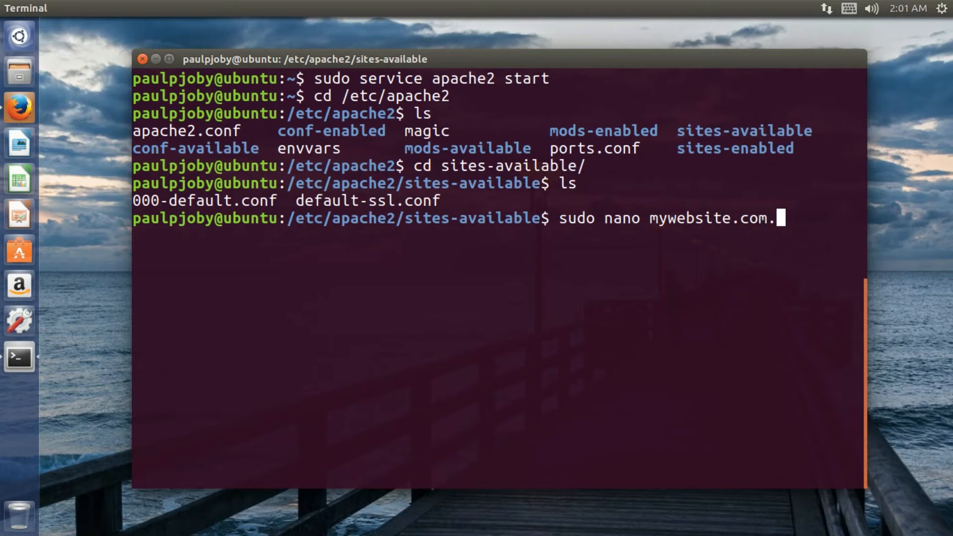
{"action": "type", "text": "conf"}
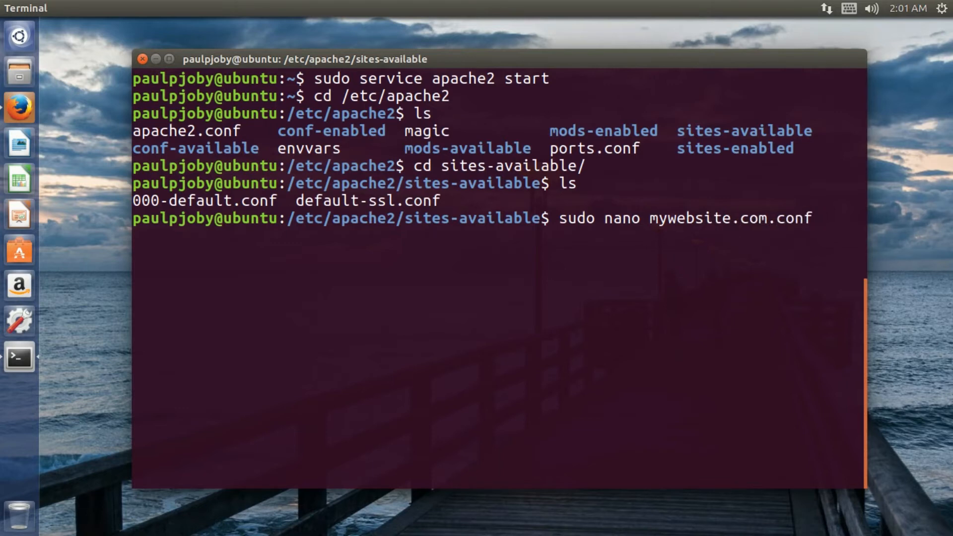
Open mywebsite.com.conf in nano and begin a <VirtualHost *:80> block.
{"action": "key", "text": "Return"}
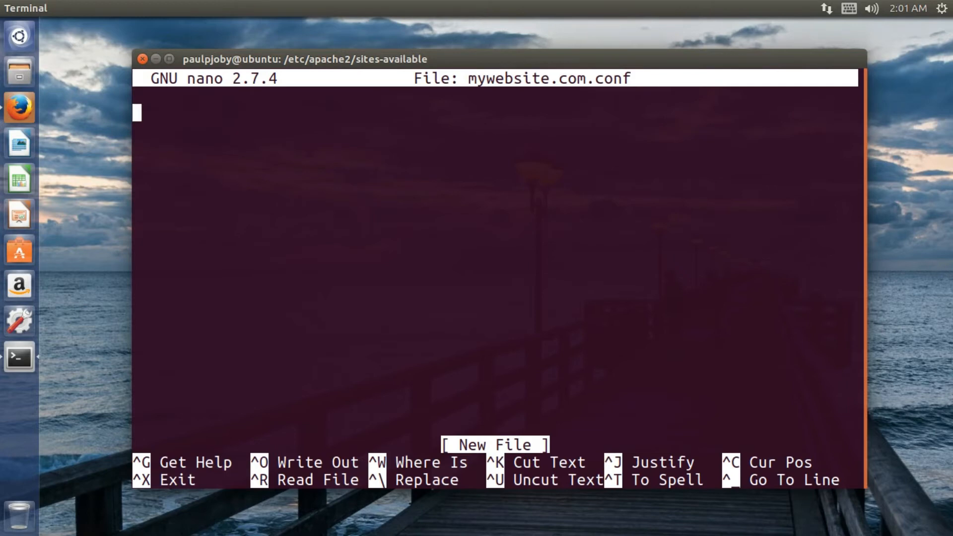
{"action": "type", "text": "<V"}
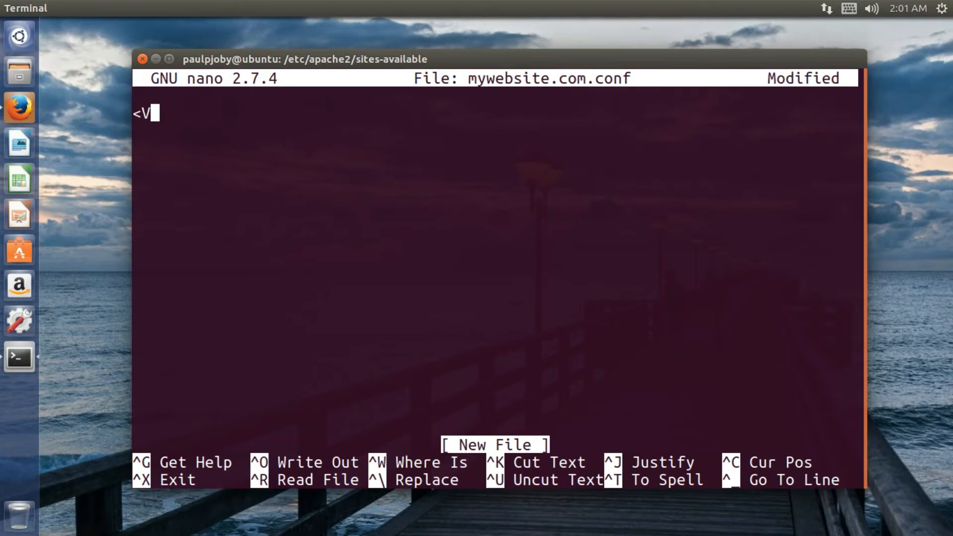
{"action": "type", "text": "irtualH"}
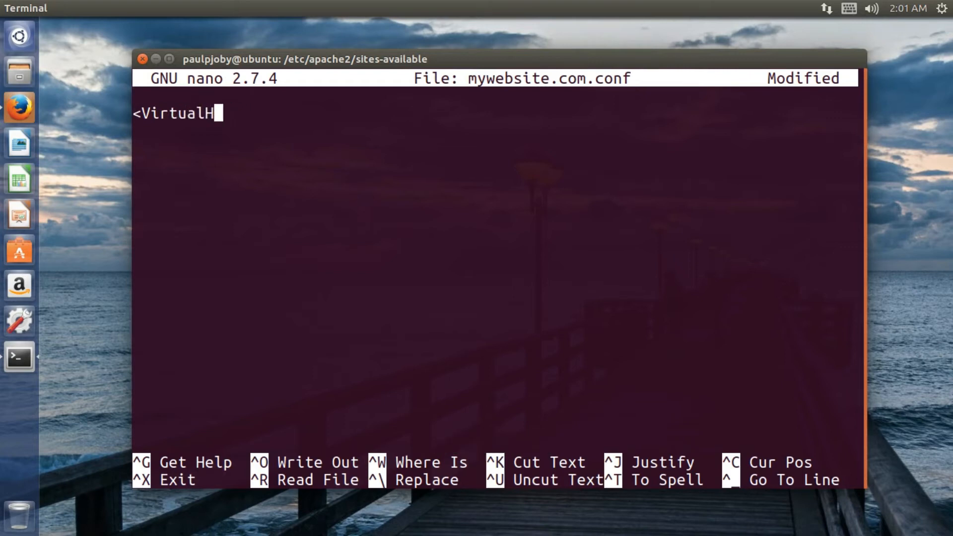
{"action": "type", "text": "ost"}
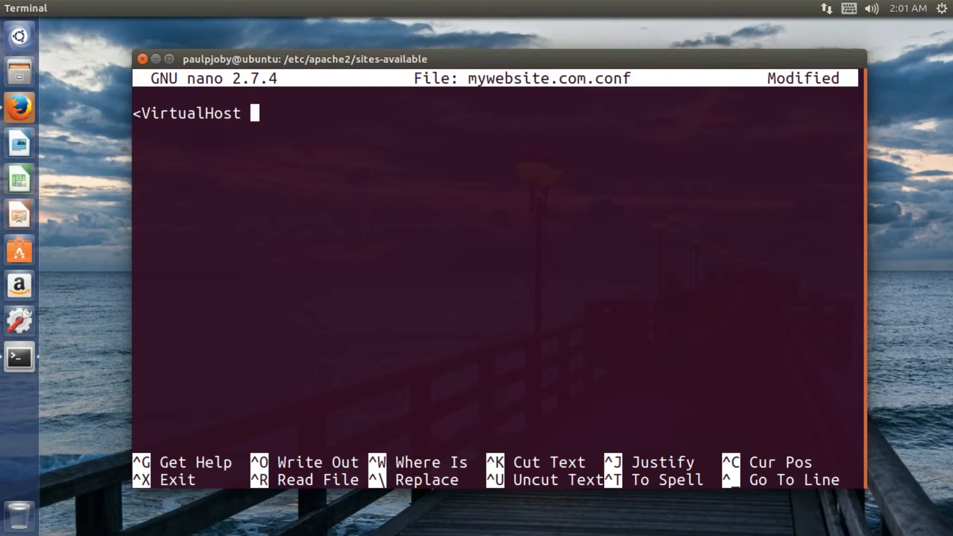
{"action": "type", "text": "*:"}
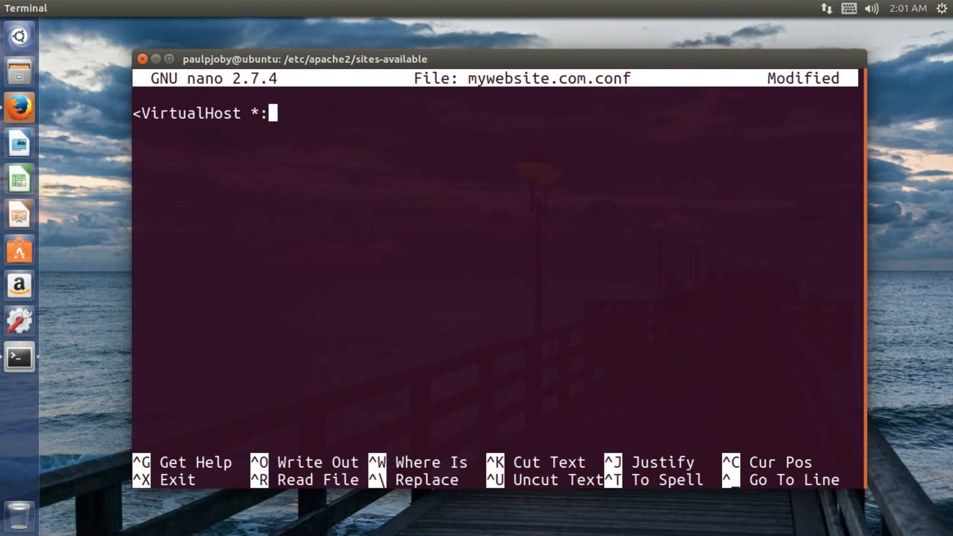
{"action": "type", "text": "80"}
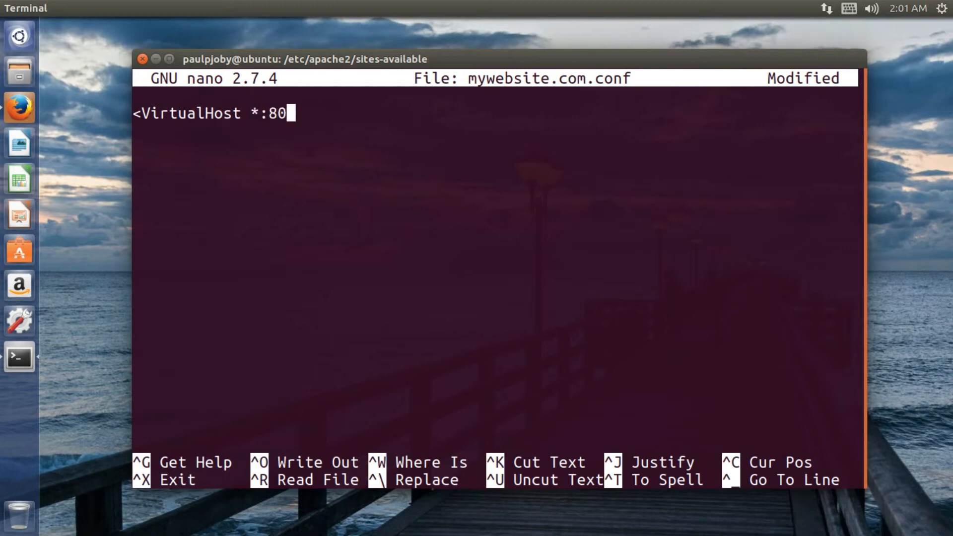
{"action": "type", "text": ">"}
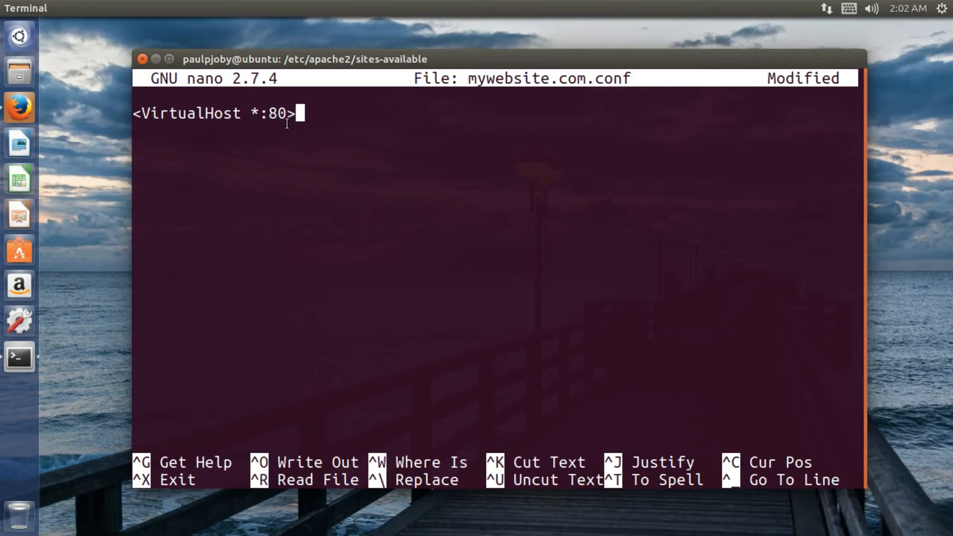
{"action": "key", "text": "Return"}
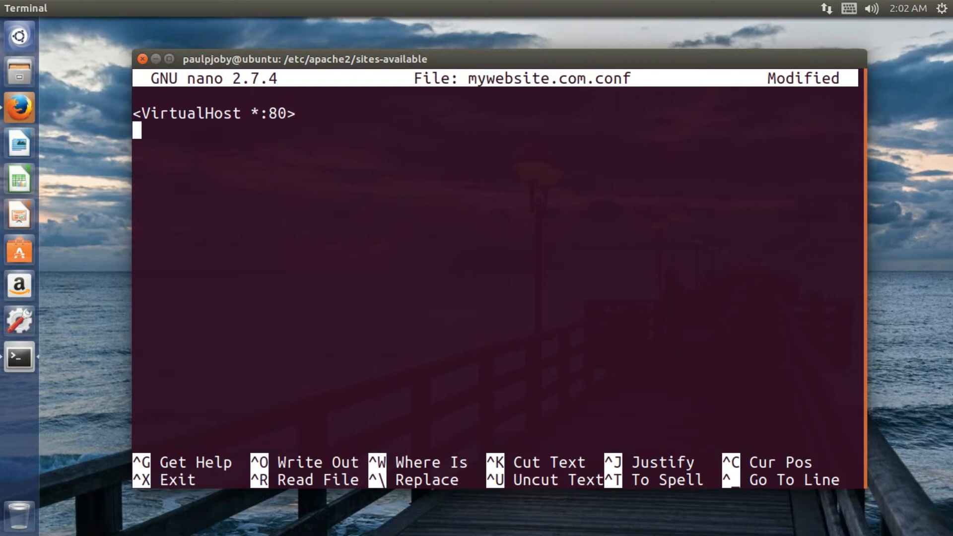
{"action": "type", "text": "Servr"}
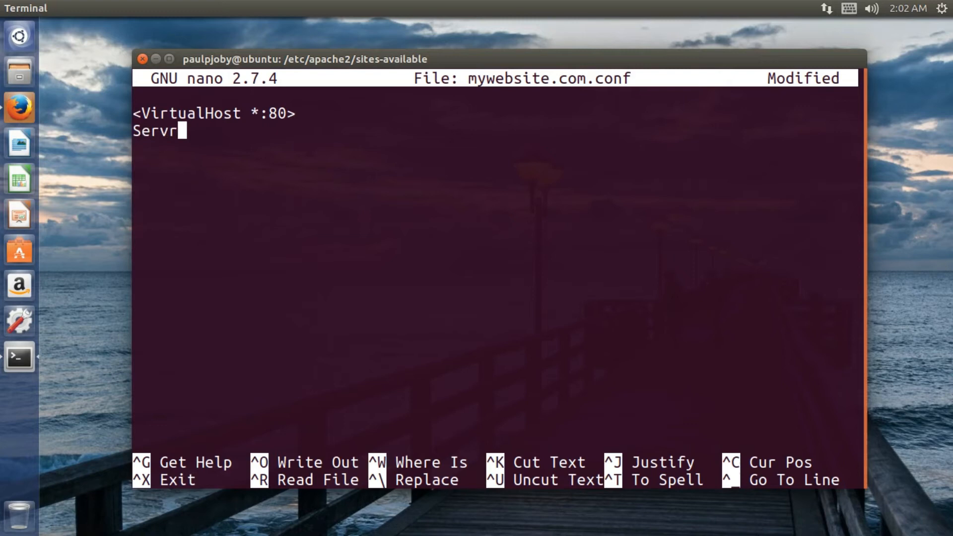
{"action": "type", "text": "erNma"}
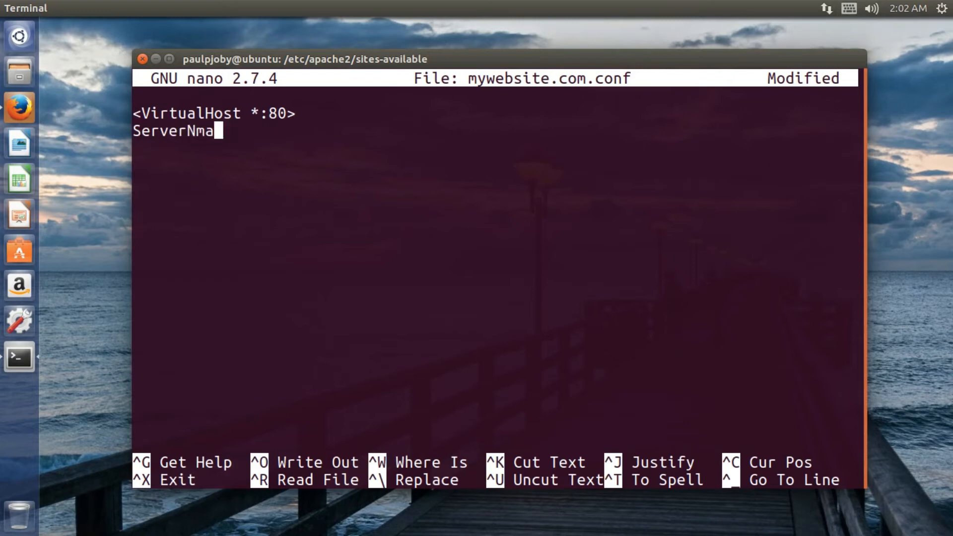
{"action": "type", "text": "me"}
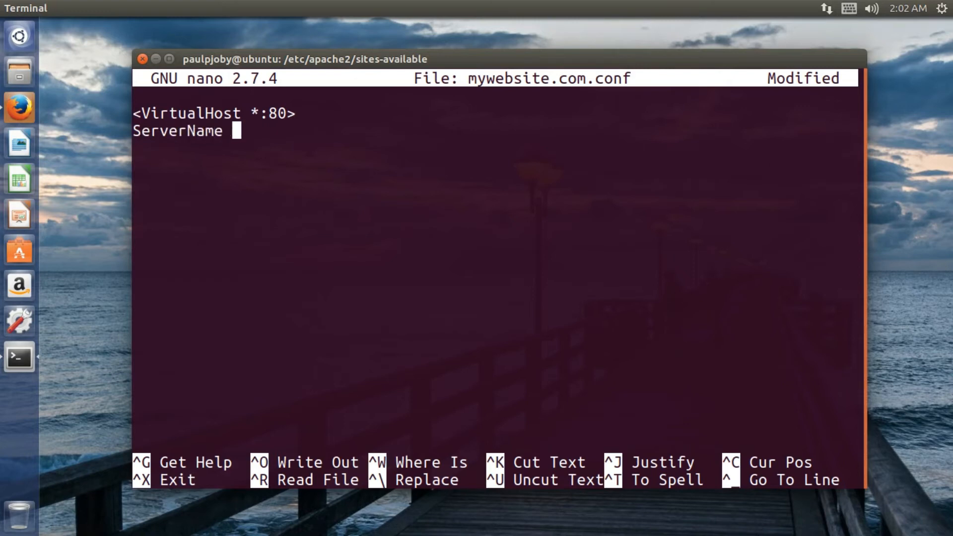
{"action": "type", "text": "mywe"}
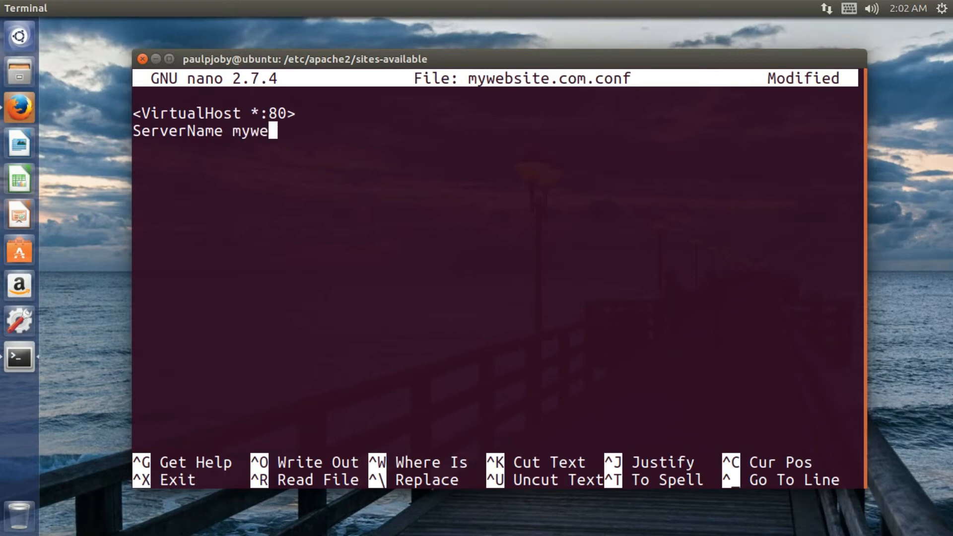
{"action": "type", "text": "bsite."}
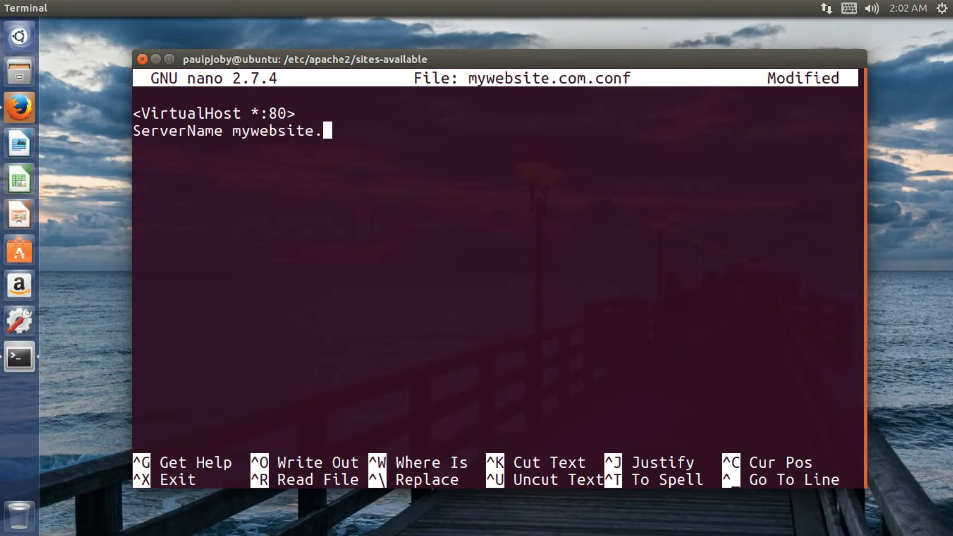
{"action": "type", "text": "com"}
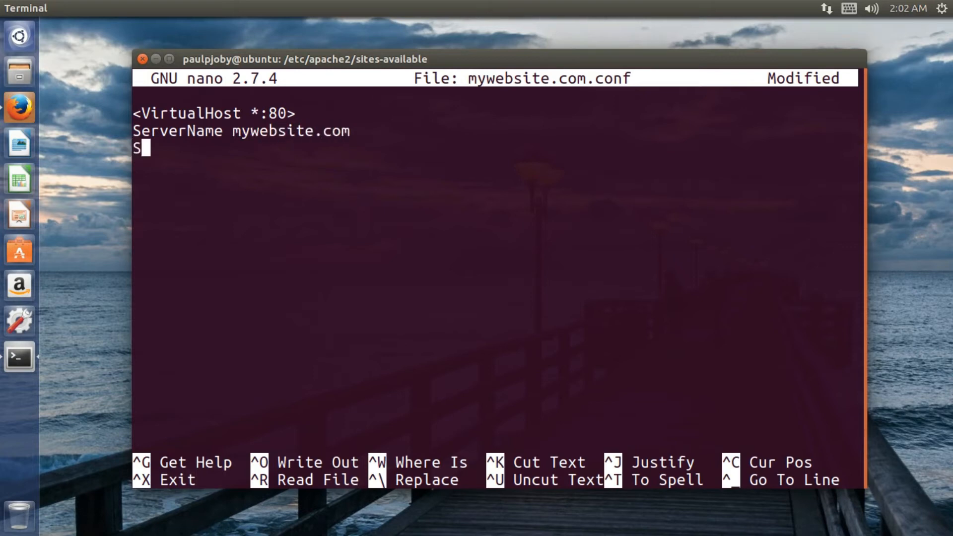
{"action": "type", "text": "erver"}
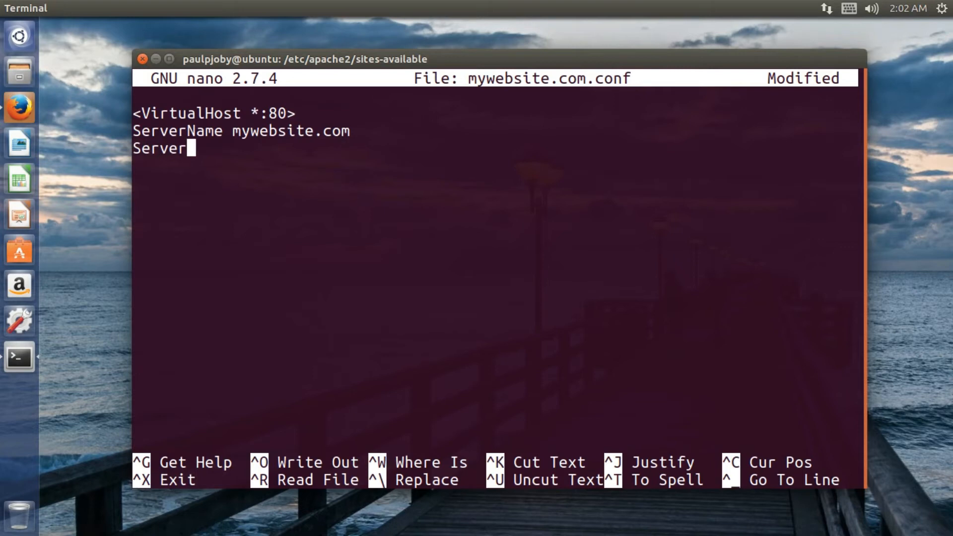
{"action": "type", "text": "Ali"}
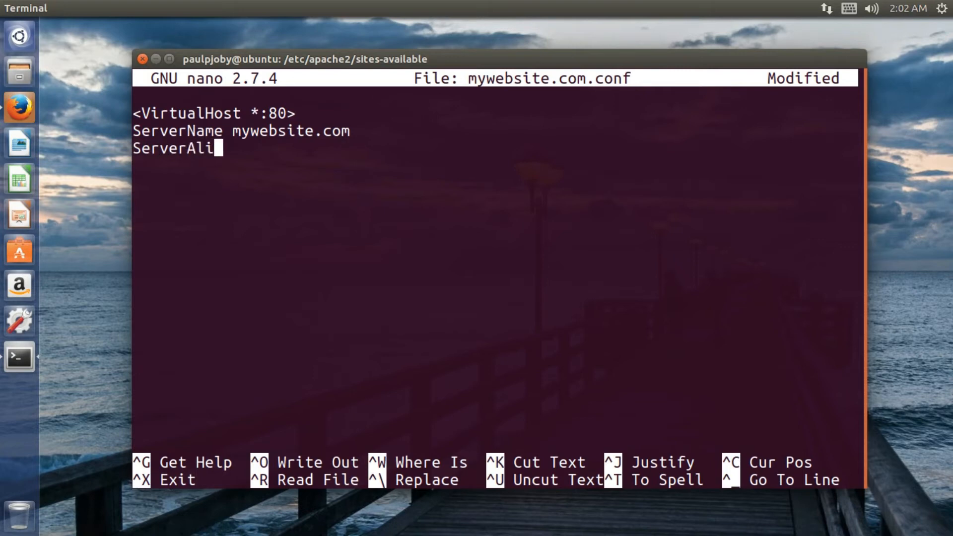
{"action": "type", "text": "as w"}
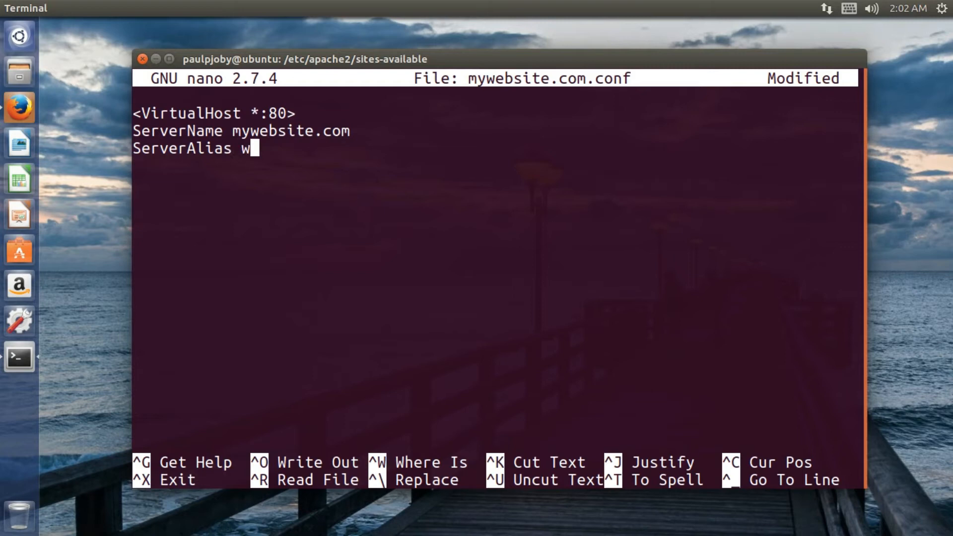
{"action": "type", "text": "ww.my"}
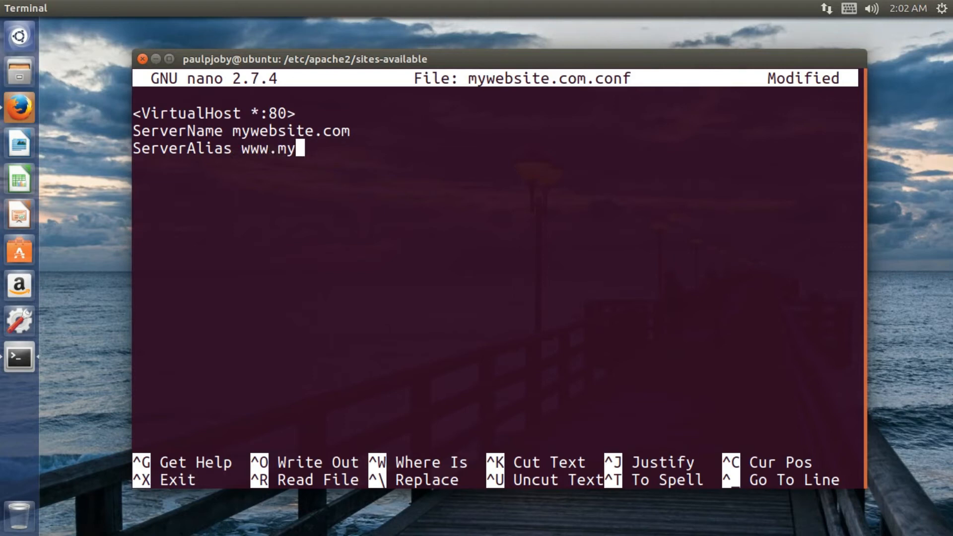
{"action": "type", "text": "website.com"}
{"action": "type", "text": "D"}
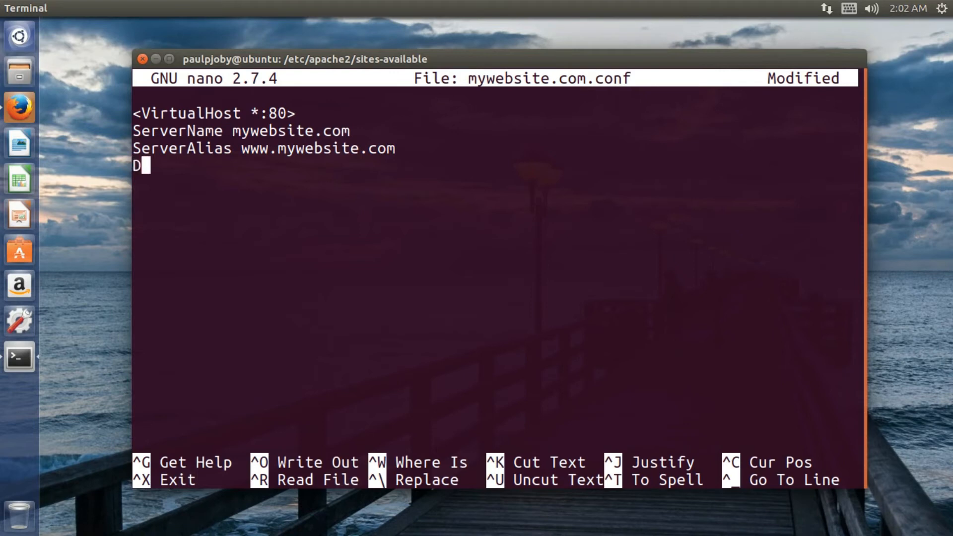
Add DocumentRoot /var/www/mywebsite.com/public_html, close the VirtualHost block and save the file.
{"action": "type", "text": "ocument"}
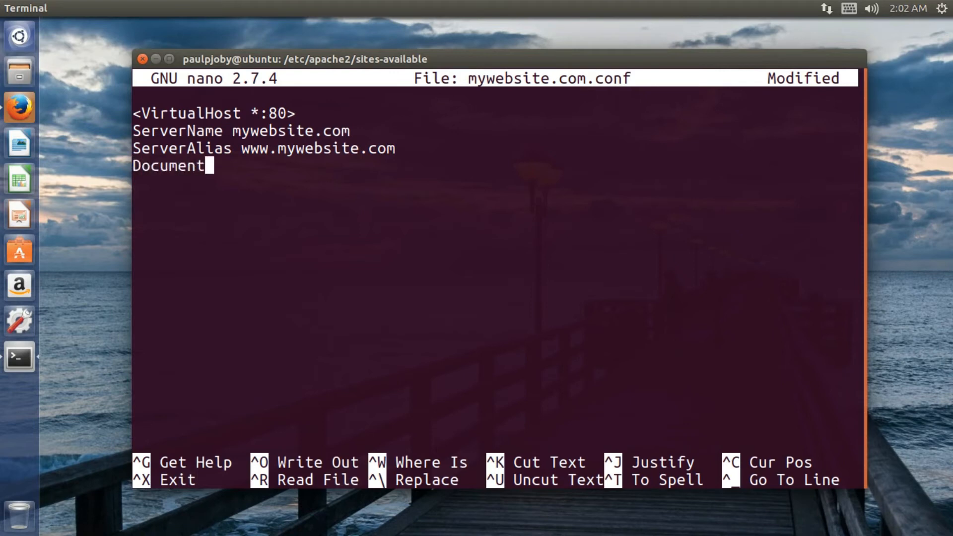
{"action": "type", "text": "Roo"}
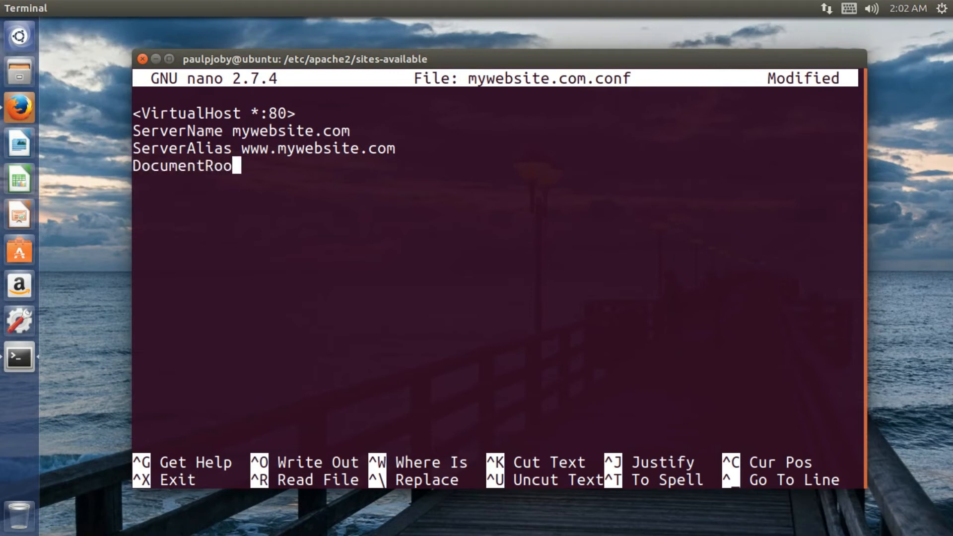
{"action": "type", "text": "t"}
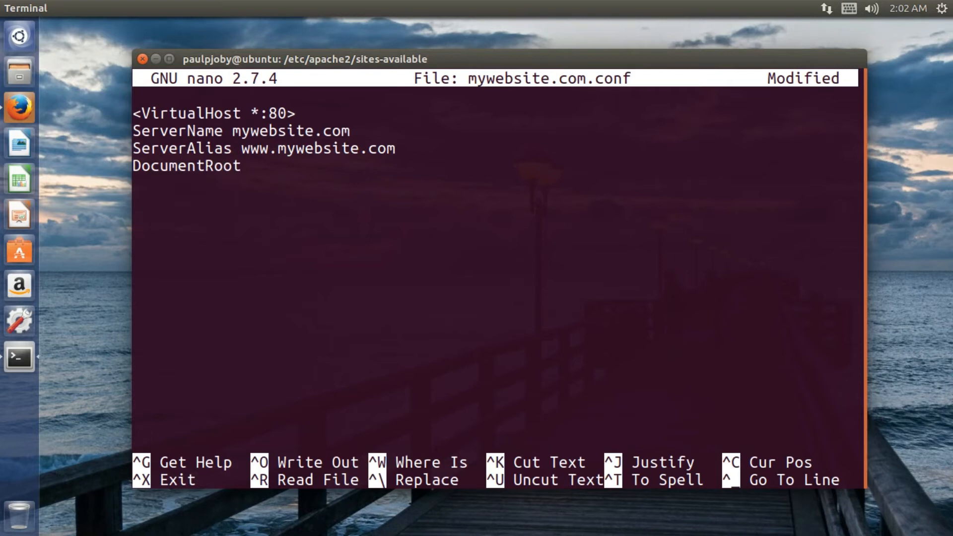
{"action": "mouse_move", "coordinate": [292, 186]}
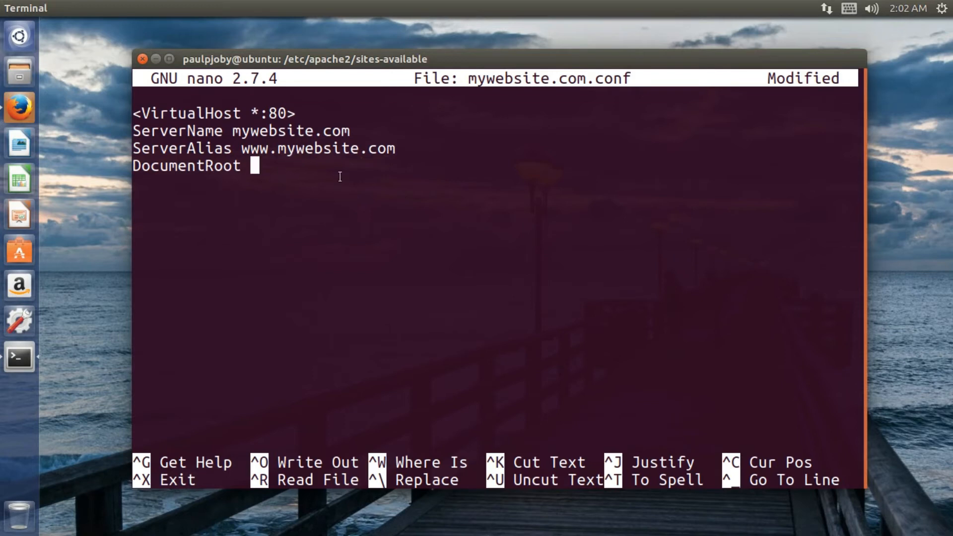
{"action": "type", "text": "/v"}
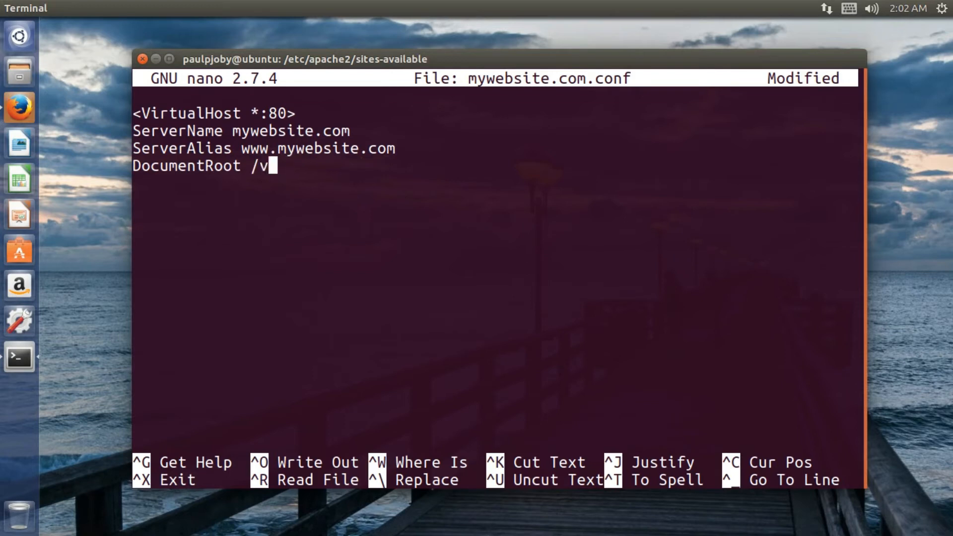
{"action": "type", "text": "ar/www"}
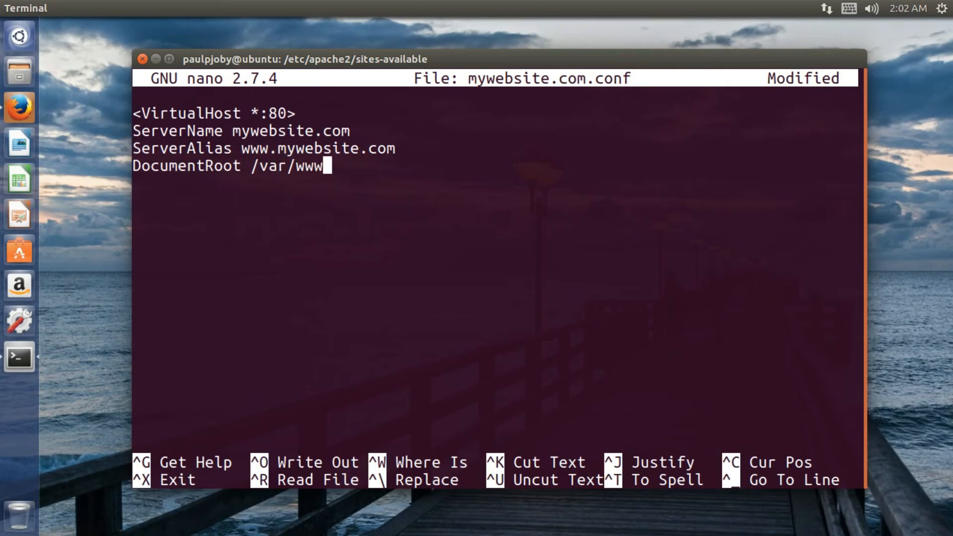
{"action": "type", "text": "/mys"}
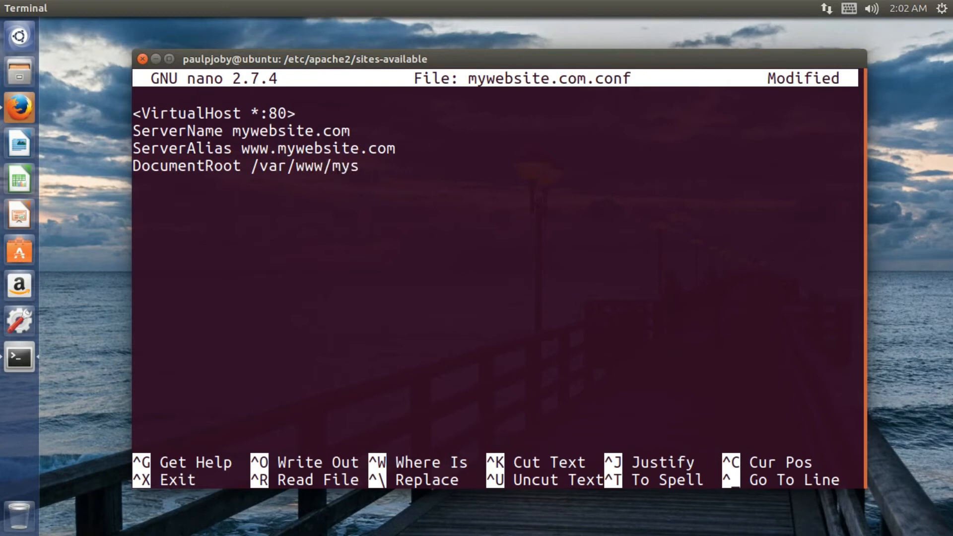
{"action": "type", "text": "website."}
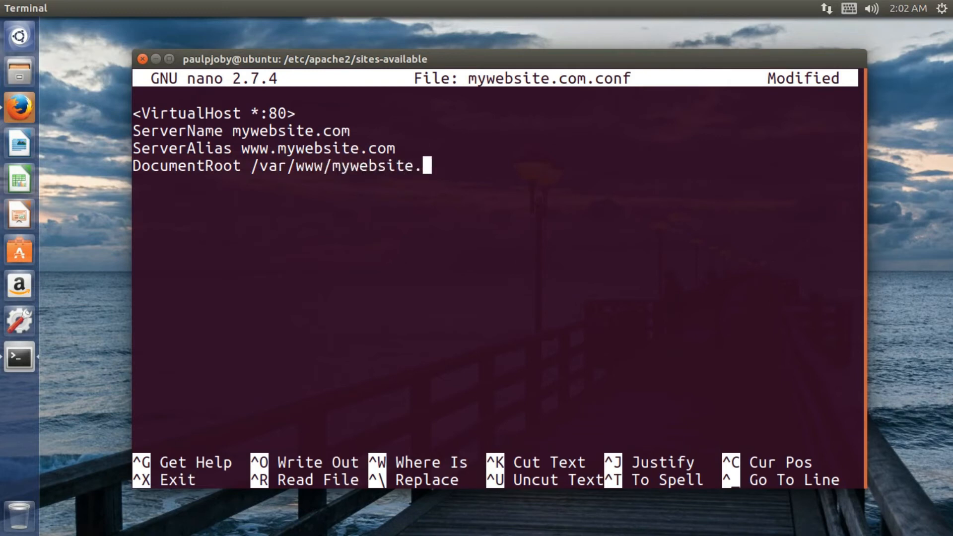
{"action": "type", "text": "com/"}
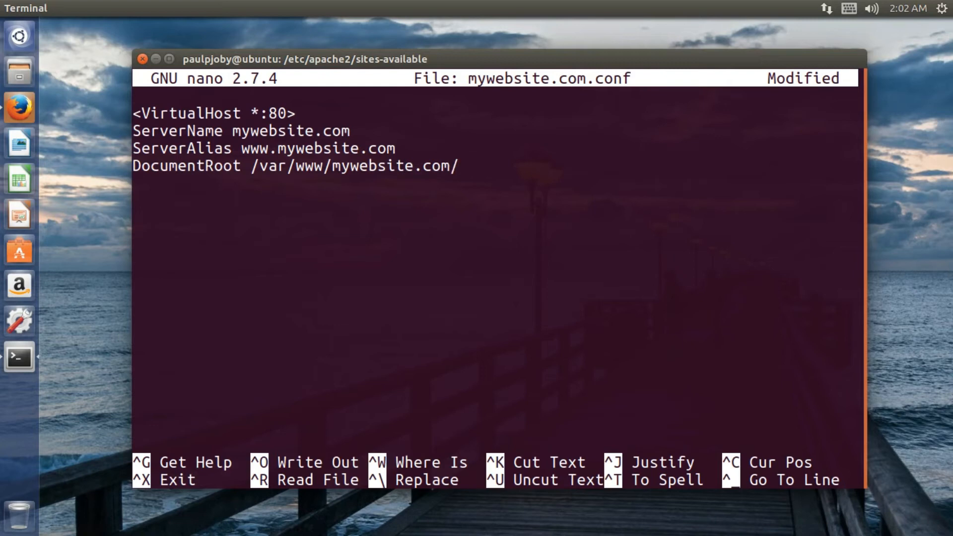
{"action": "type", "text": "public_"}
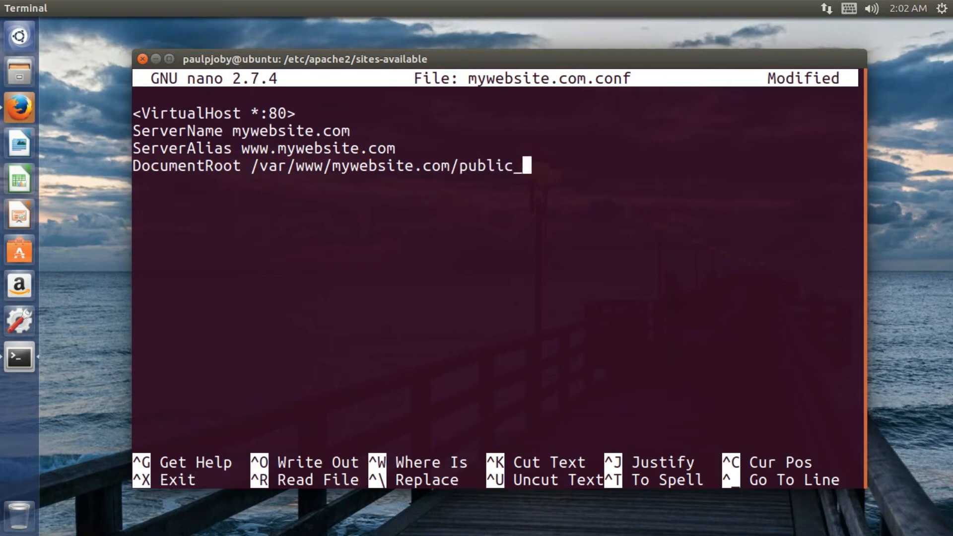
{"action": "type", "text": "html"}
{"action": "type", "text": "</"}
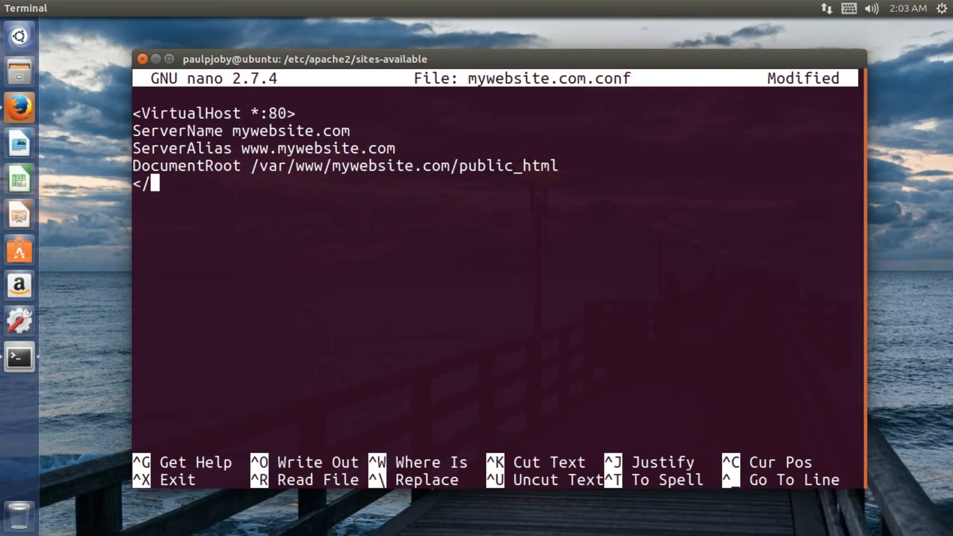
{"action": "type", "text": "VirtualHost"}
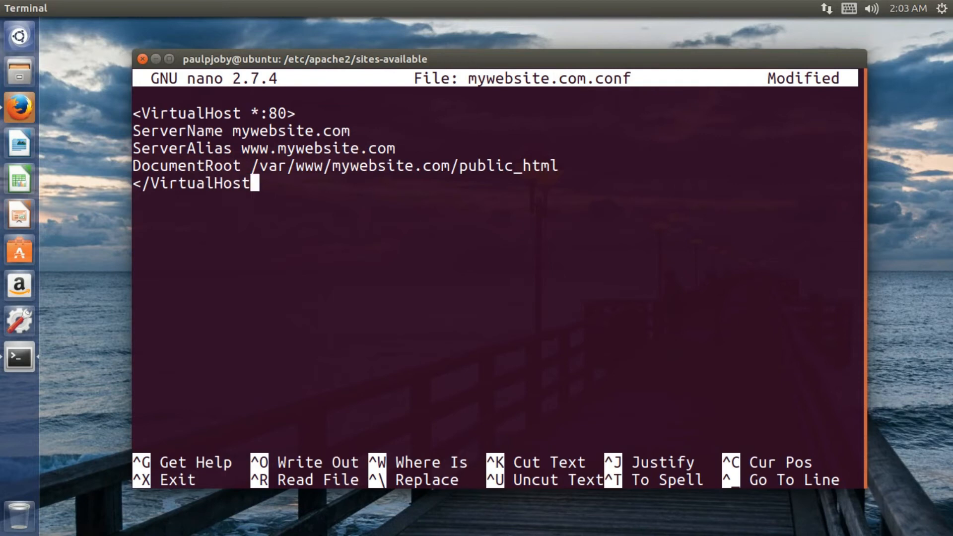
{"action": "type", "text": ">"}
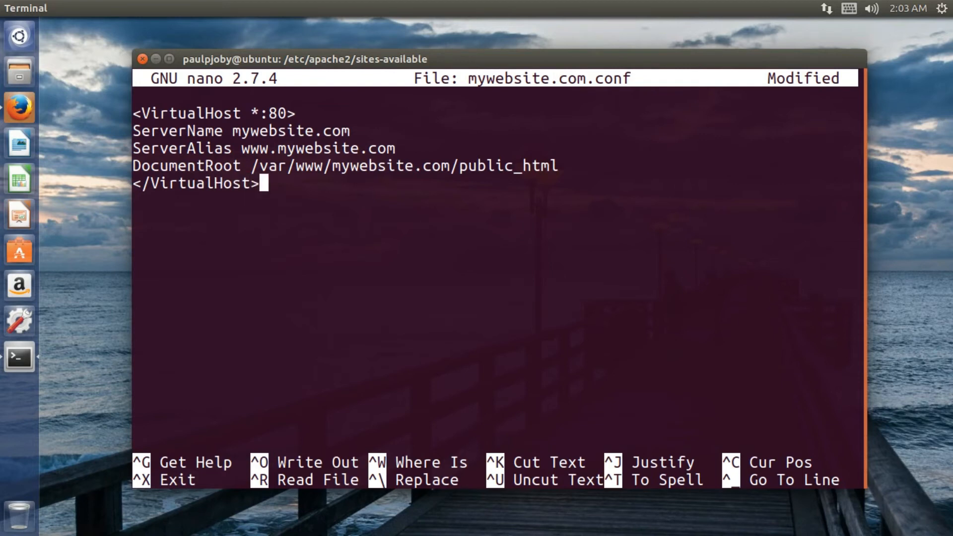
{"action": "key", "text": "ctrl+o"}
{"action": "type", "text": "ls"}
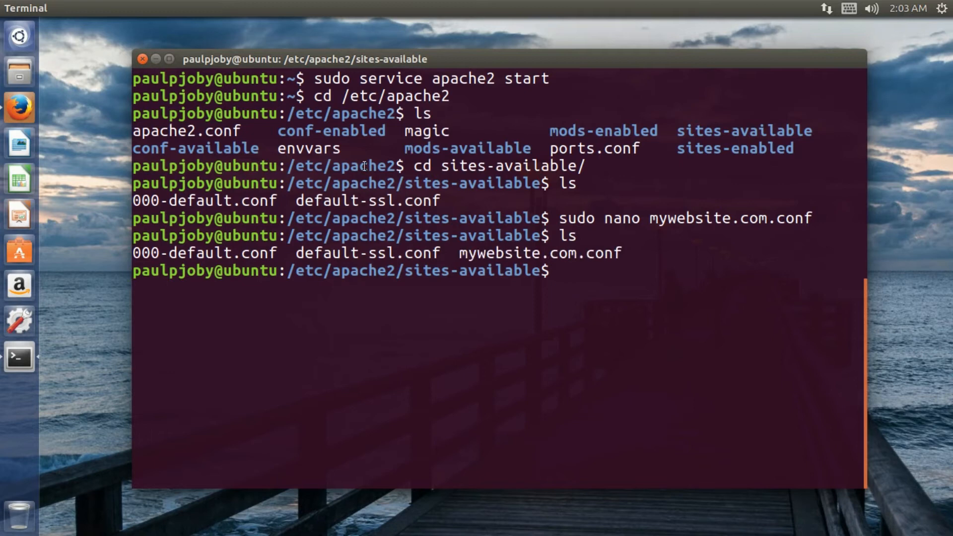
{"action": "mouse_move", "coordinate": [280, 266]}
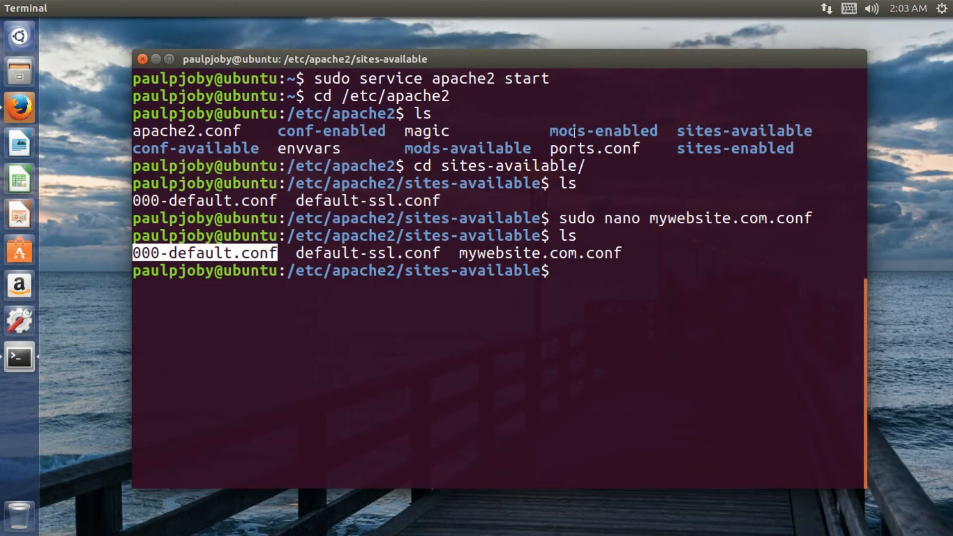
{"action": "mouse_move", "coordinate": [289, 253]}
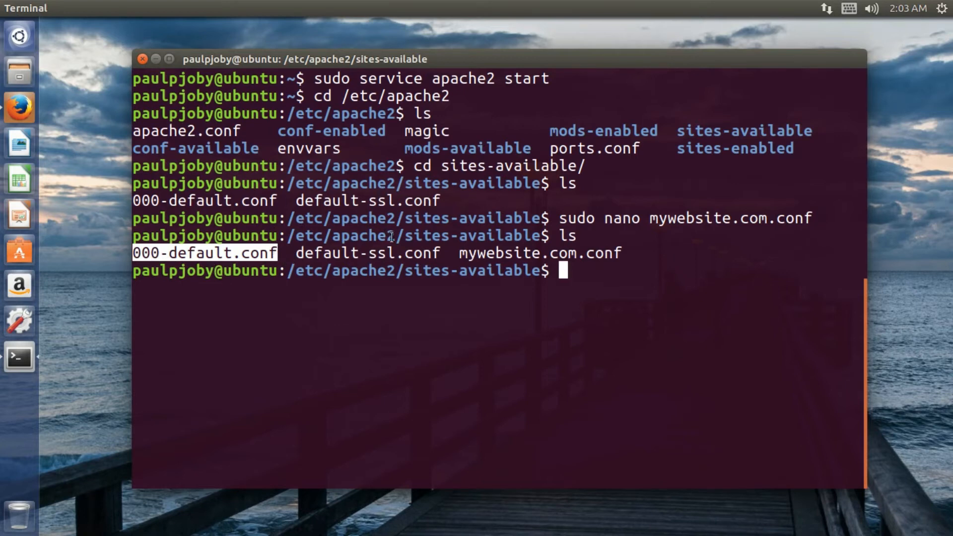
{"action": "mouse_move", "coordinate": [237, 259]}
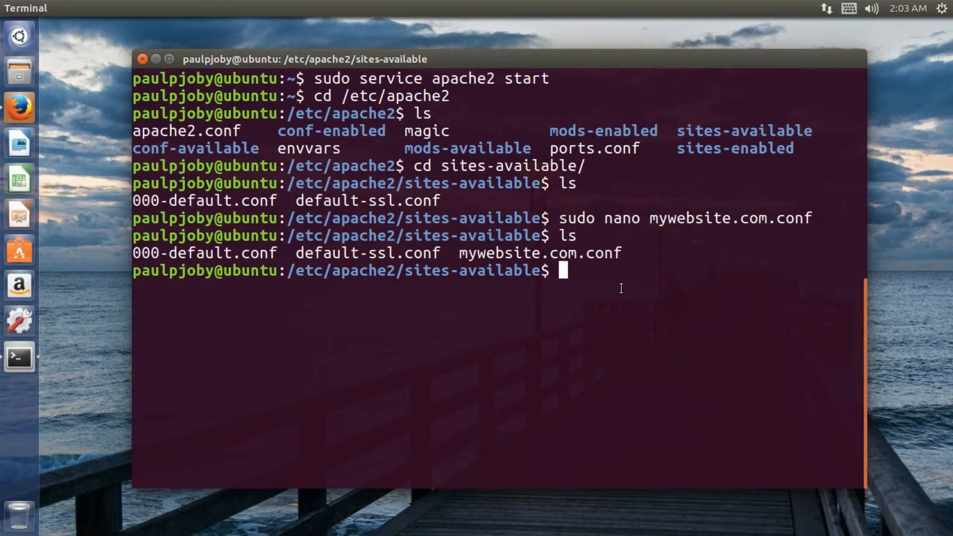
Run 'a2dissite 000-default.conf', which is refused with Permission denied.
{"action": "type", "text": "a2"}
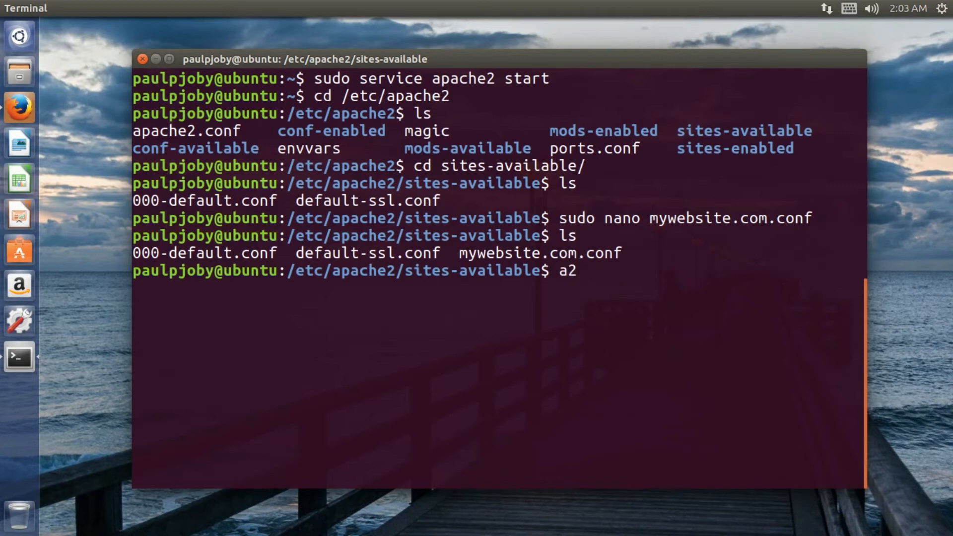
{"action": "type", "text": "d"}
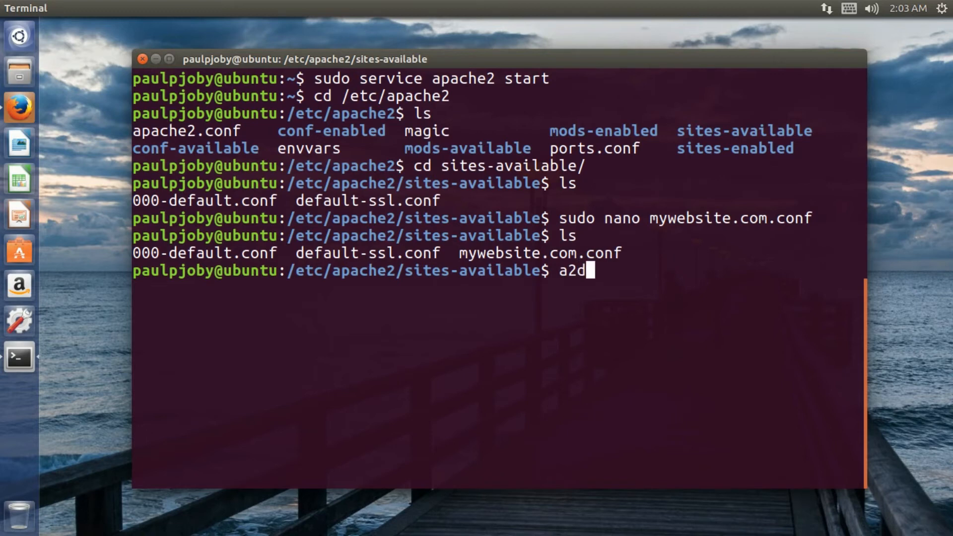
{"action": "type", "text": "is"}
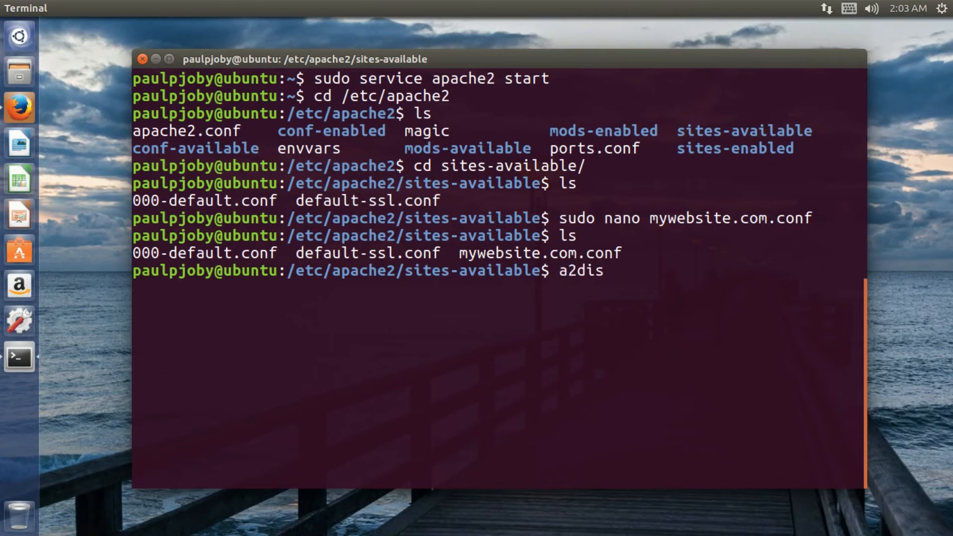
{"action": "key", "text": "BackSpace"}
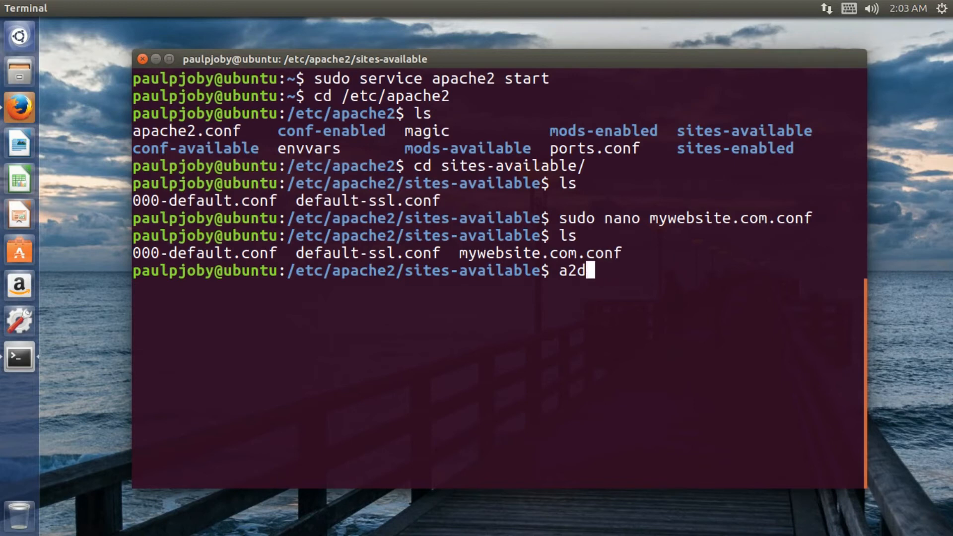
{"action": "key", "text": "Backspace"}
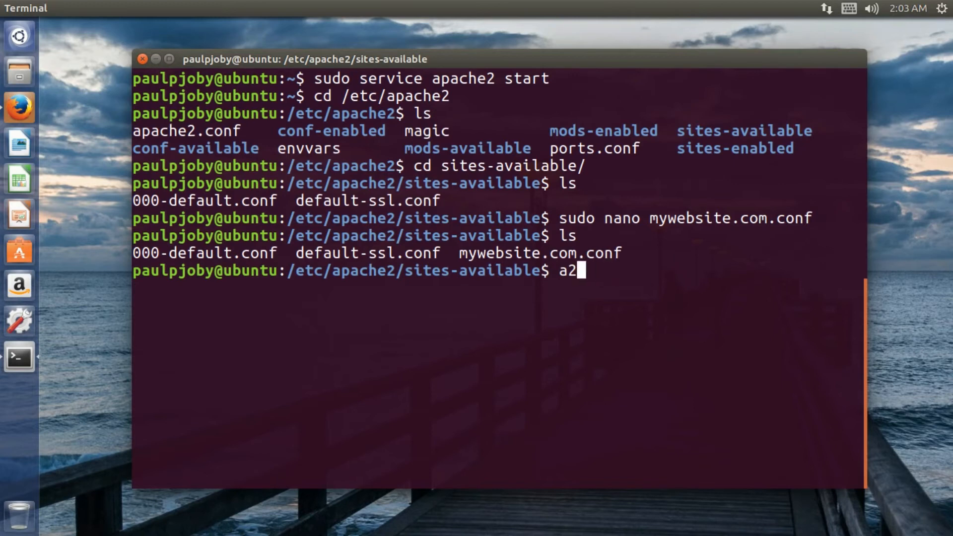
{"action": "type", "text": "dis"}
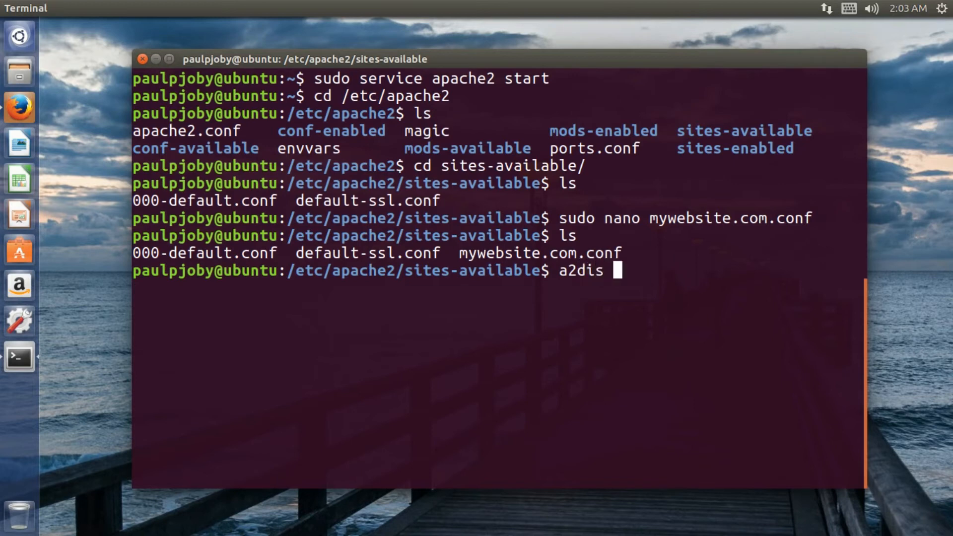
{"action": "type", "text": "site"}
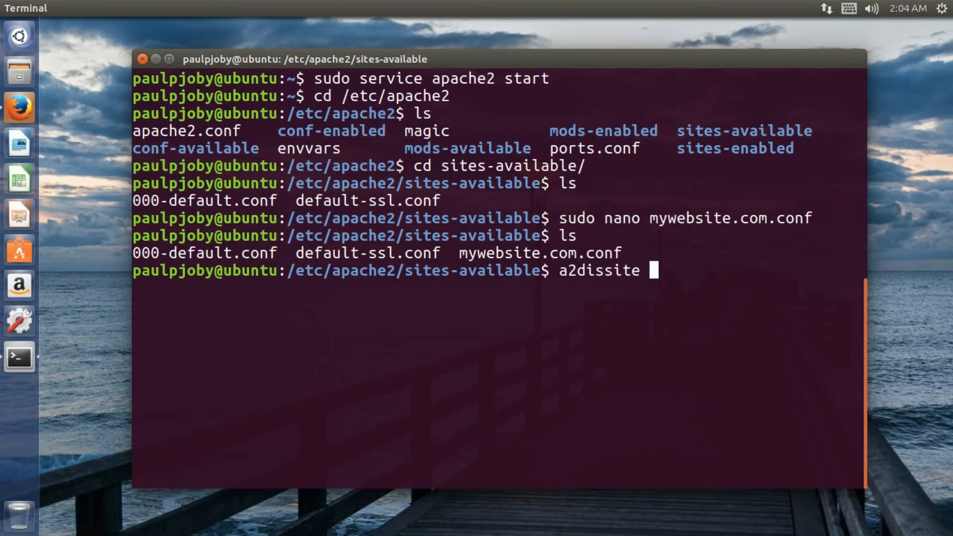
{"action": "type", "text": "000"}
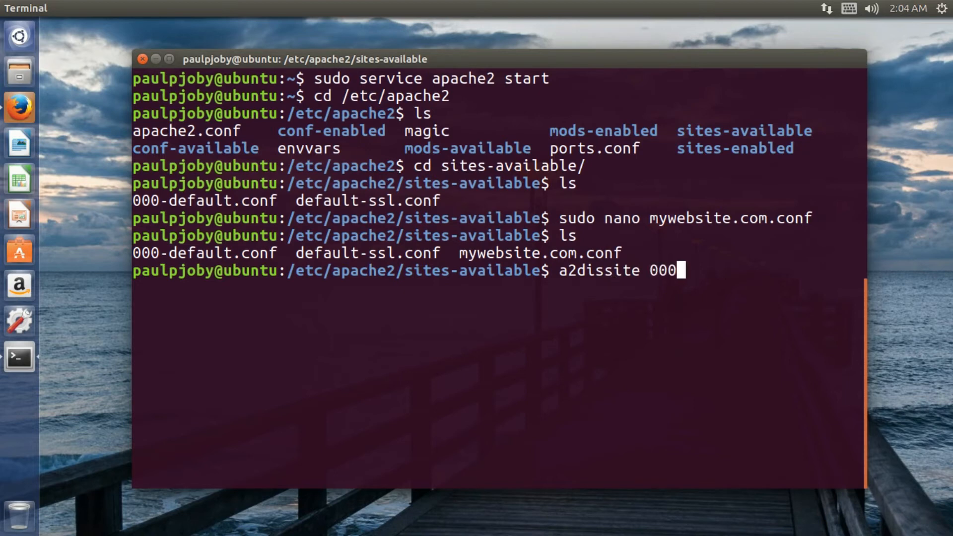
{"action": "type", "text": "-defa"}
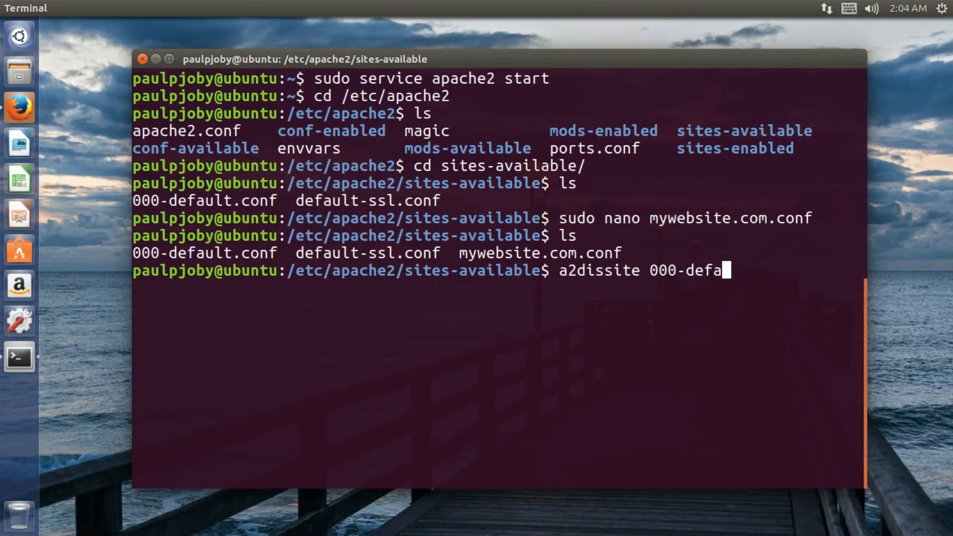
{"action": "type", "text": "ult.conf"}
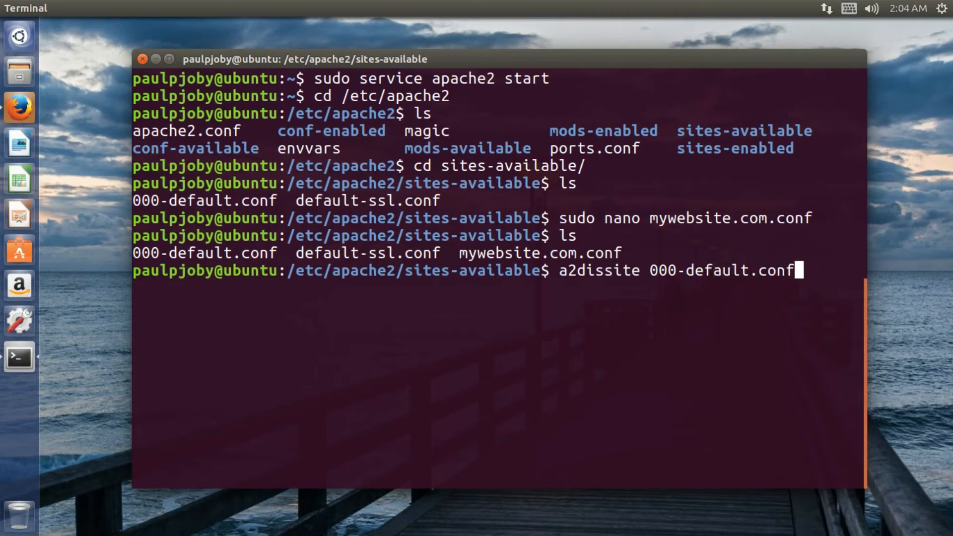
{"action": "key", "text": "Return"}
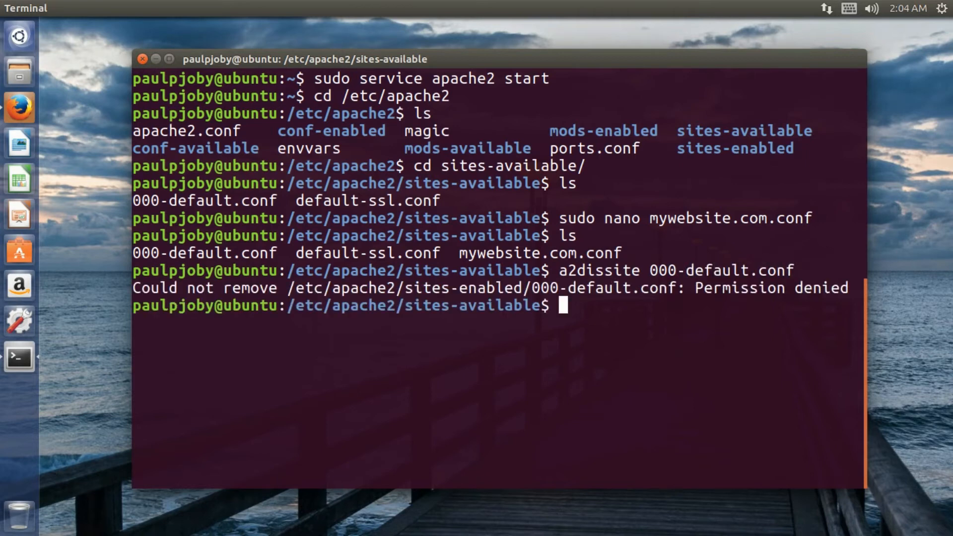
Rerun a2dissite 000-default.conf with sudo to disable the default site.
{"action": "type", "text": "a2dissite 000-default.conf"}
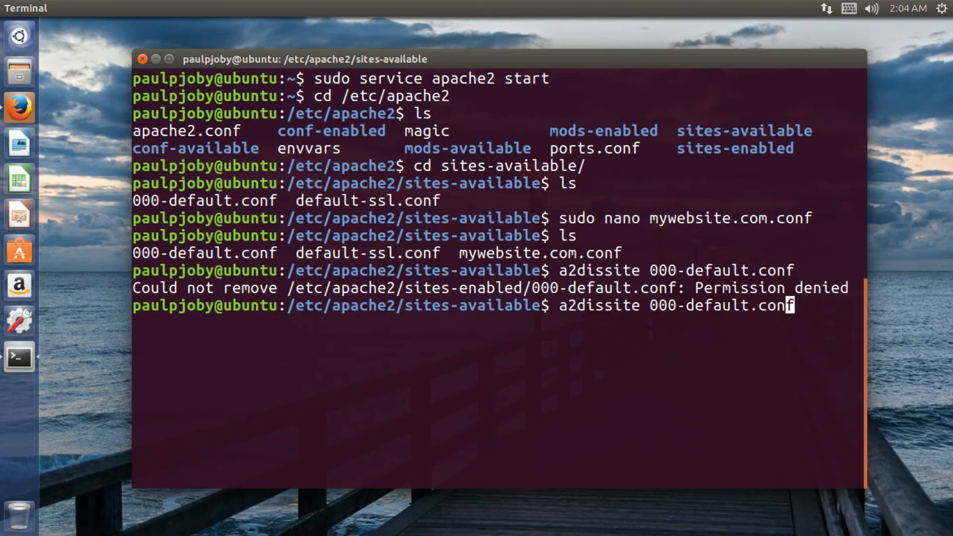
{"action": "type", "text": "sudo"}
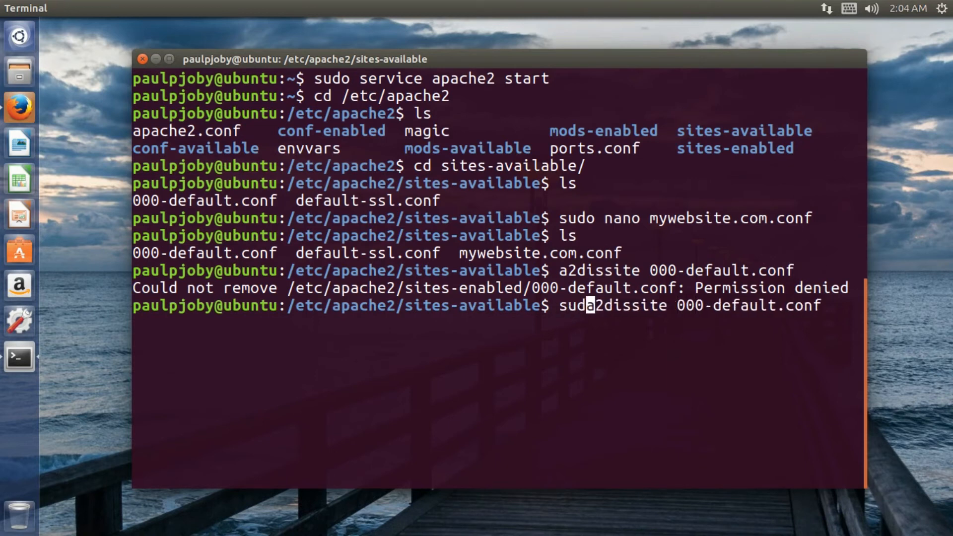
{"action": "key", "text": "Return"}
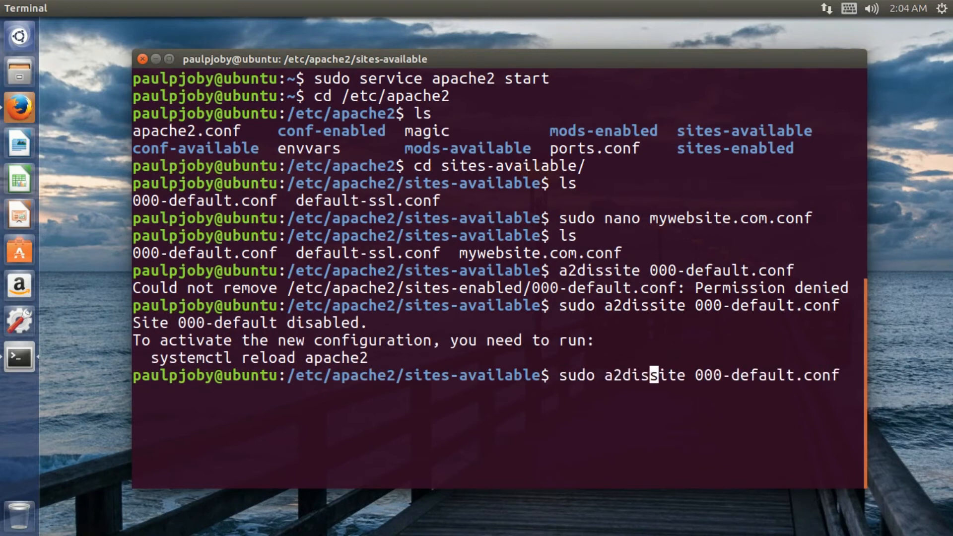
Run 'sudo a2ensite mywebsite.com.conf' to enable the mywebsite.com site.
{"action": "type", "text": "a2ensite"}
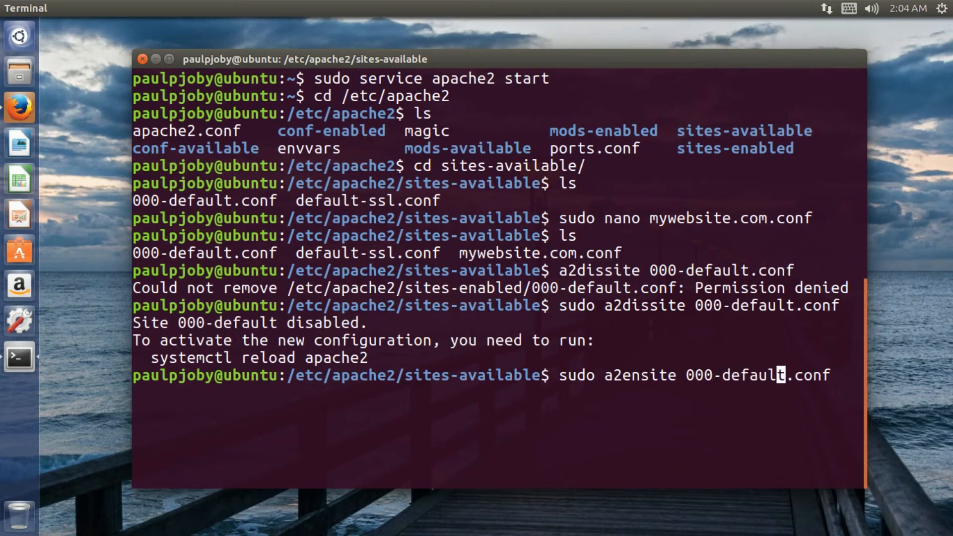
{"action": "key", "text": "Right"}
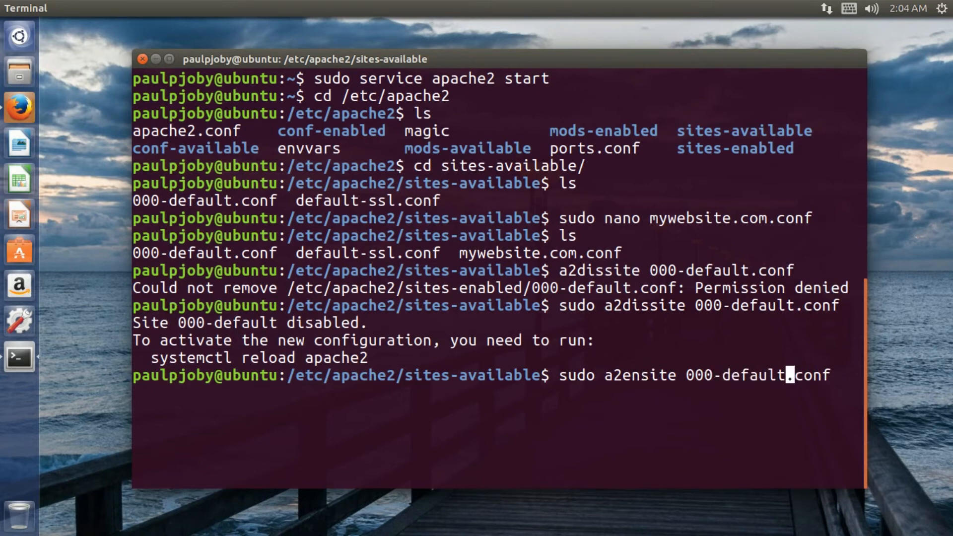
{"action": "key", "text": "Backspace"}
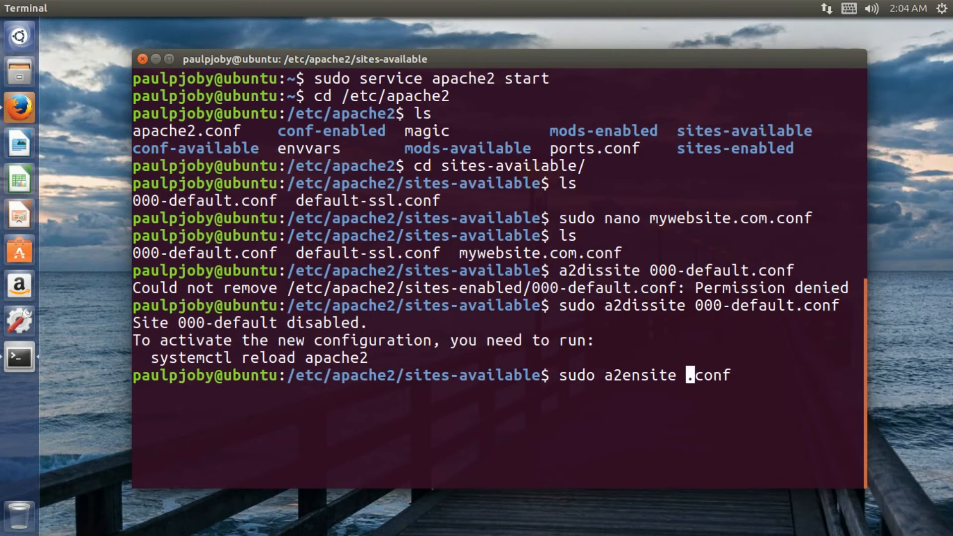
{"action": "type", "text": "mywebi"}
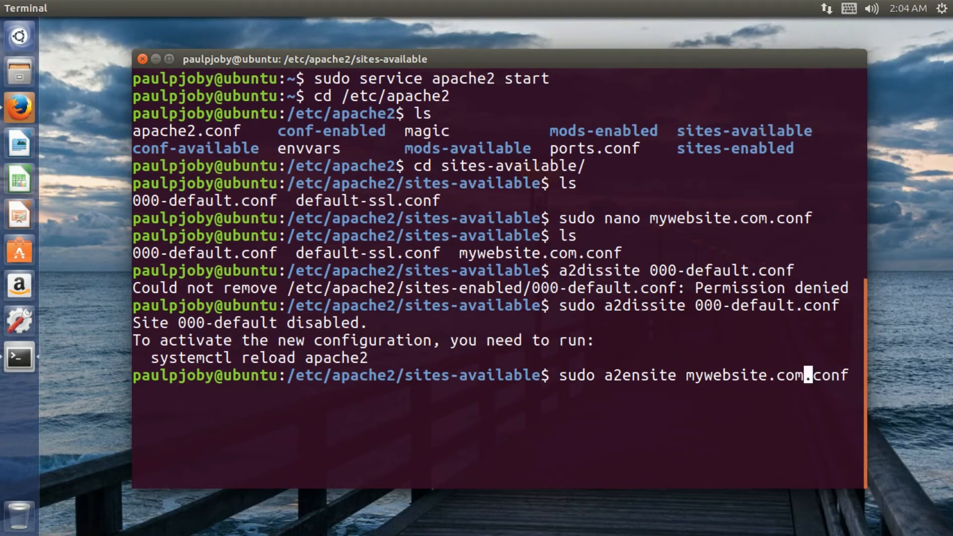
{"action": "key", "text": "Return"}
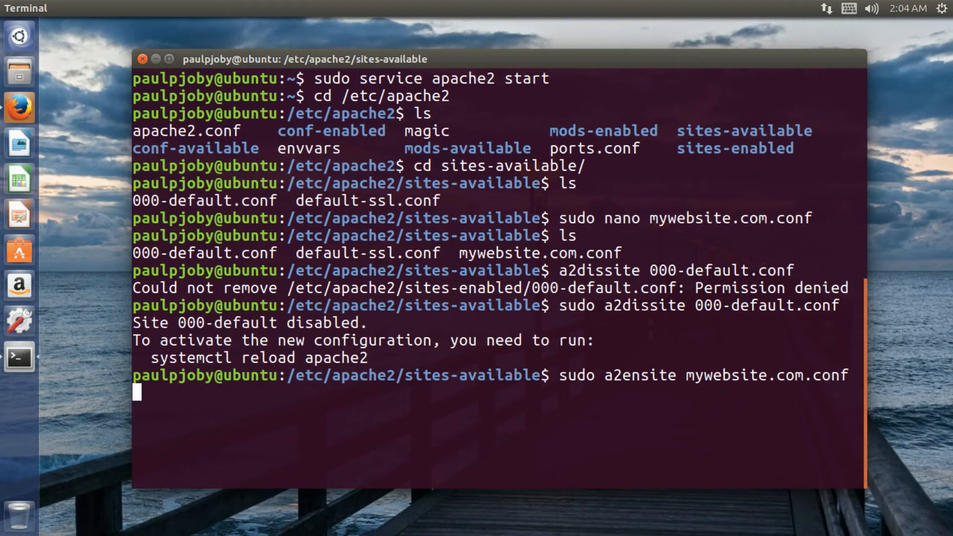
{"action": "key", "text": "Return"}
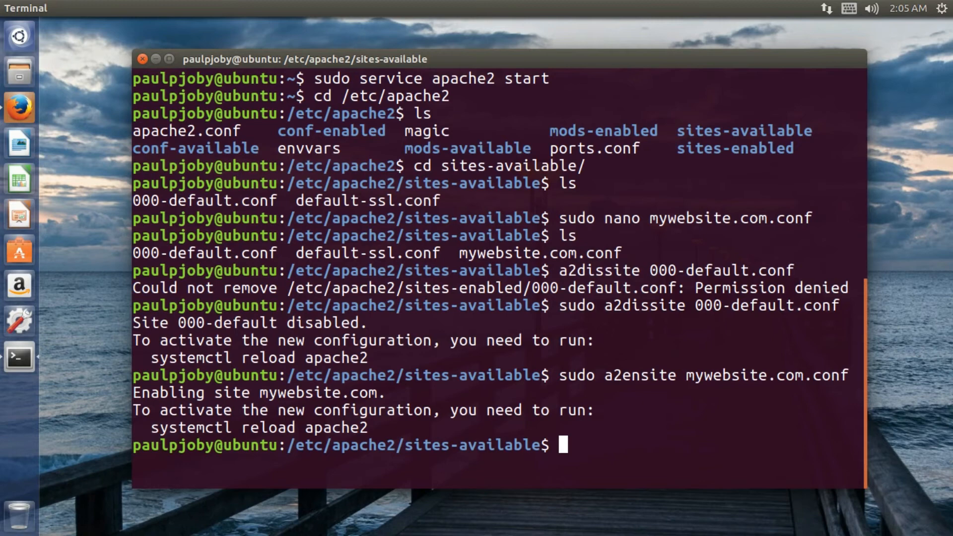
Run 'sudo service apache2 restart', then clear the terminal screen.
{"action": "type", "text": "sudo"}
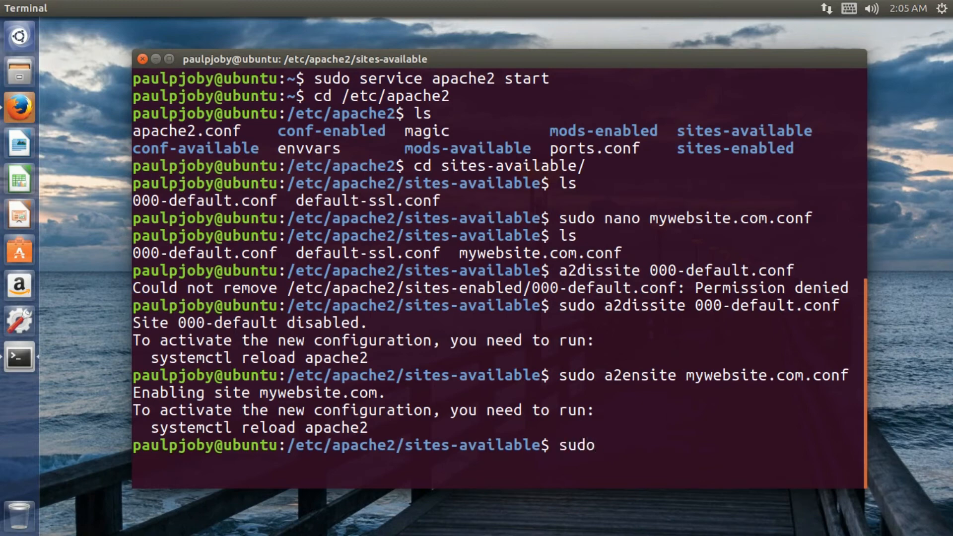
{"action": "type", "text": "servic"}
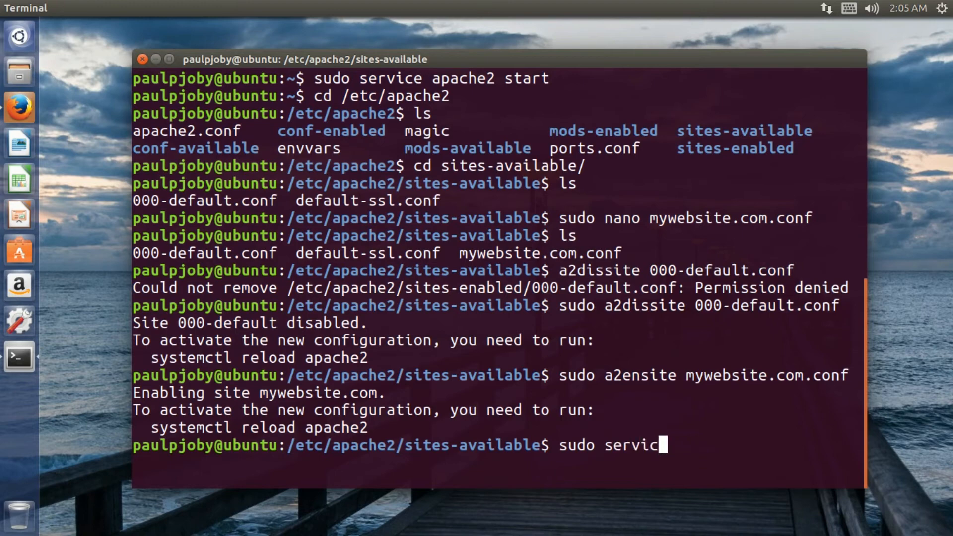
{"action": "type", "text": "e apache2"}
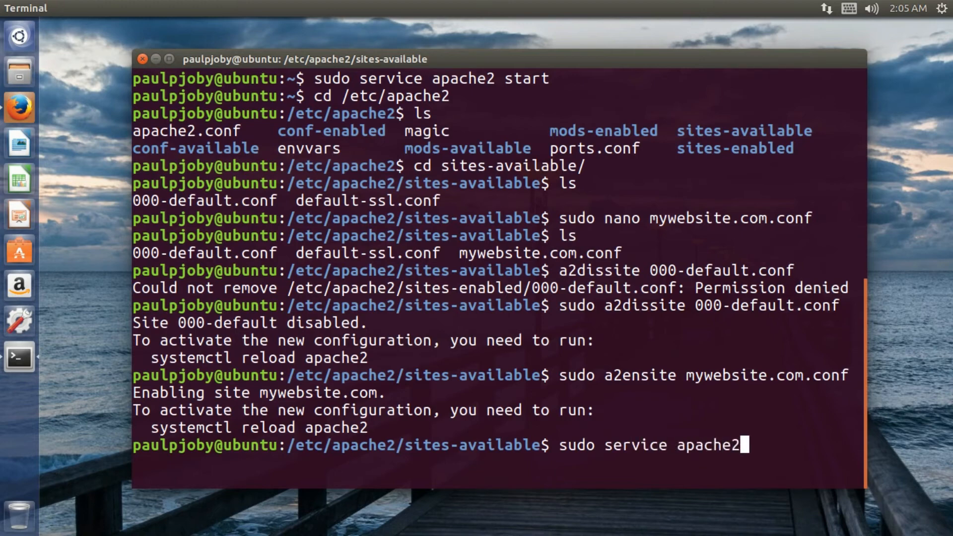
{"action": "type", "text": "restart"}
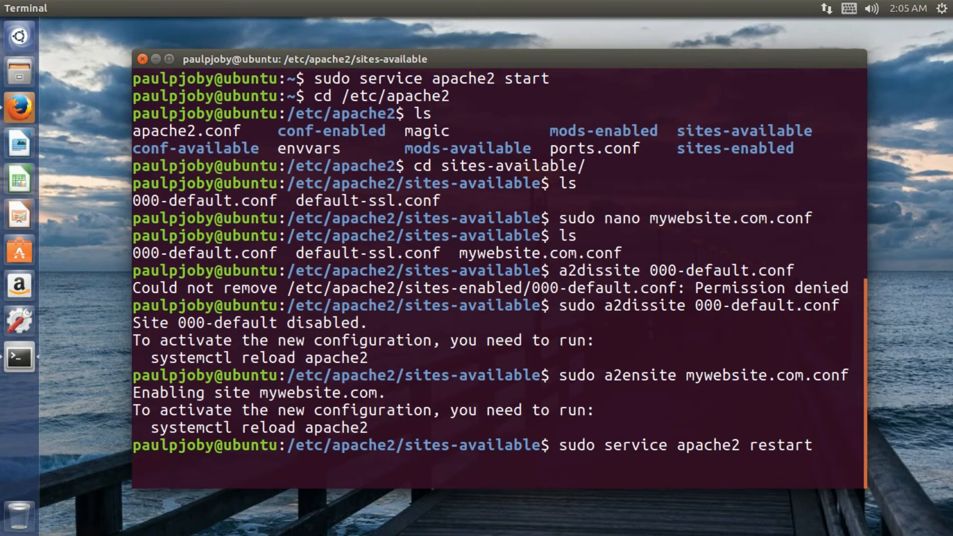
{"action": "key", "text": "Return"}
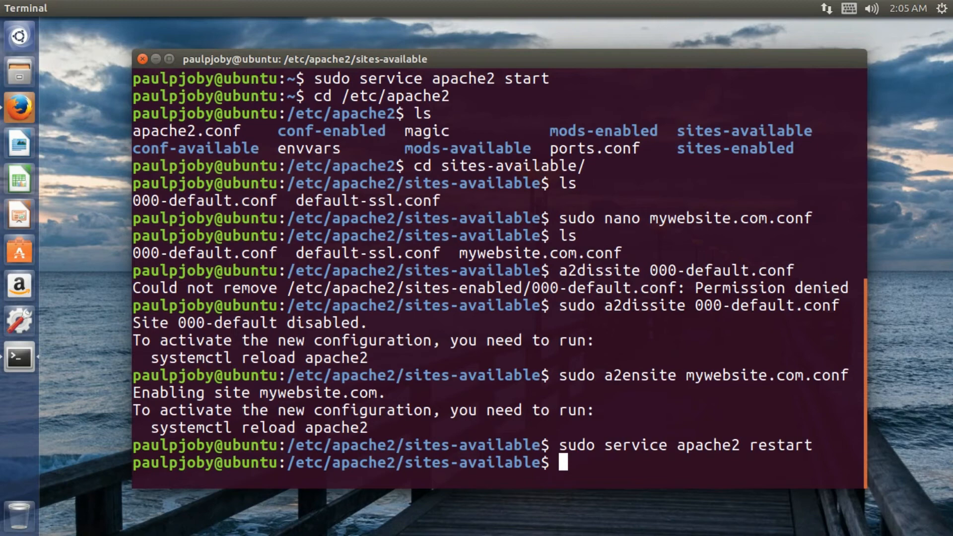
{"action": "type", "text": "cl"}
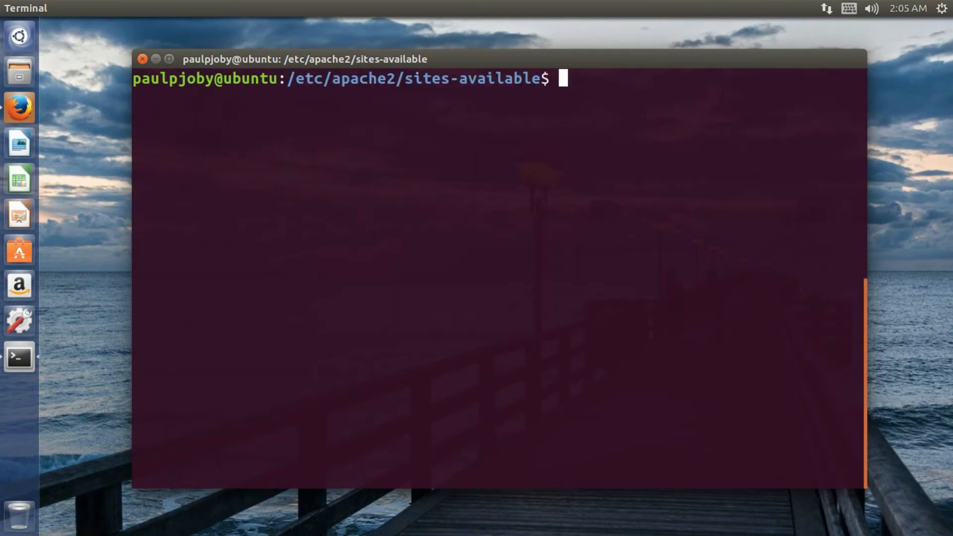
In /var/www, create the mywebsite.com folder with sudo mkdir and move into it.
{"action": "key", "text": "Return"}
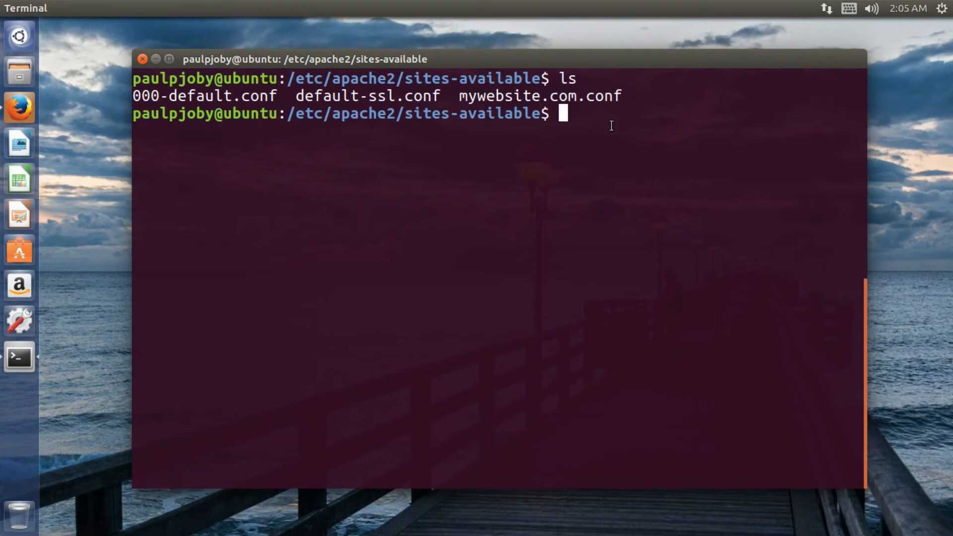
{"action": "type", "text": "cd /var"}
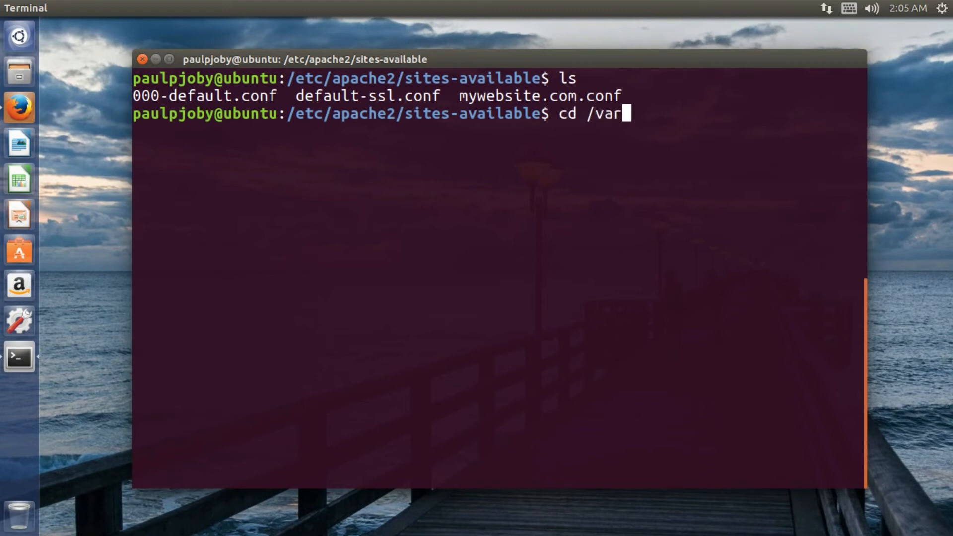
{"action": "type", "text": "/www"}
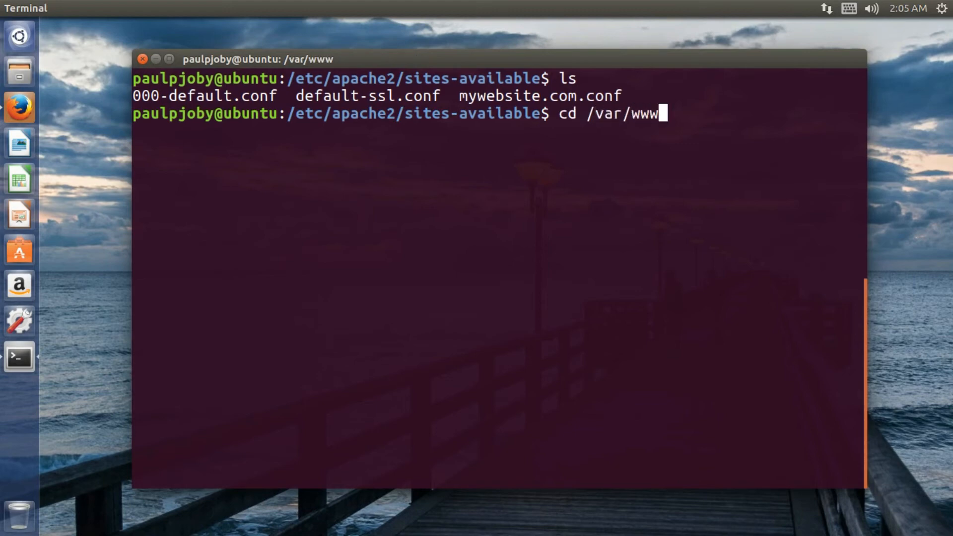
{"action": "key", "text": "Return"}
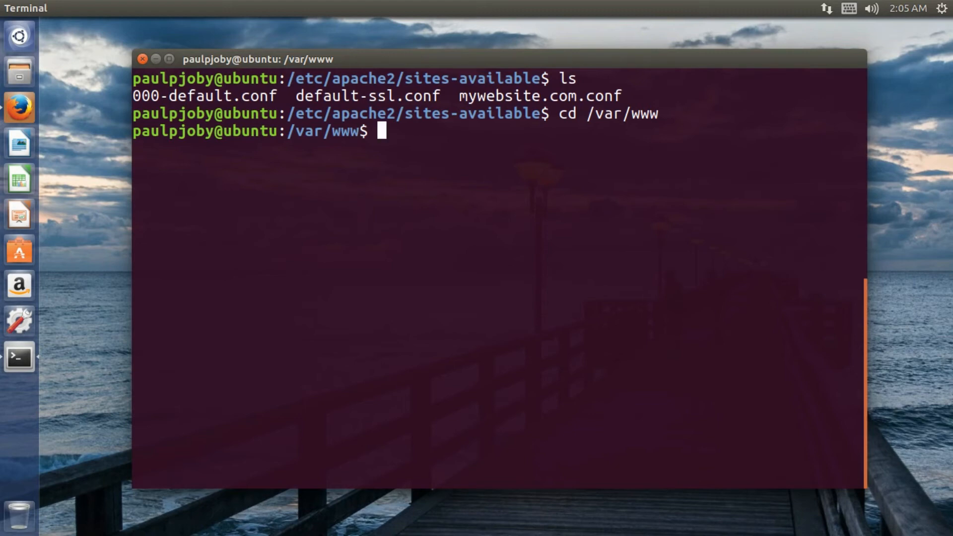
{"action": "type", "text": "s"}
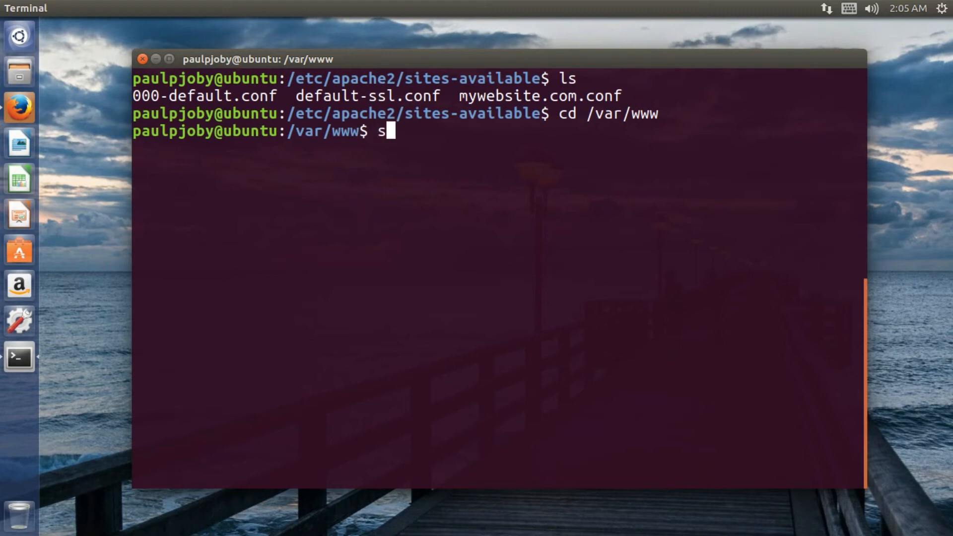
{"action": "type", "text": "udo mkdir"}
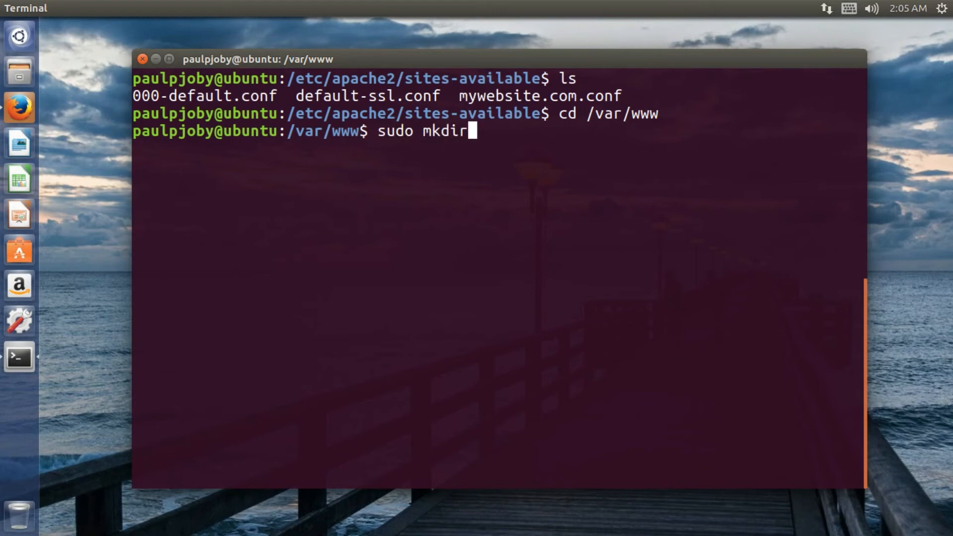
{"action": "type", "text": "myw"}
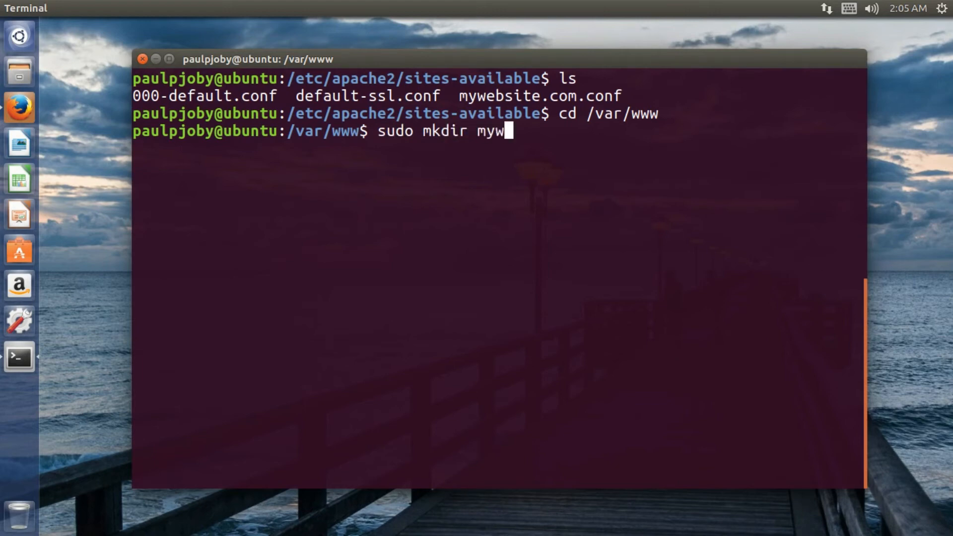
{"action": "type", "text": "ebsi"}
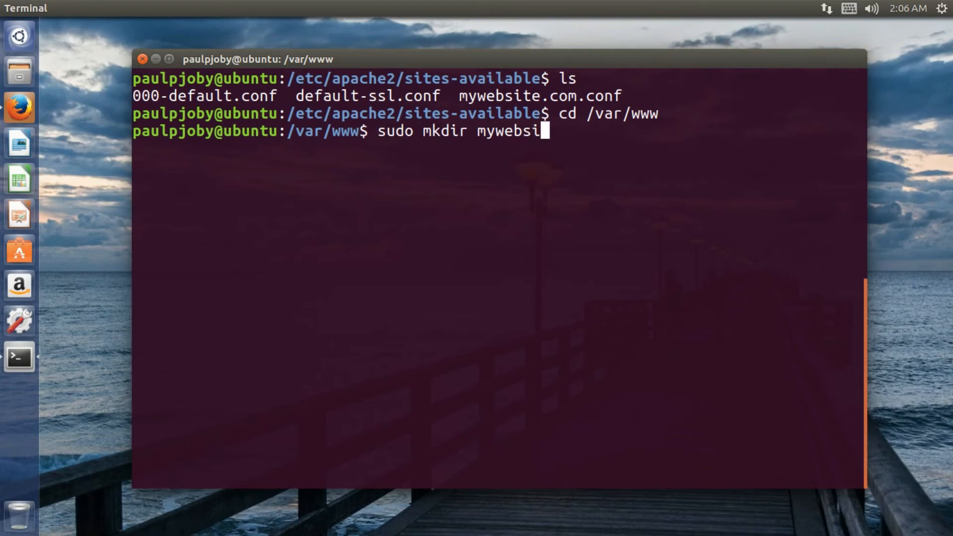
{"action": "type", "text": "te.com"}
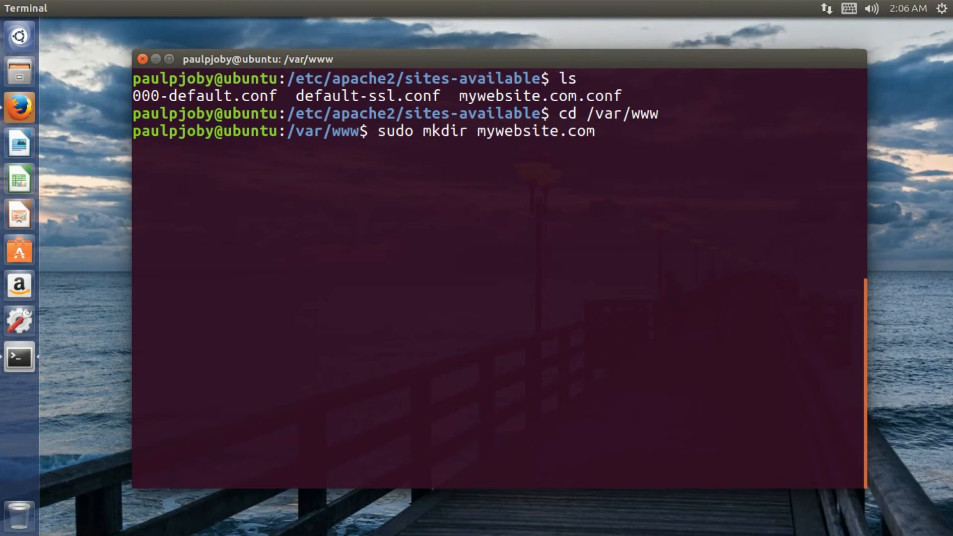
{"action": "key", "text": "Return"}
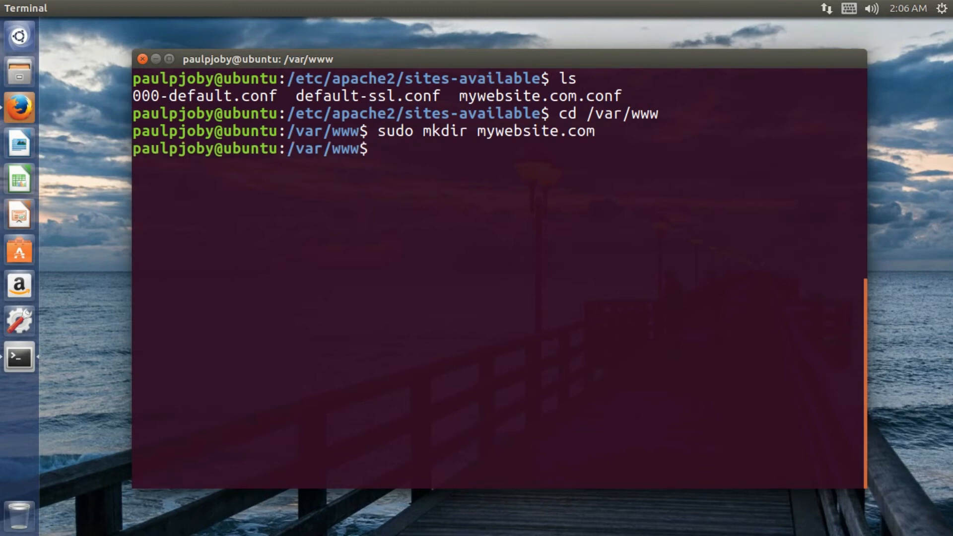
{"action": "type", "text": "cd"}
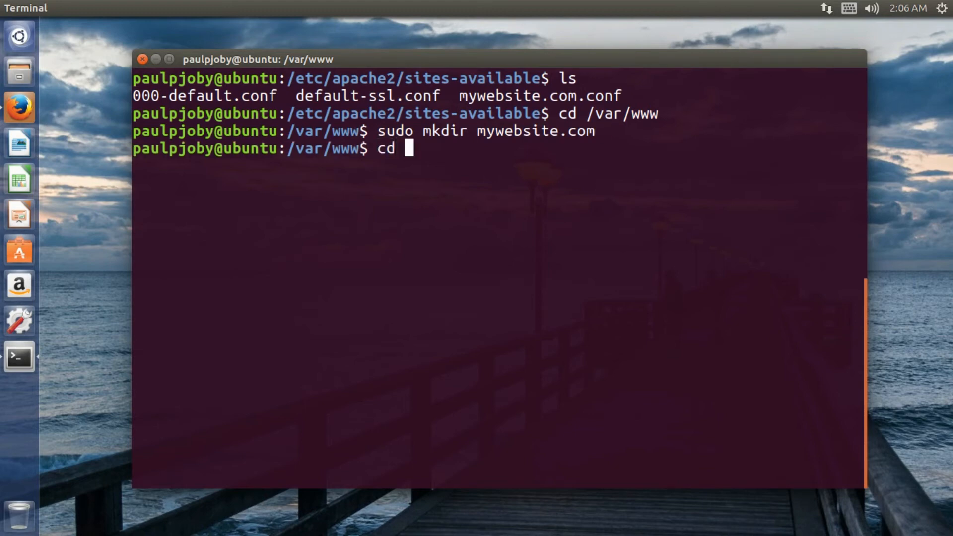
{"action": "key", "text": "Return"}
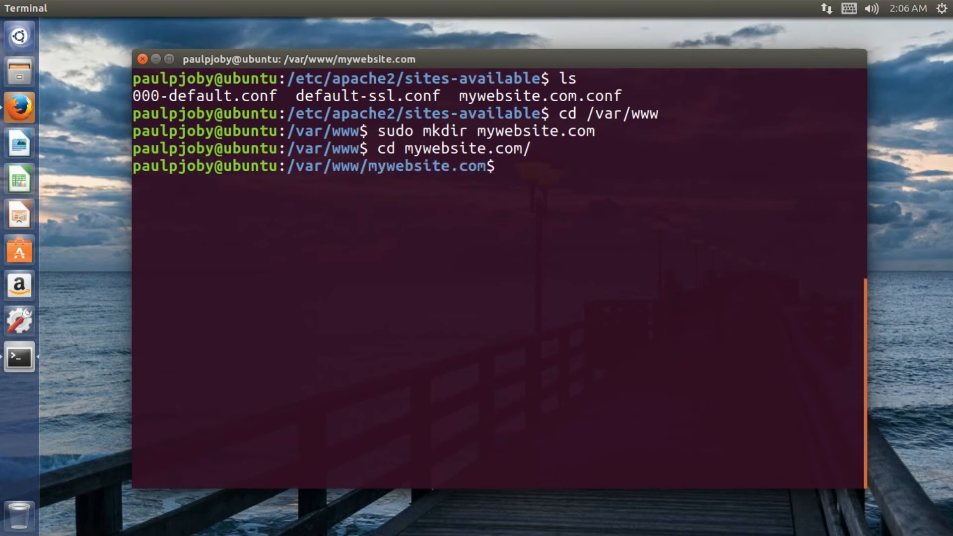
Create a public_html folder inside mywebsite.com with sudo mkdir and move into it.
{"action": "type", "text": "sudo"}
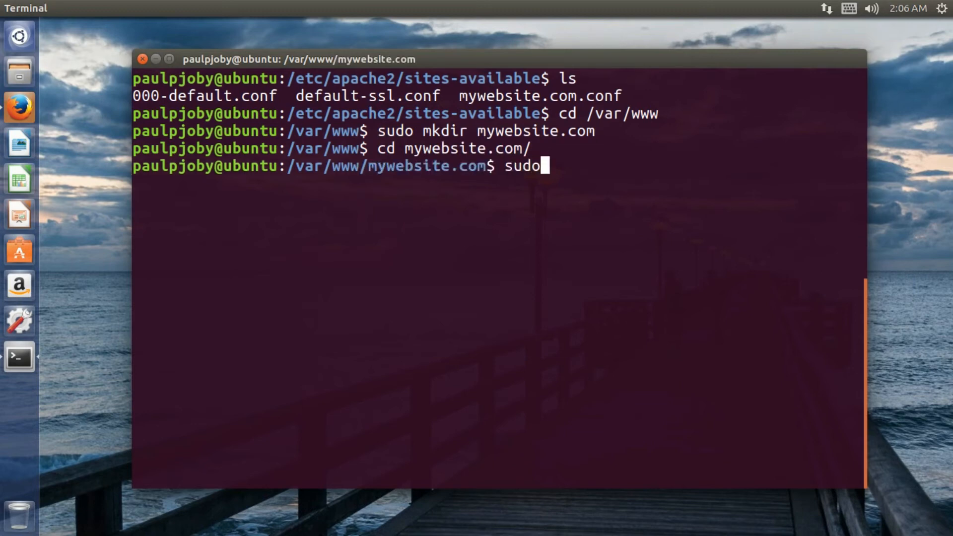
{"action": "type", "text": "mkdir"}
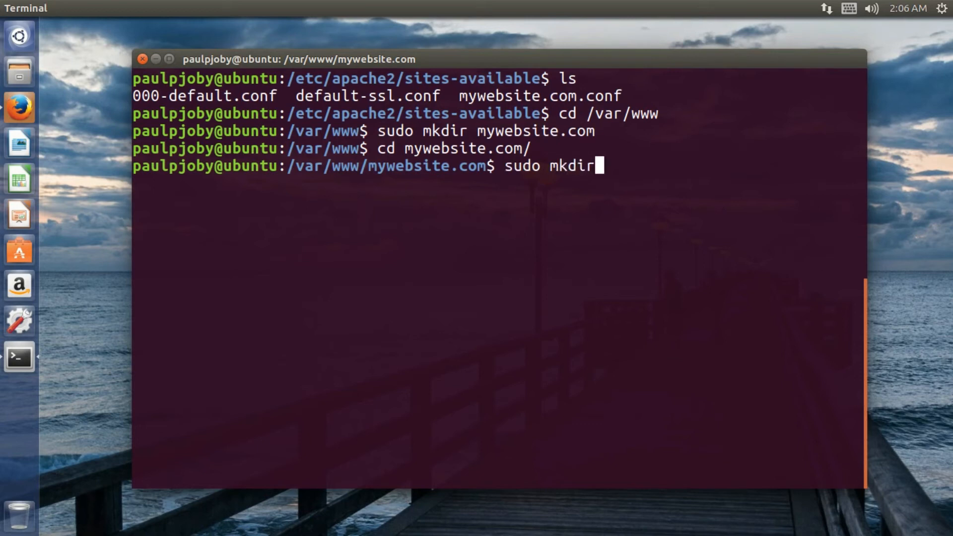
{"action": "type", "text": "pbu"}
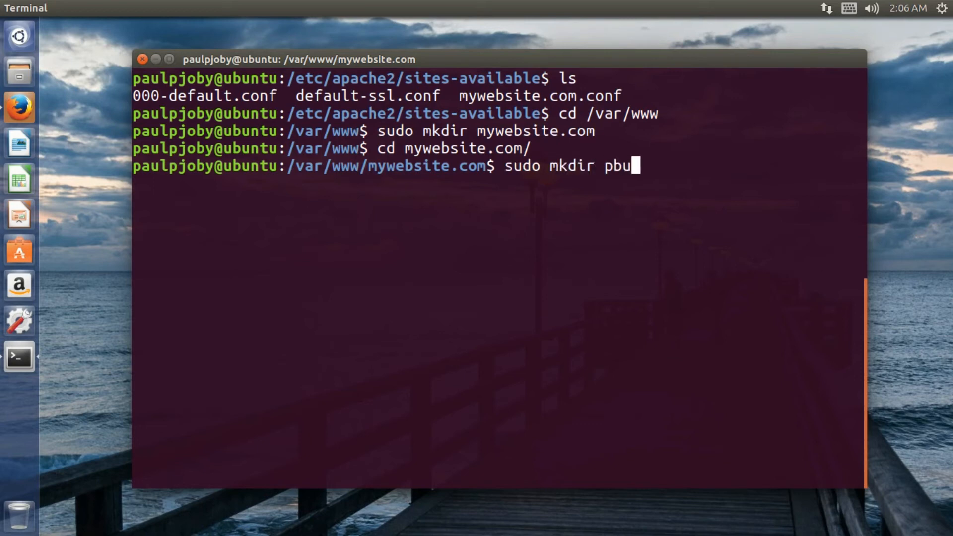
{"action": "type", "text": "blic_"}
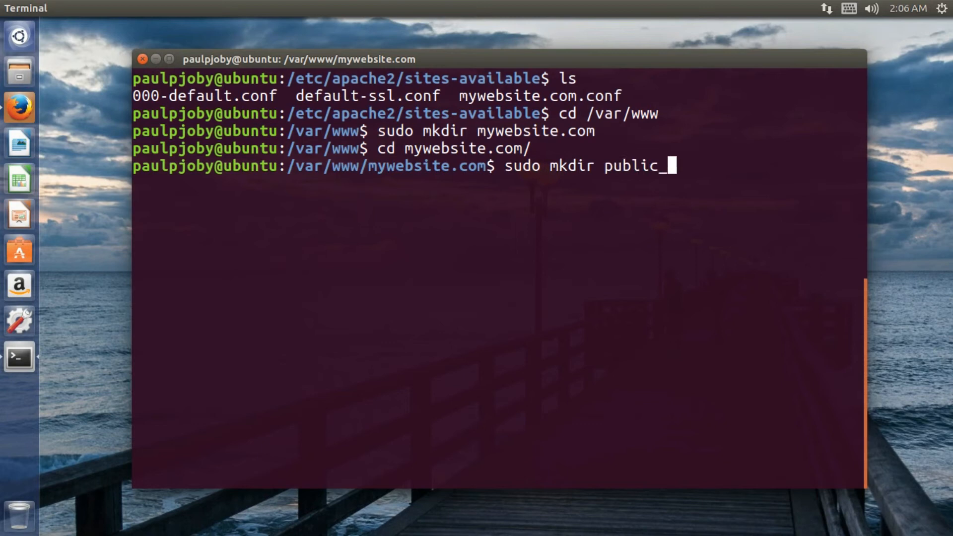
{"action": "type", "text": "html"}
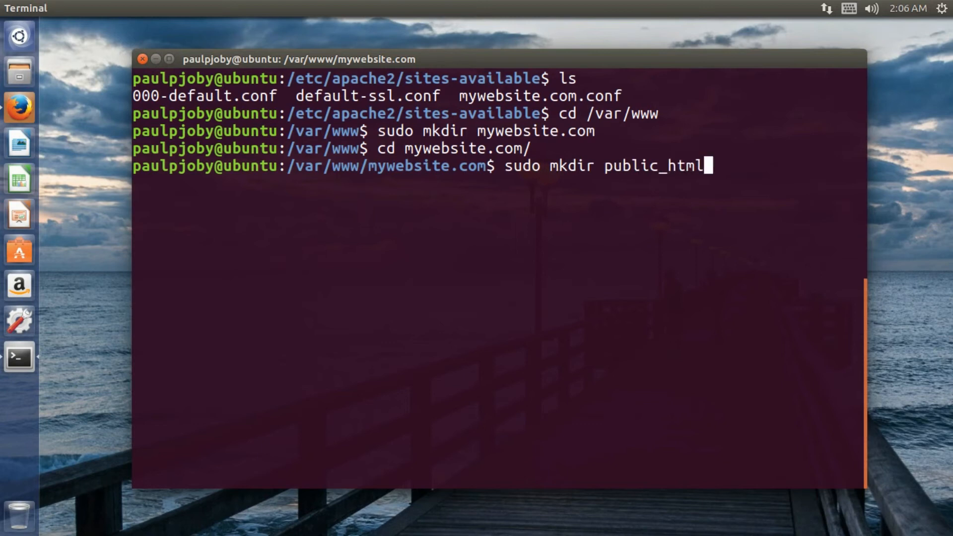
{"action": "key", "text": "Return"}
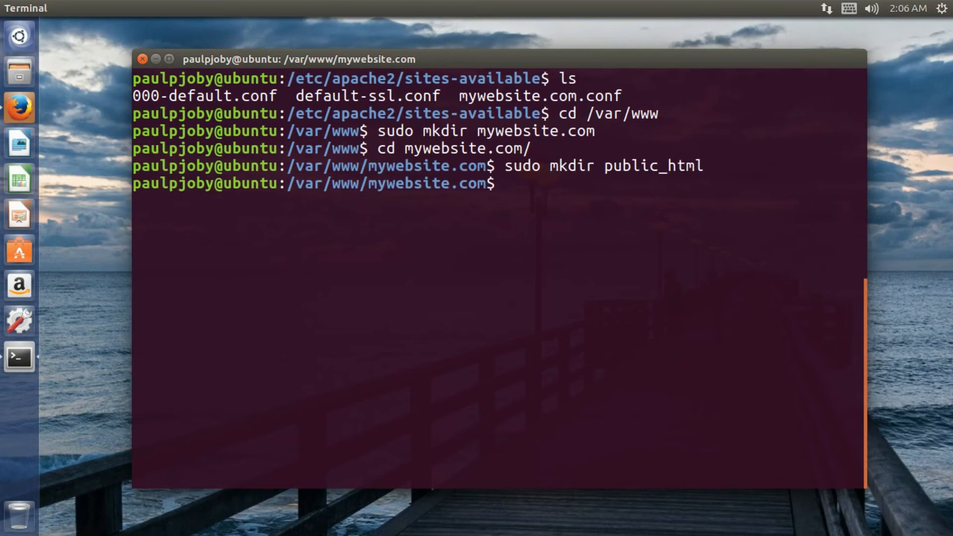
{"action": "type", "text": "cd pb"}
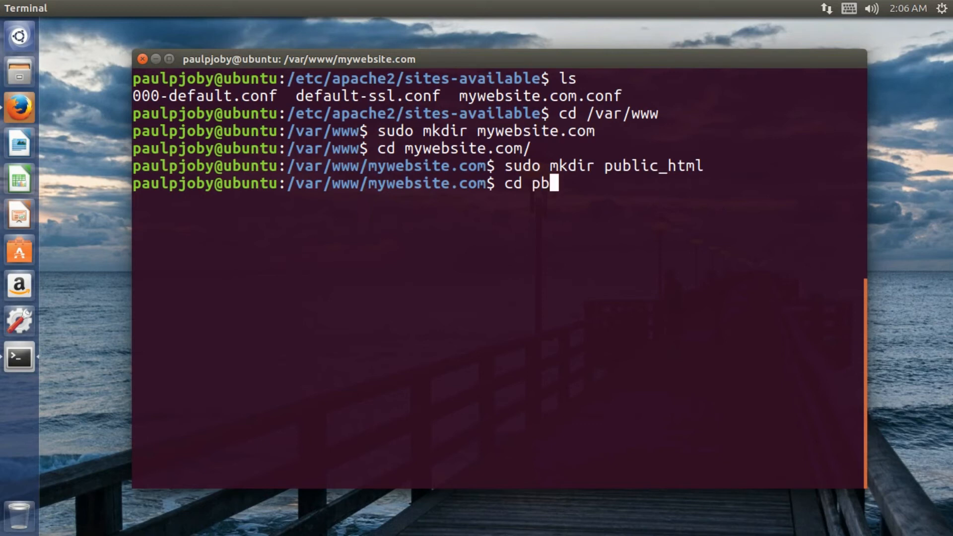
{"action": "type", "text": "u"}
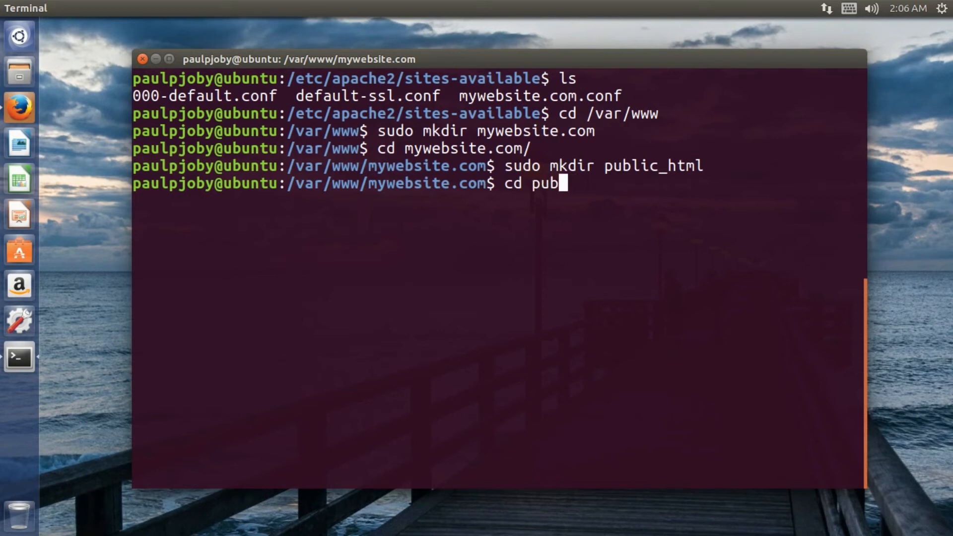
{"action": "type", "text": "lic_ht"}
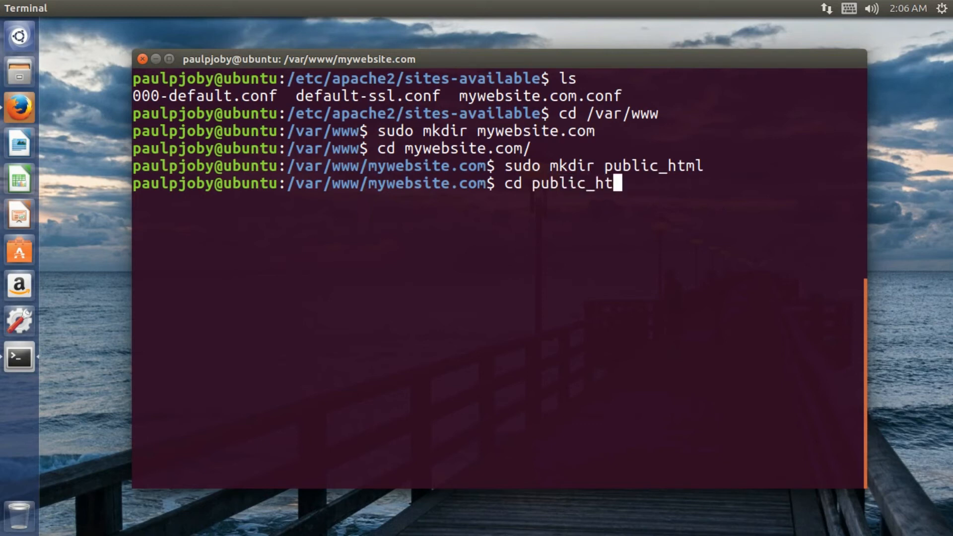
{"action": "key", "text": "Return"}
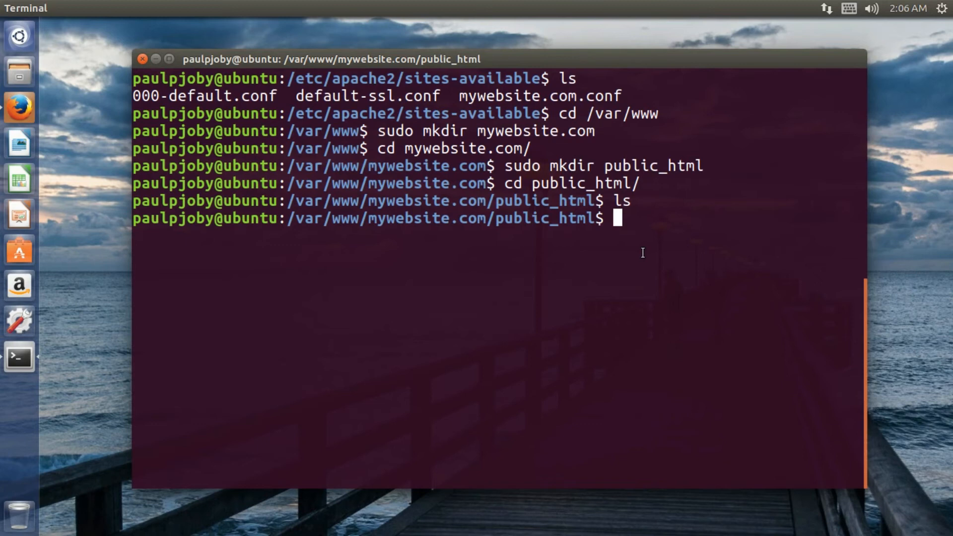
{"action": "mouse_move", "coordinate": [513, 131]}
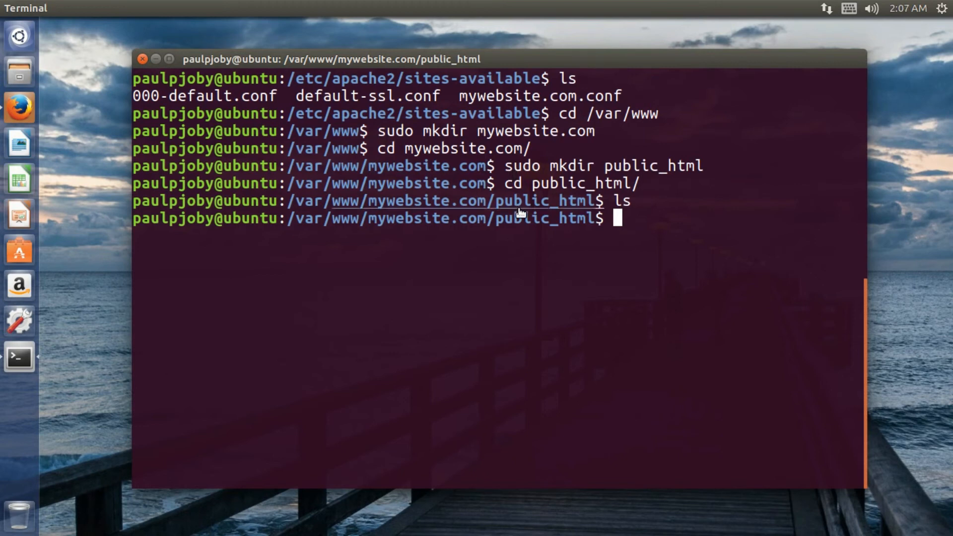
{"action": "mouse_move", "coordinate": [576, 236]}
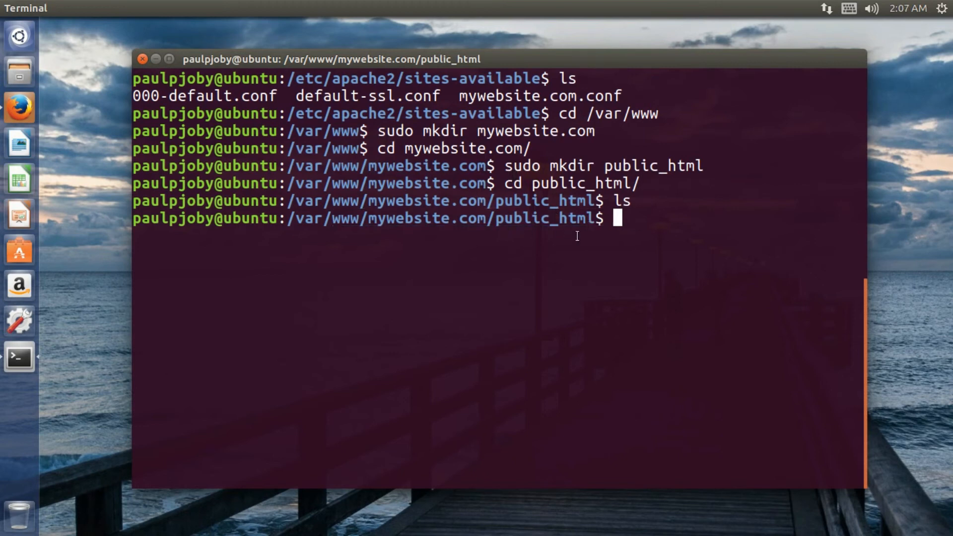
{"action": "mouse_move", "coordinate": [663, 222]}
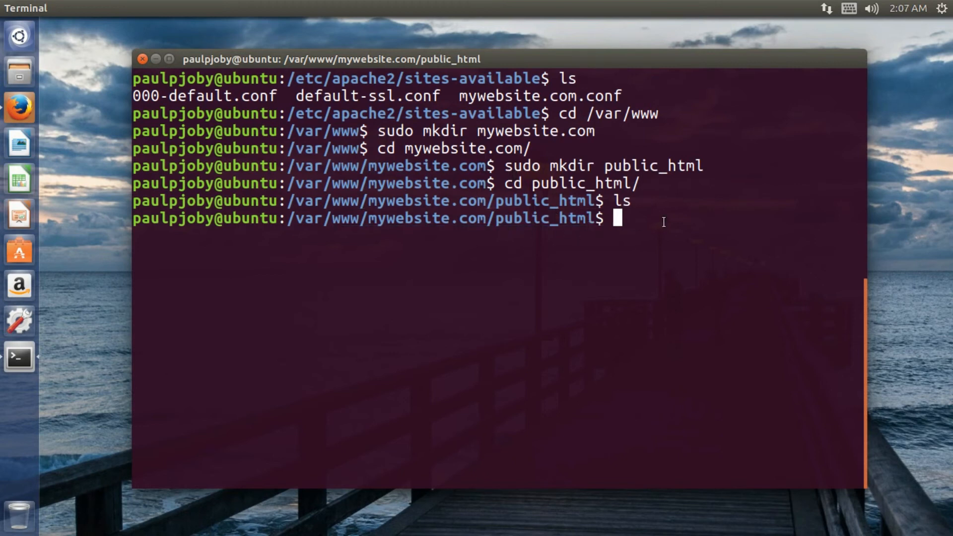
Prepare the command sudo nano index.php at the public_html prompt without running it yet.
{"action": "type", "text": "s"}
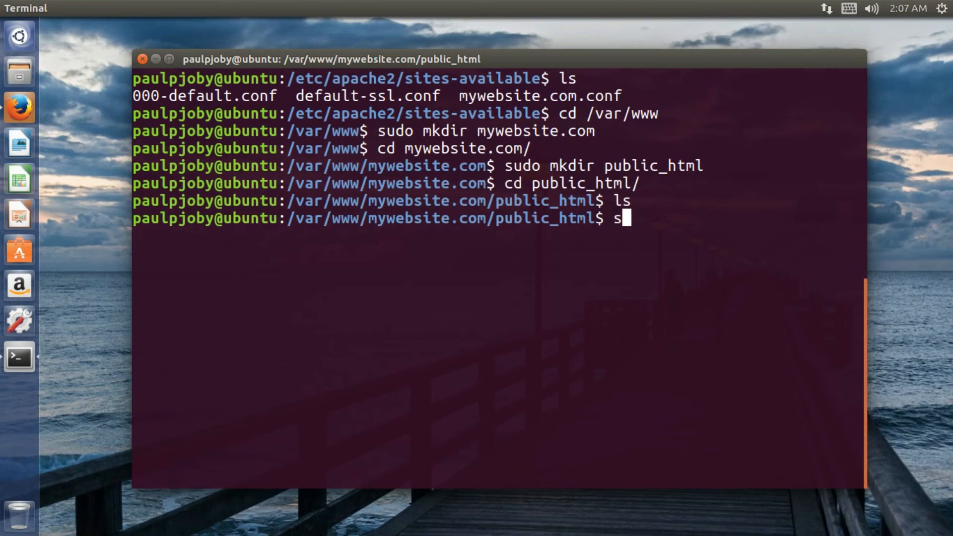
{"action": "type", "text": "udo nano"}
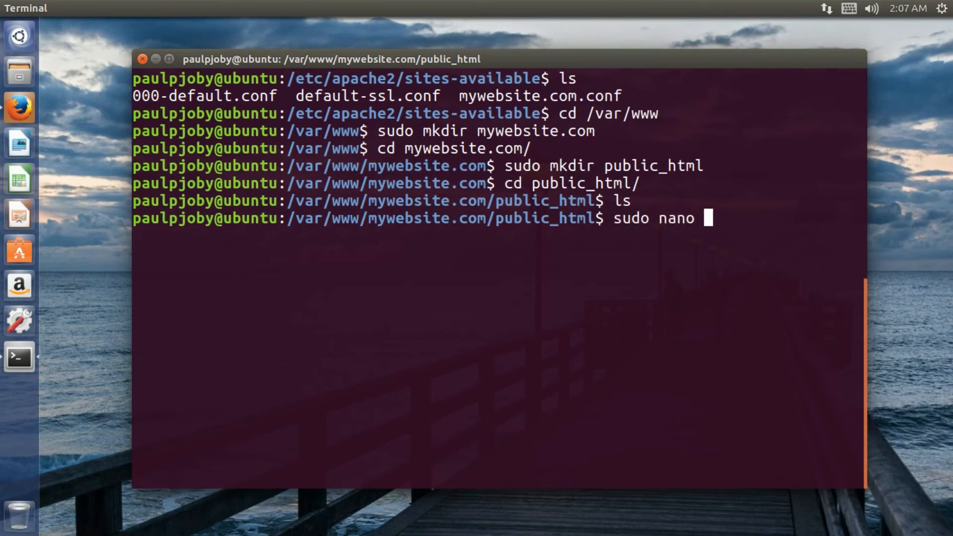
{"action": "type", "text": "indo"}
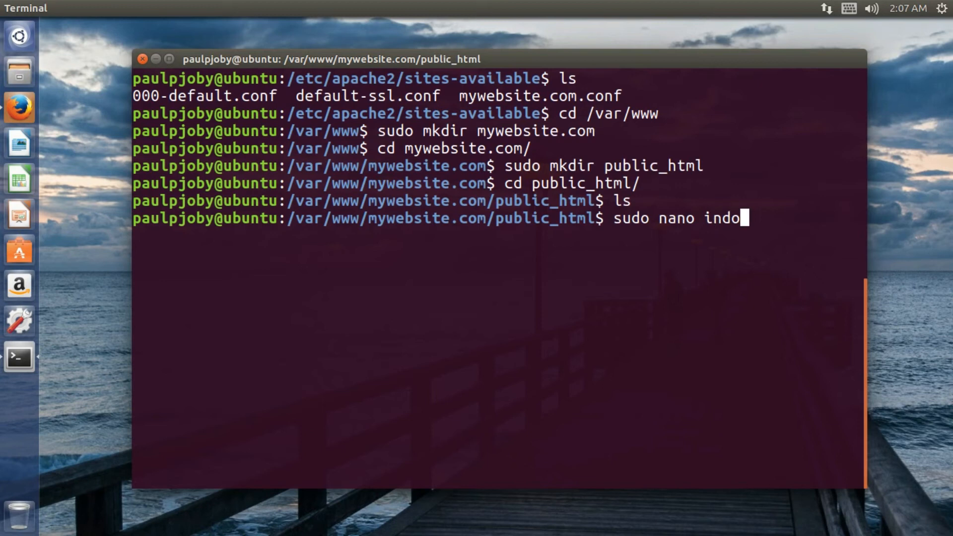
{"action": "type", "text": "ex.php"}
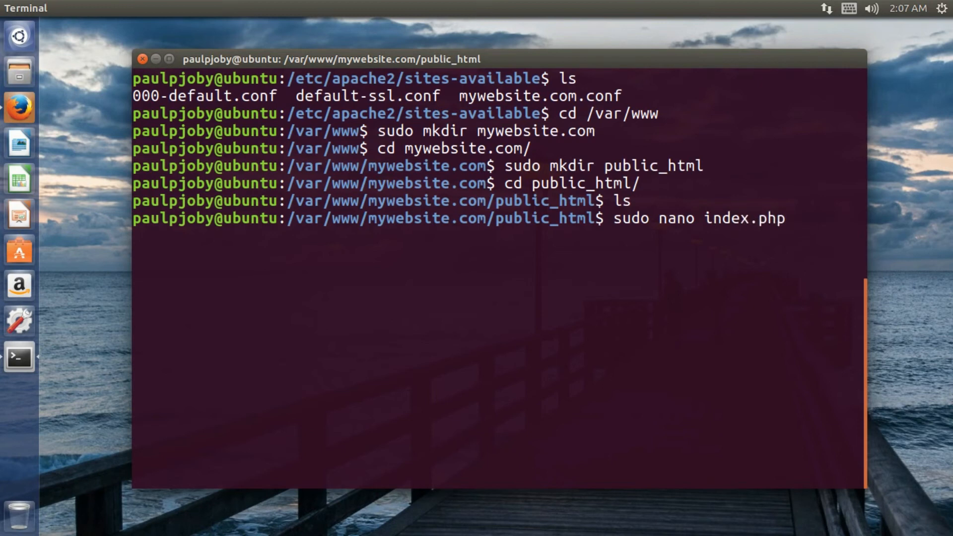
Write index.php as <?php echo "<h1> Webserver is Running </h1>"; and save it from nano.
{"action": "key", "text": "Return"}
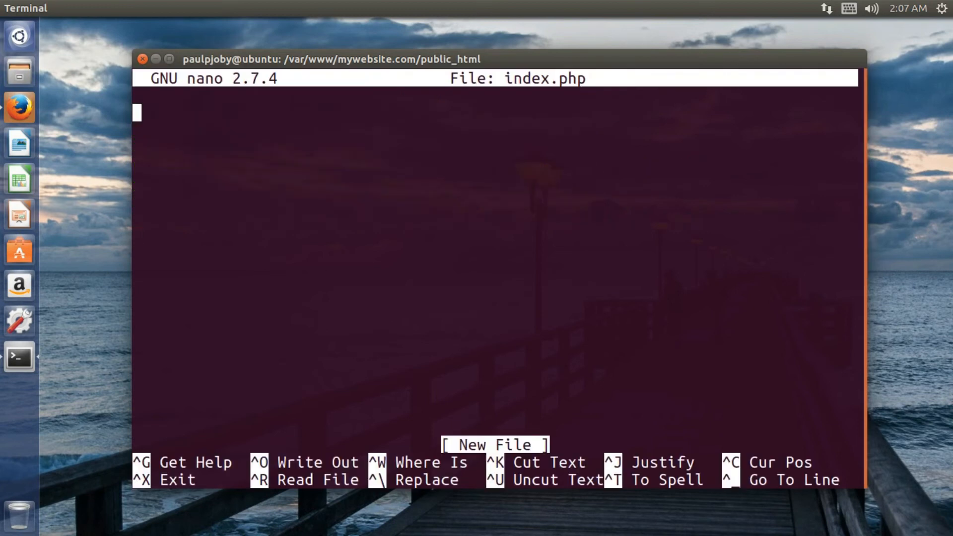
{"action": "type", "text": "<?php"}
{"action": "left_click", "coordinate": [496, 131]}
{"action": "type", "text": "ehco"}
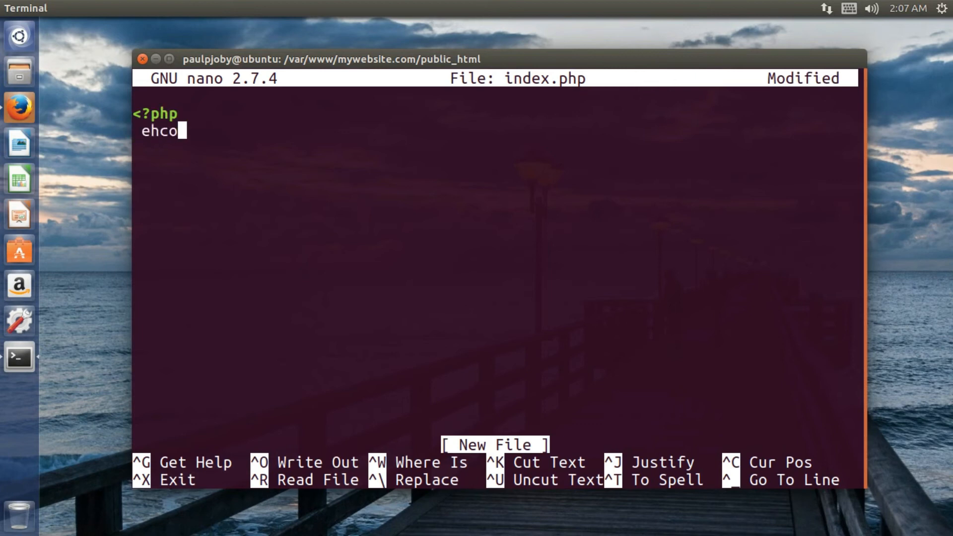
{"action": "type", "text": "echo"}
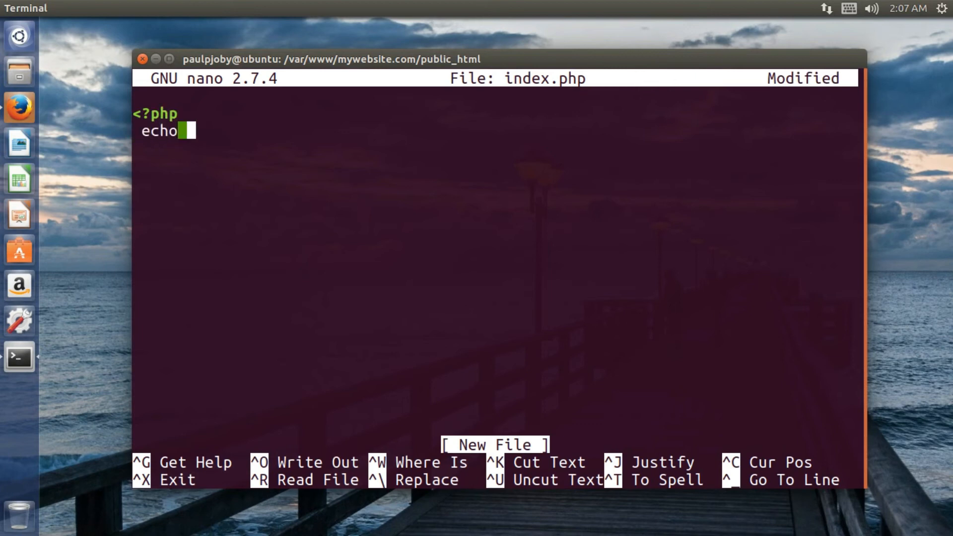
{"action": "type", "text": "\""}
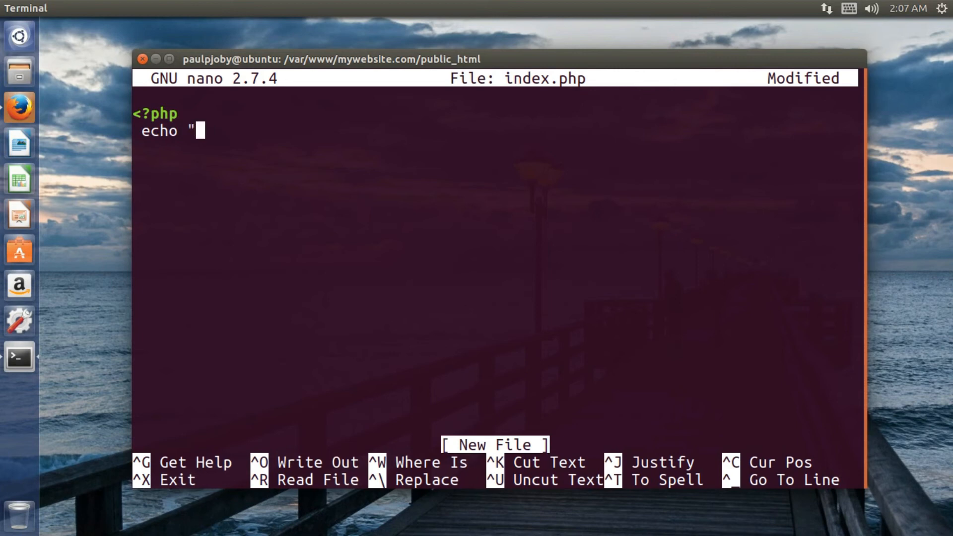
{"action": "type", "text": "<h1"}
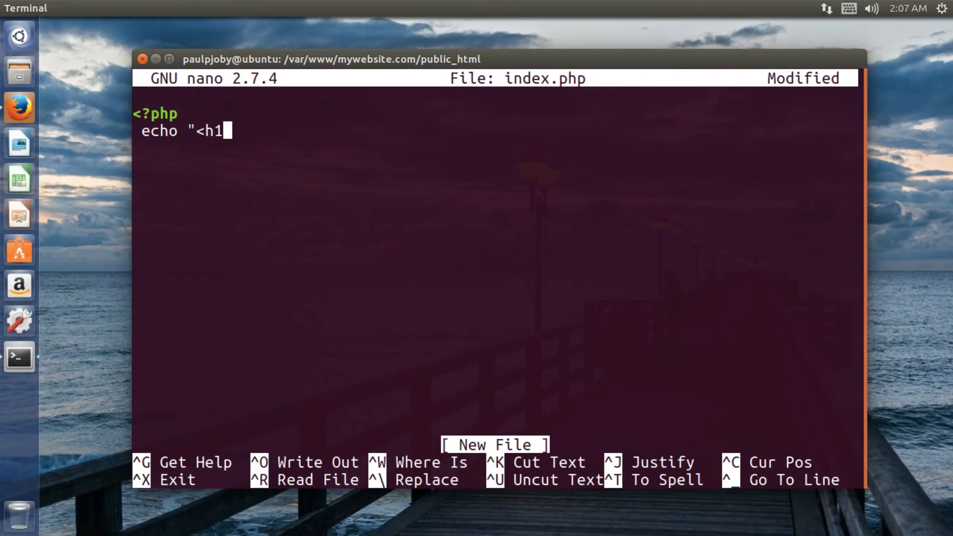
{"action": "type", "text": "> Web"}
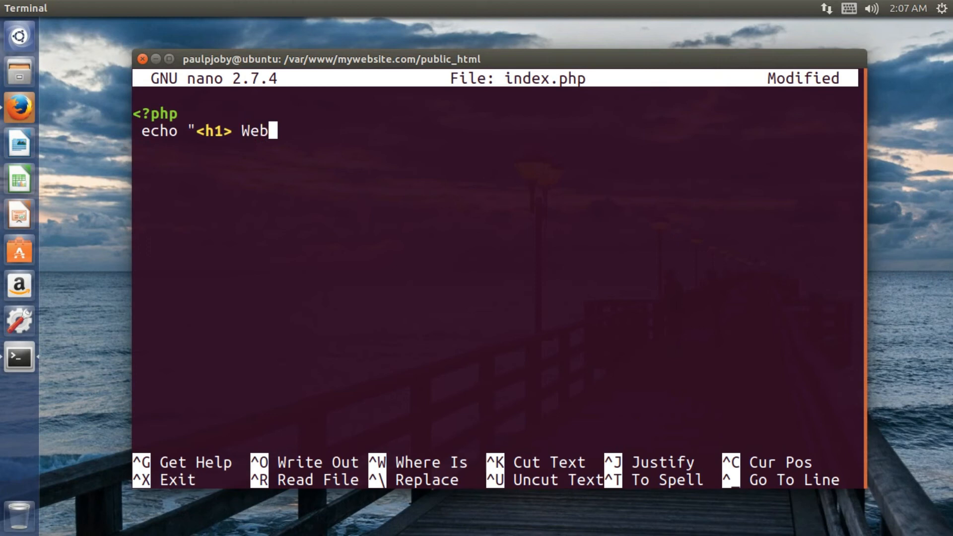
{"action": "type", "text": "serv"}
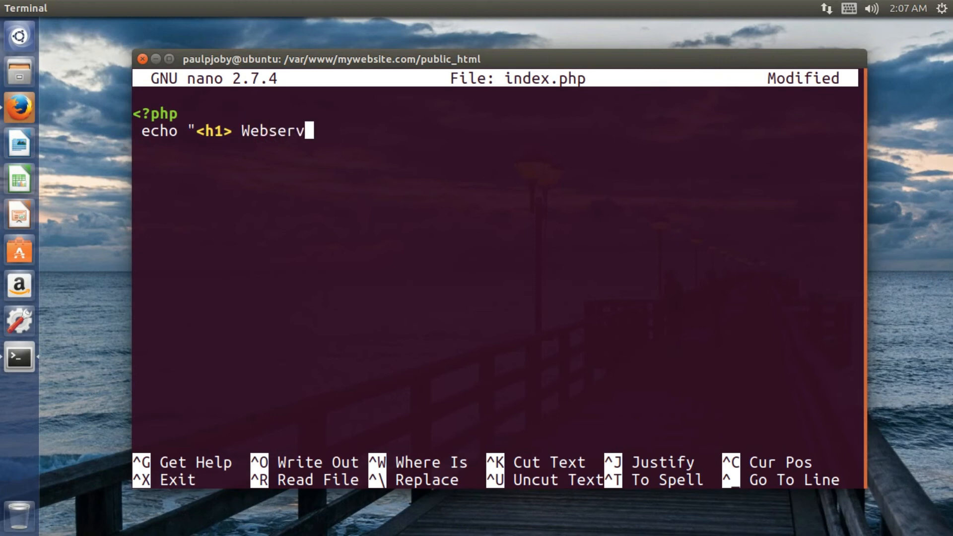
{"action": "type", "text": "er is"}
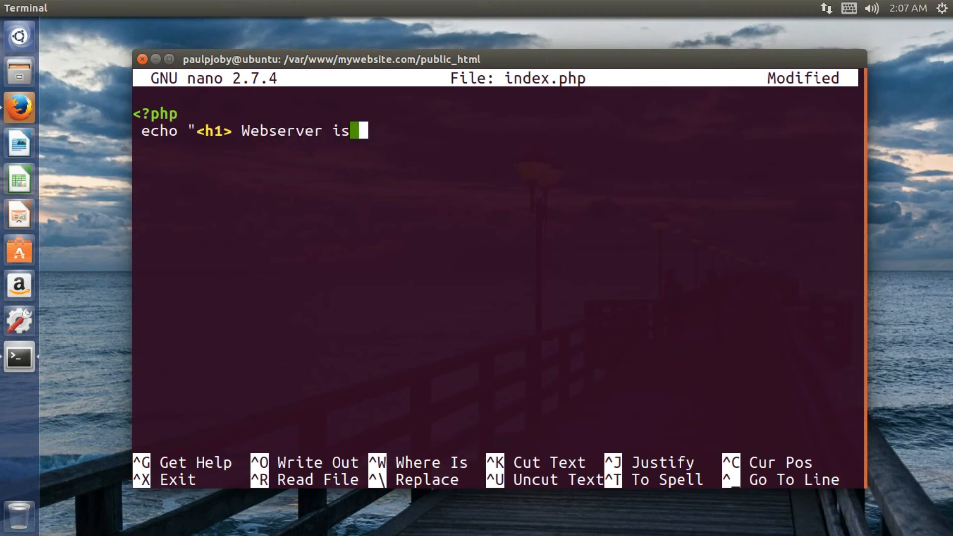
{"action": "type", "text": "Runnn"}
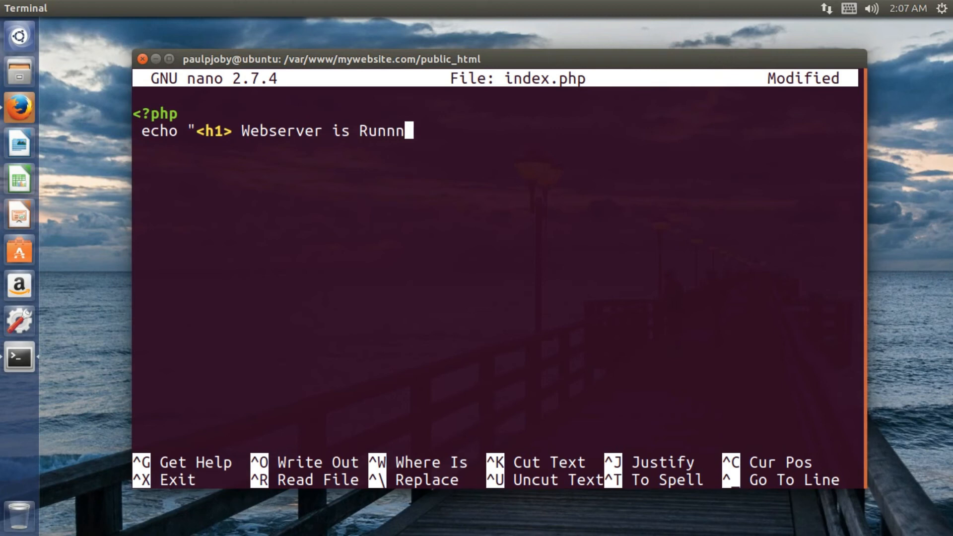
{"action": "type", "text": "ing </"}
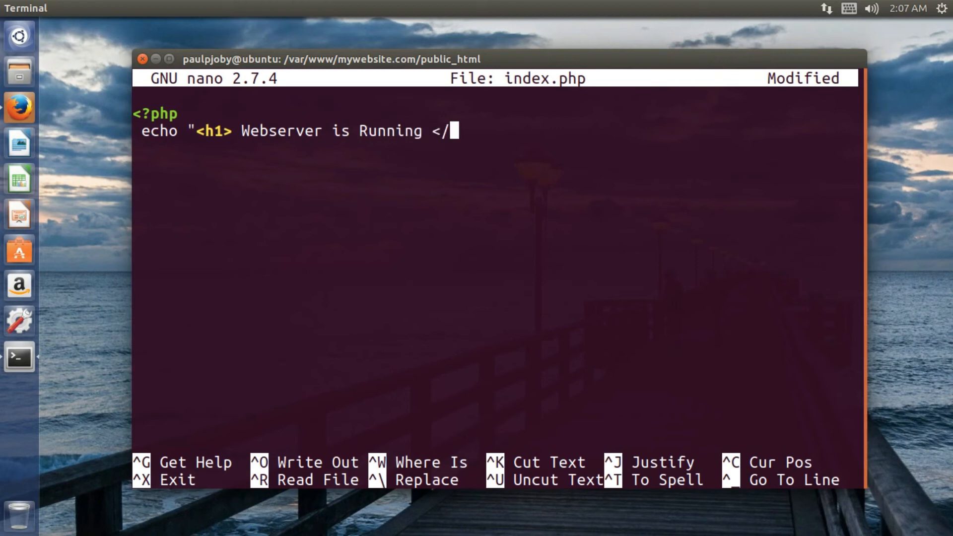
{"action": "type", "text": "h1>\""}
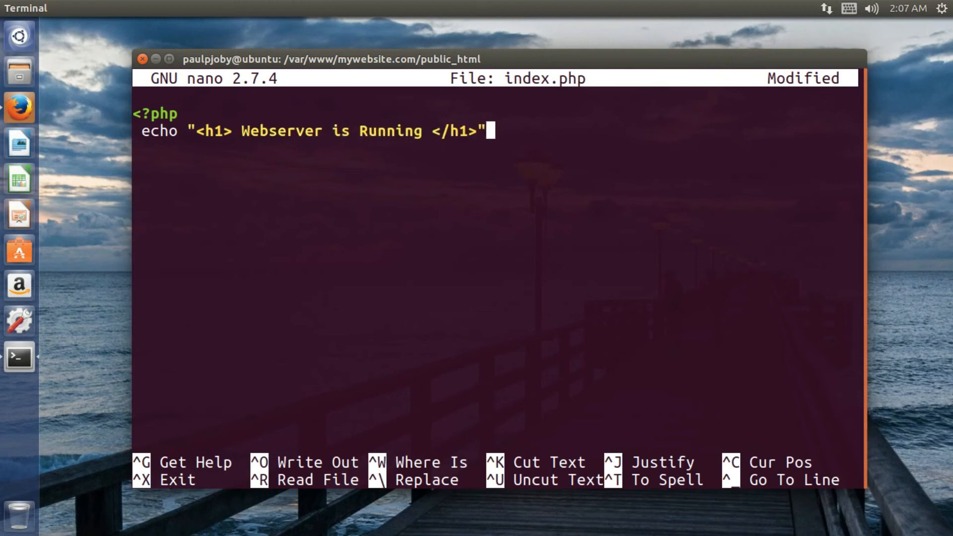
{"action": "type", "text": ";"}
{"action": "type", "text": "?>"}
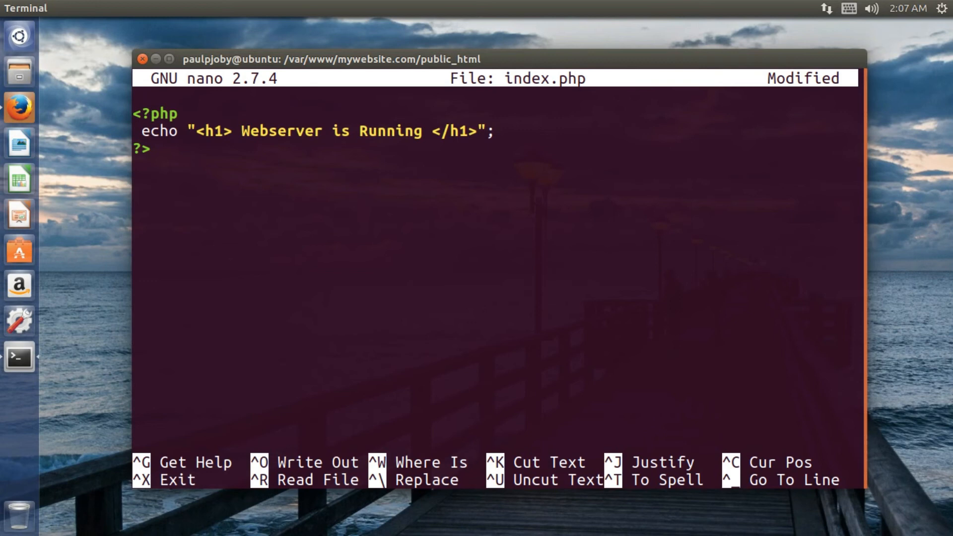
{"action": "key", "text": "ctrl+x"}
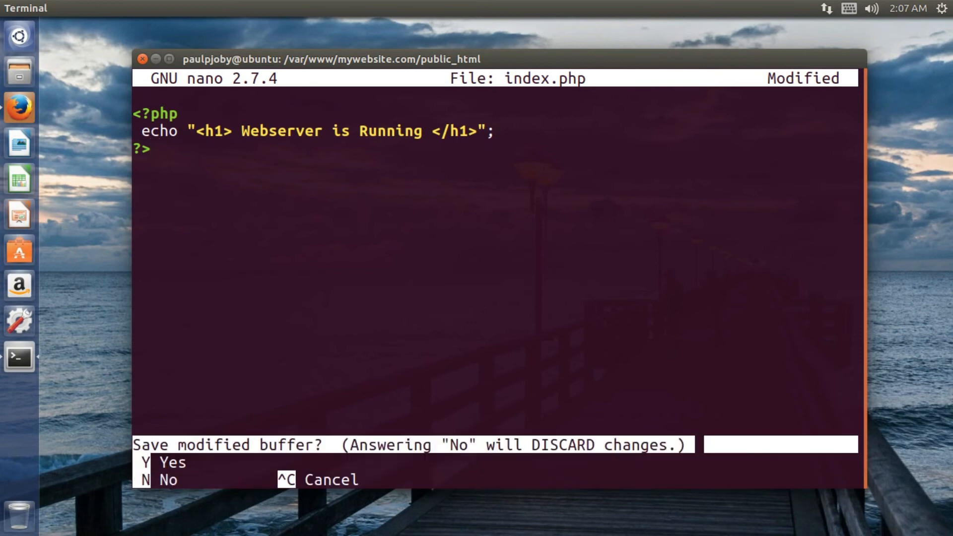
{"action": "key", "text": "y"}
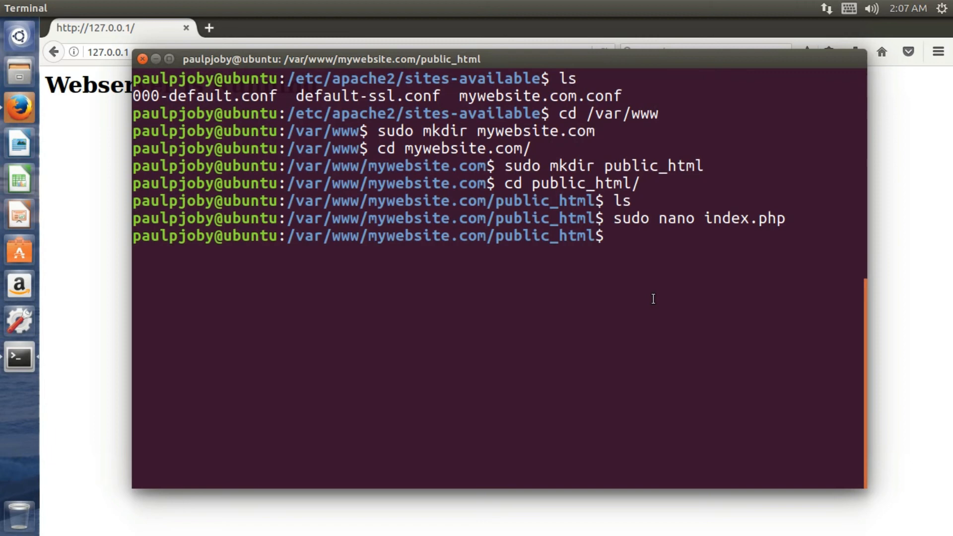
Clear the terminal, then start a new address beginning '12' in Firefox's address bar.
{"action": "type", "text": "clea"}
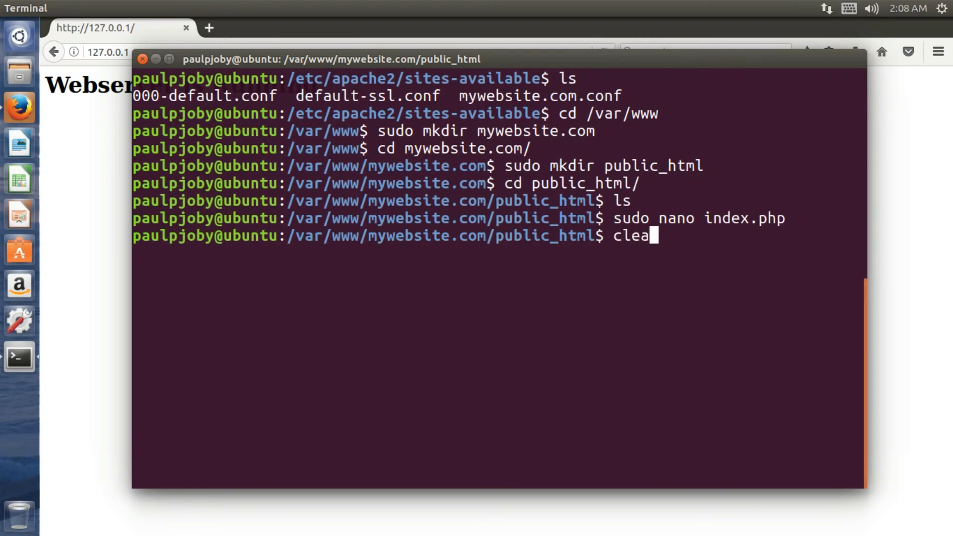
{"action": "key", "text": "Return"}
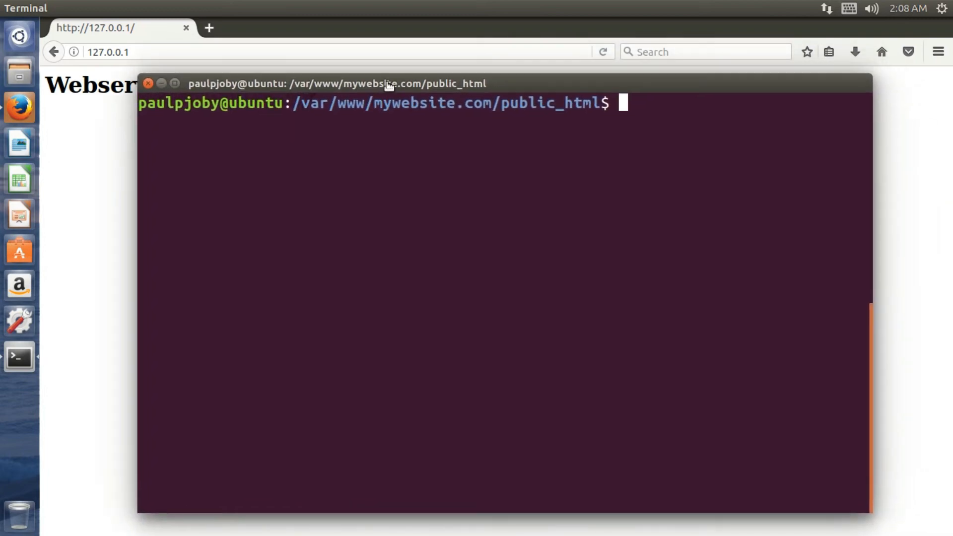
{"action": "mouse_move", "coordinate": [648, 168]}
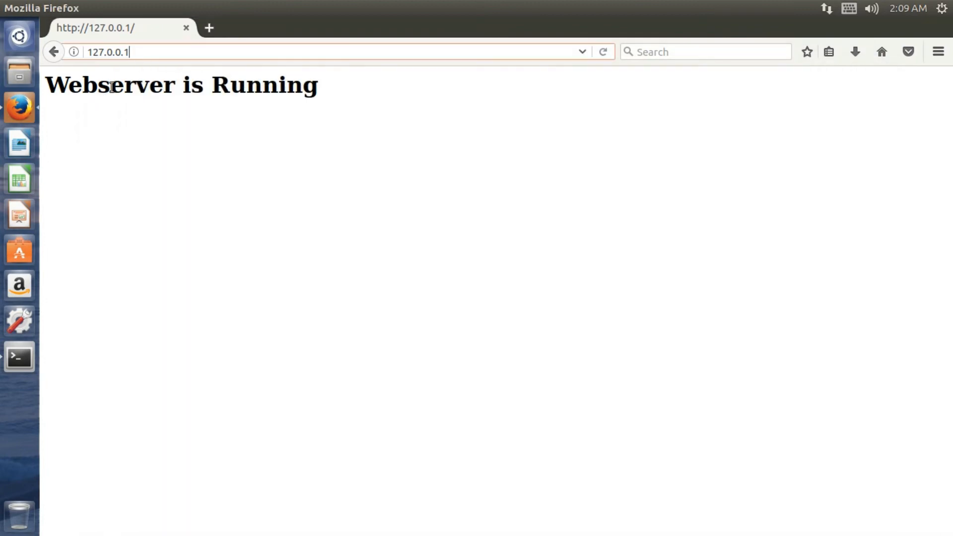
{"action": "type", "text": "12"}
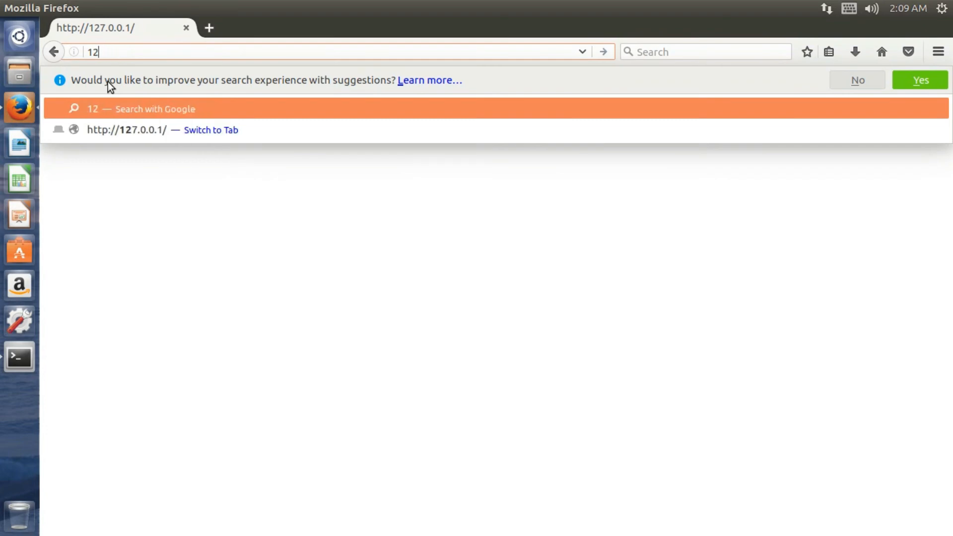
{"action": "type", "text": "www."}
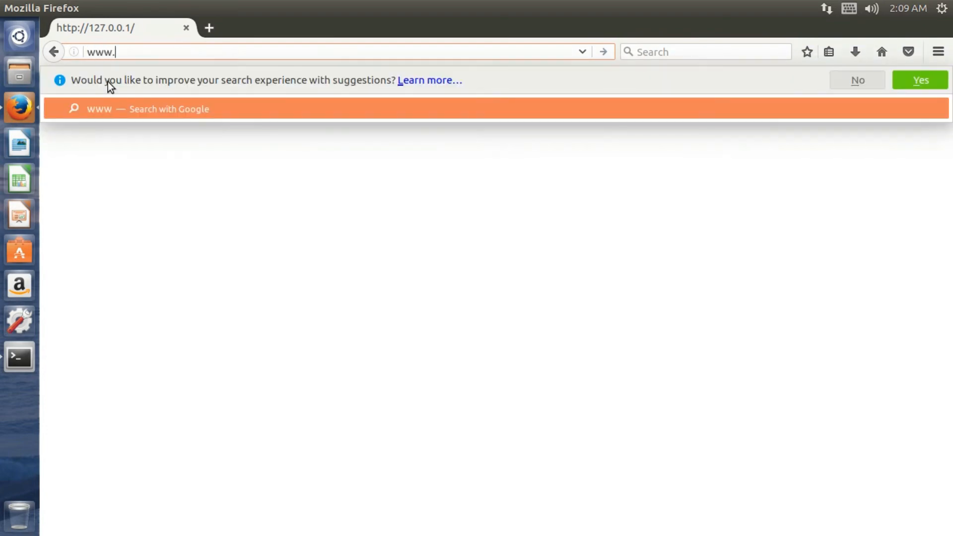
{"action": "type", "text": "mywe"}
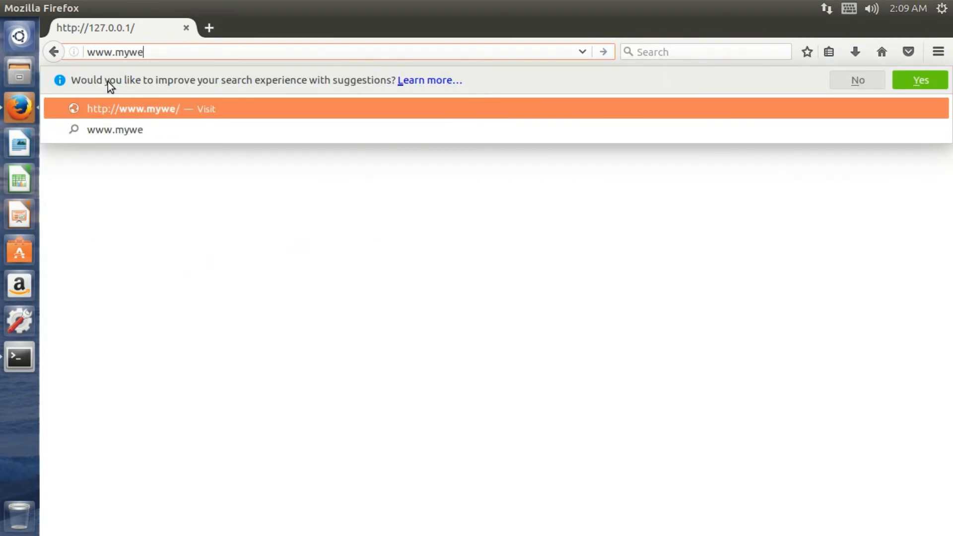
{"action": "type", "text": "bsite.com"}
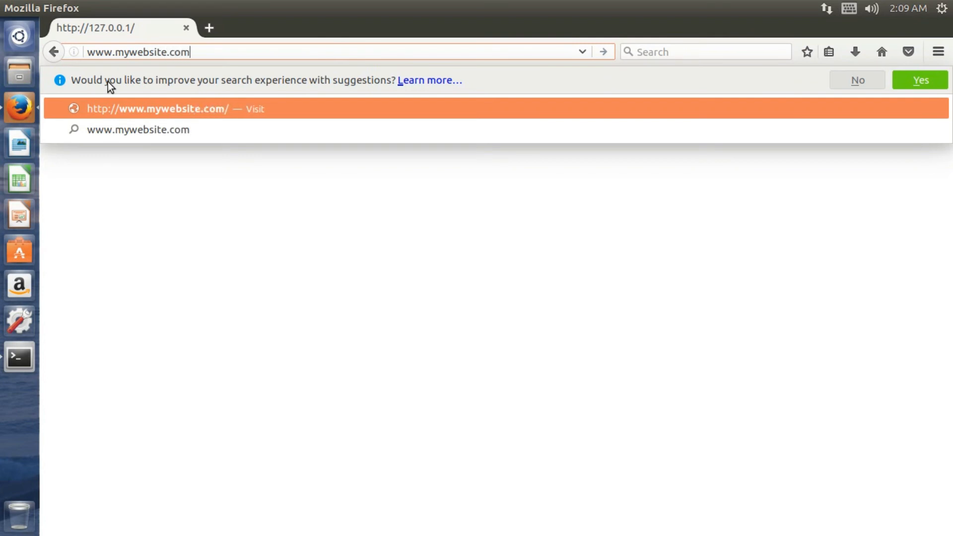
{"action": "mouse_move", "coordinate": [207, 79]}
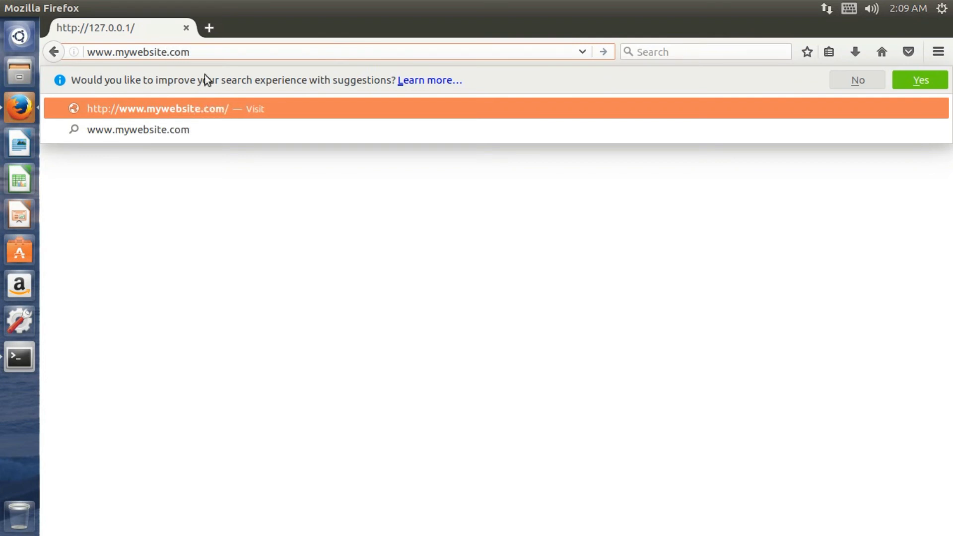
{"action": "mouse_move", "coordinate": [584, 201]}
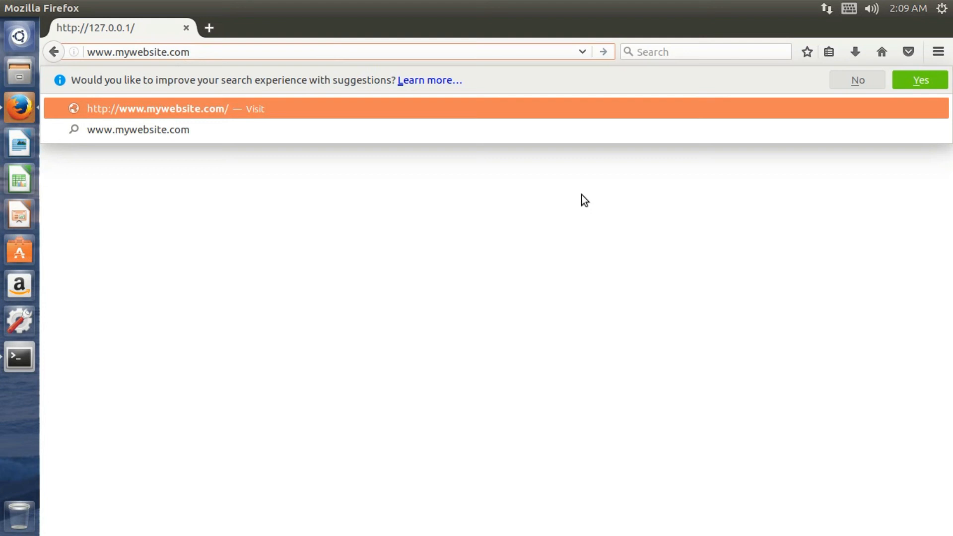
{"action": "mouse_move", "coordinate": [303, 221]}
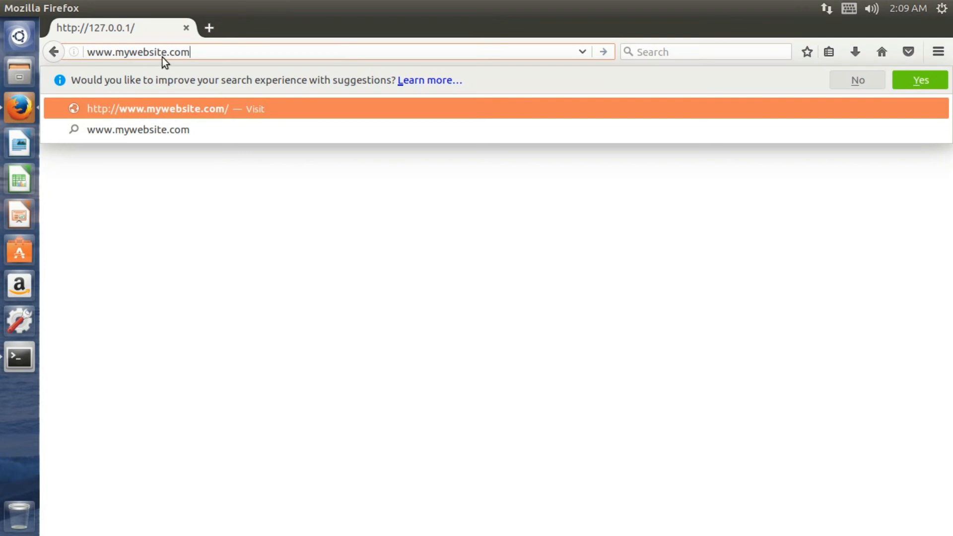
{"action": "mouse_move", "coordinate": [27, 117]}
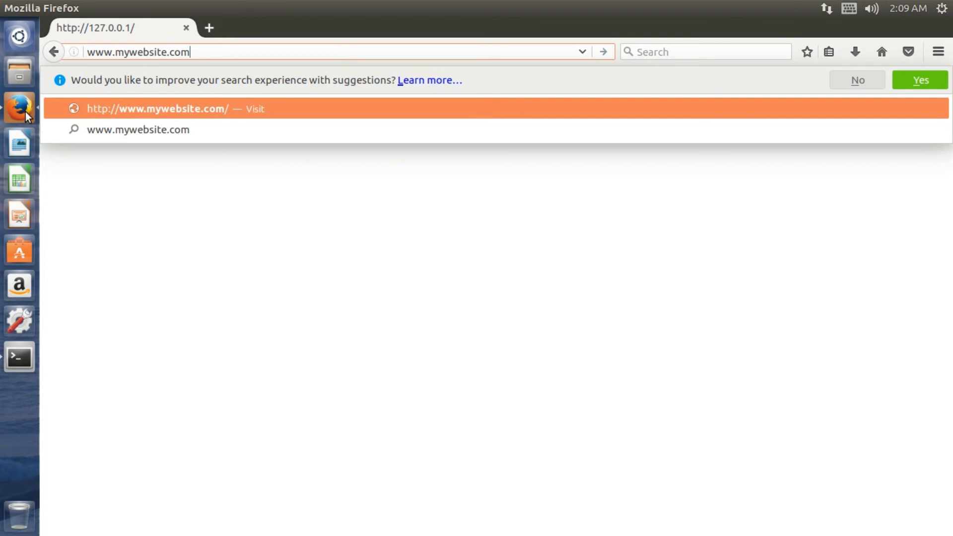
{"action": "left_click", "coordinate": [19, 357]}
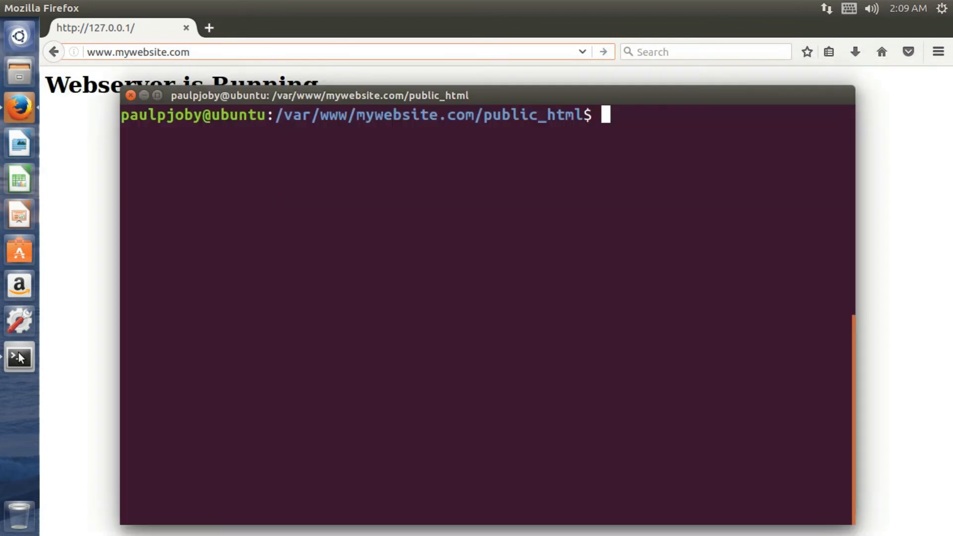
Move into /etc and list its files containing 'host' with ls | grep.
{"action": "left_click", "coordinate": [516, 214]}
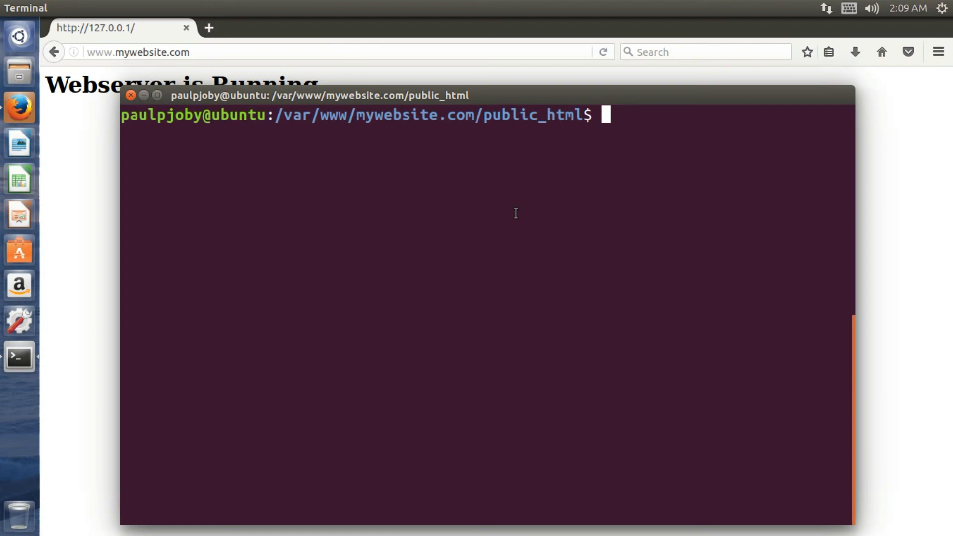
{"action": "type", "text": "cd"}
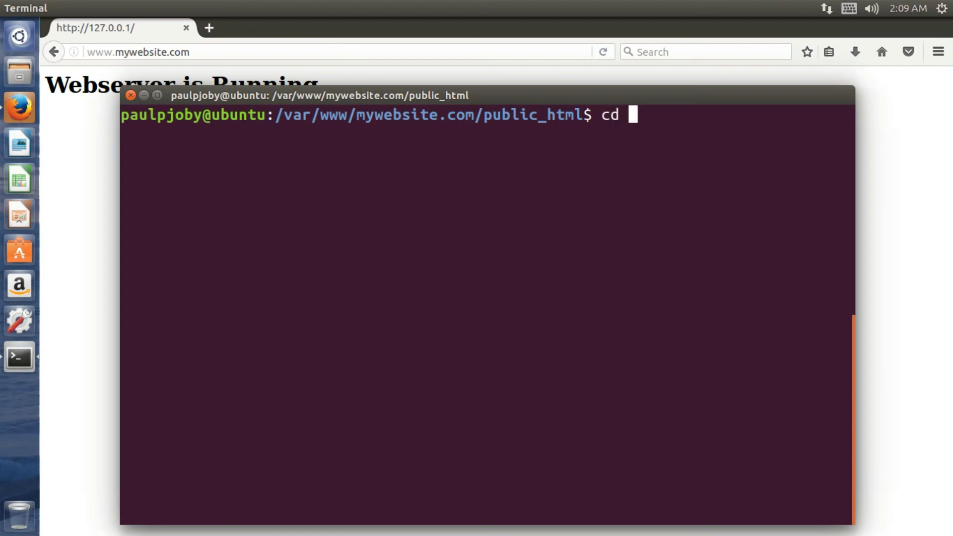
{"action": "type", "text": "/"}
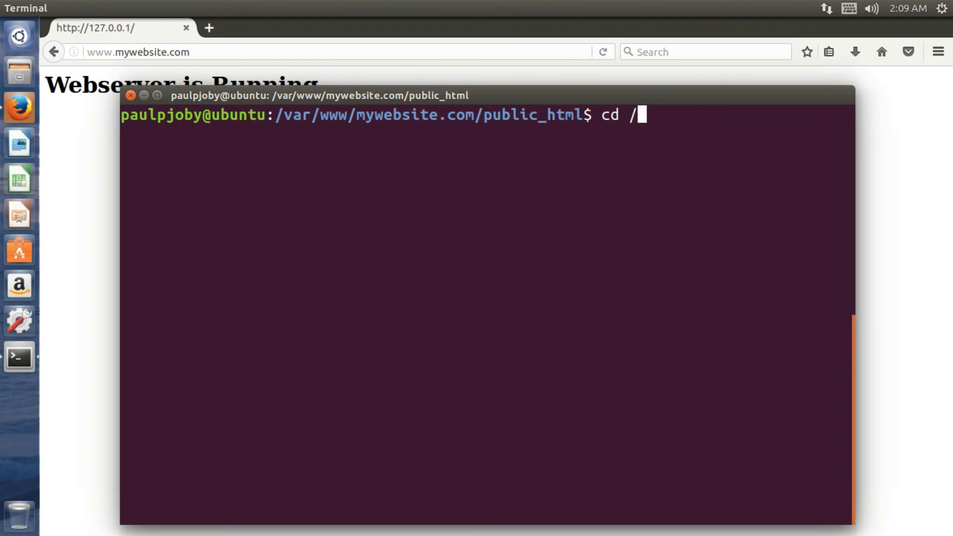
{"action": "type", "text": "etc"}
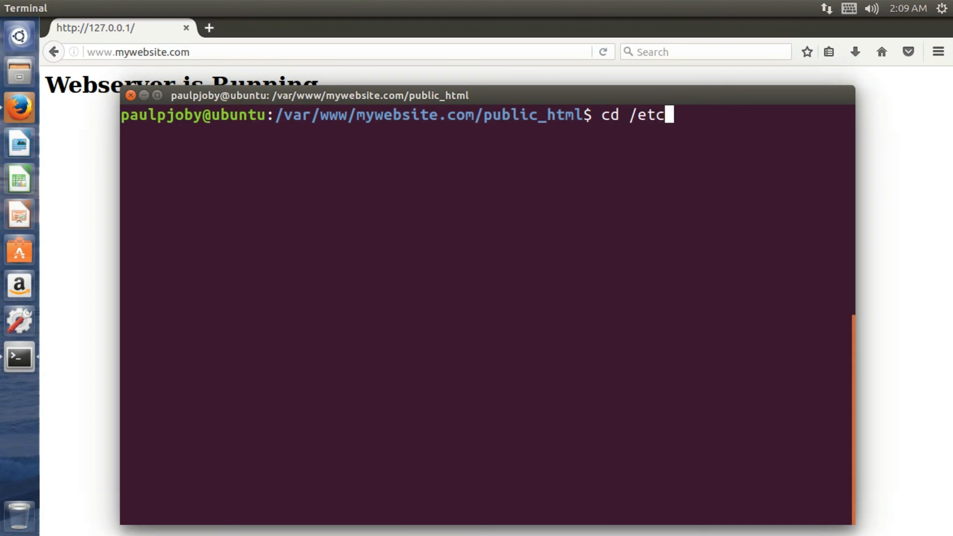
{"action": "key", "text": "Return"}
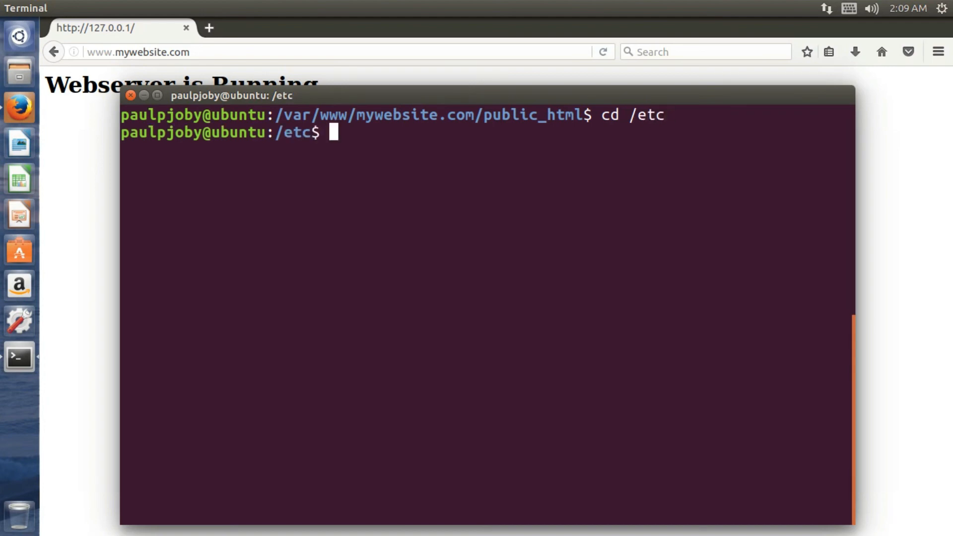
{"action": "type", "text": "ls"}
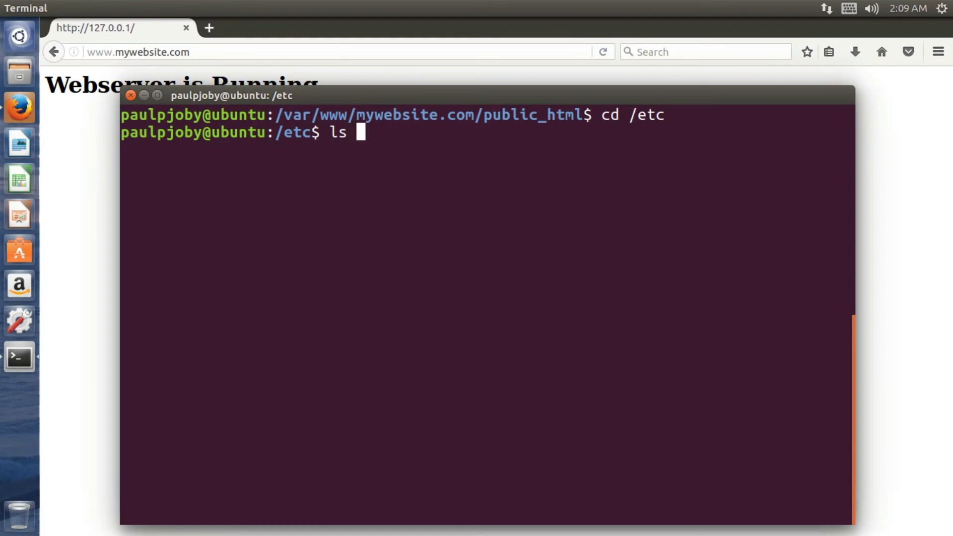
{"action": "type", "text": "| grep h"}
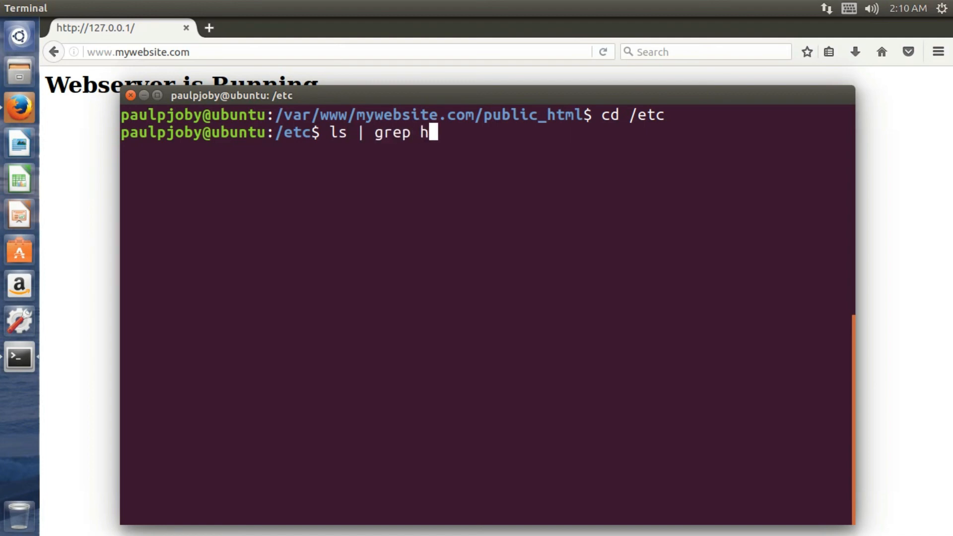
{"action": "key", "text": "Return"}
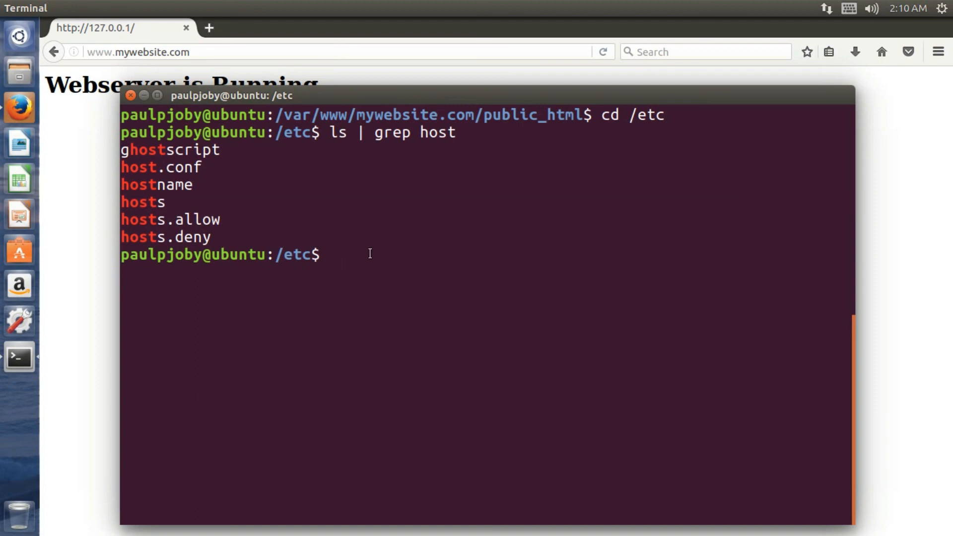
Open the hosts file in nano with sudo for editing.
{"action": "type", "text": "sudo na"}
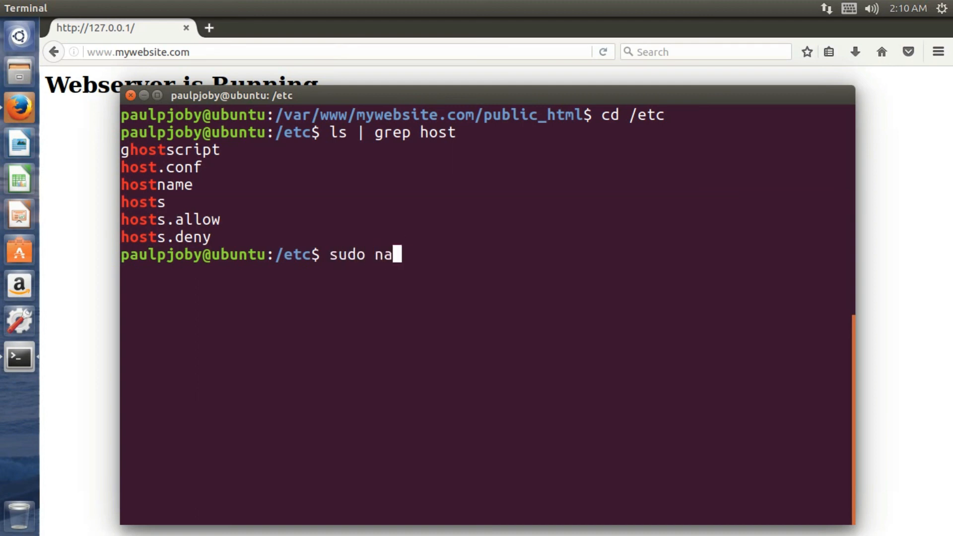
{"action": "type", "text": "no ho"}
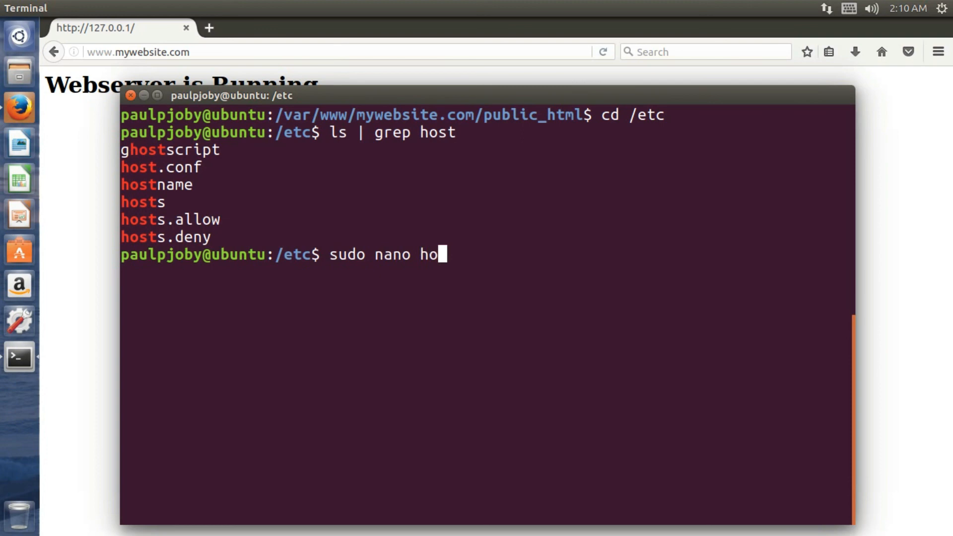
{"action": "type", "text": "sts"}
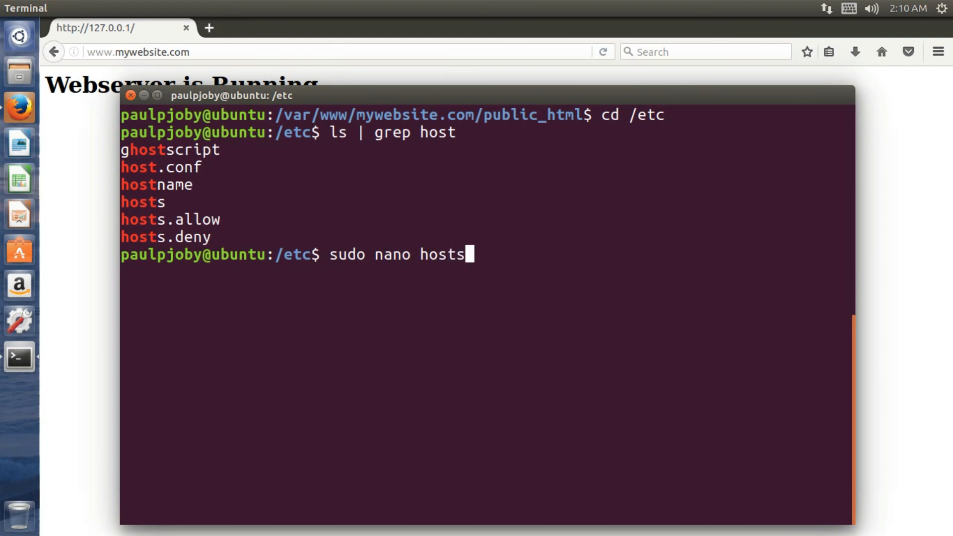
{"action": "key", "text": "Return"}
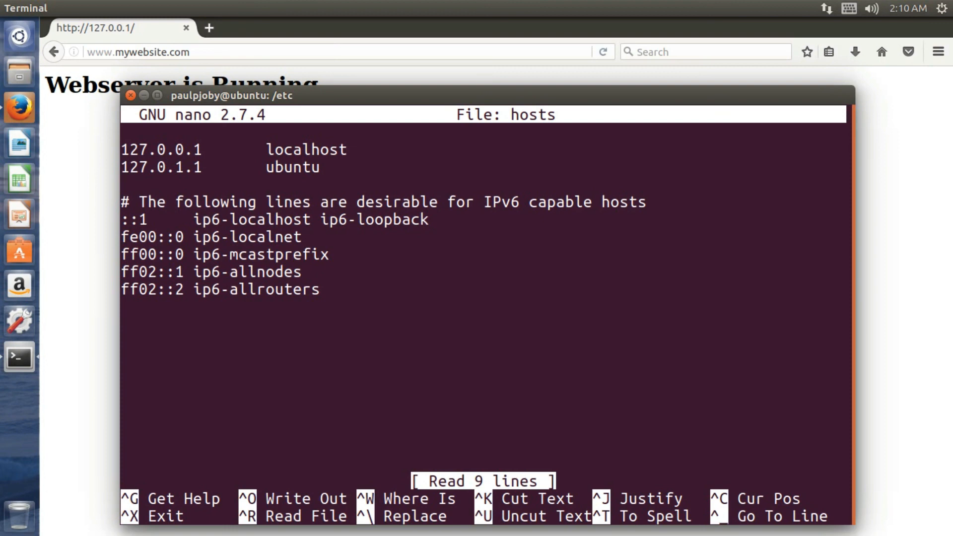
{"action": "type", "text": "12"}
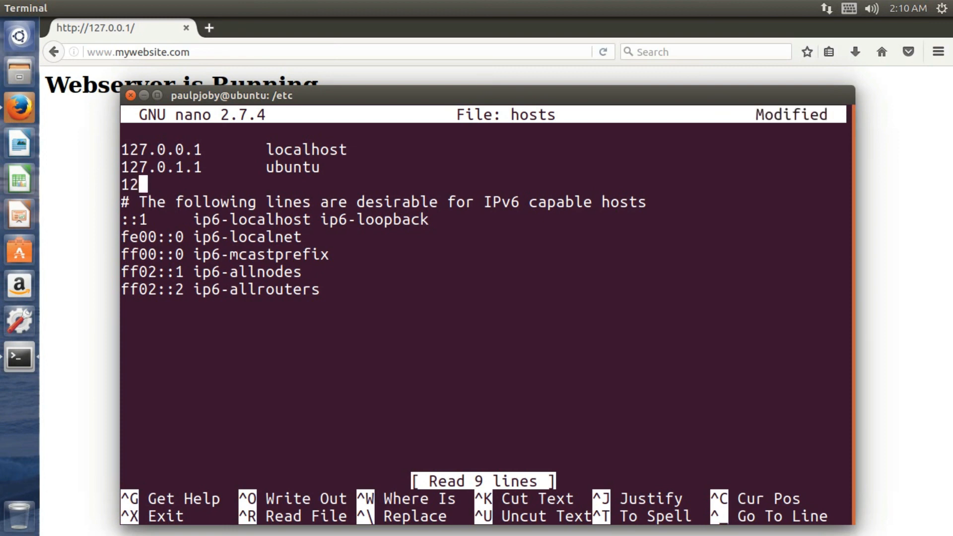
{"action": "type", "text": ".0"}
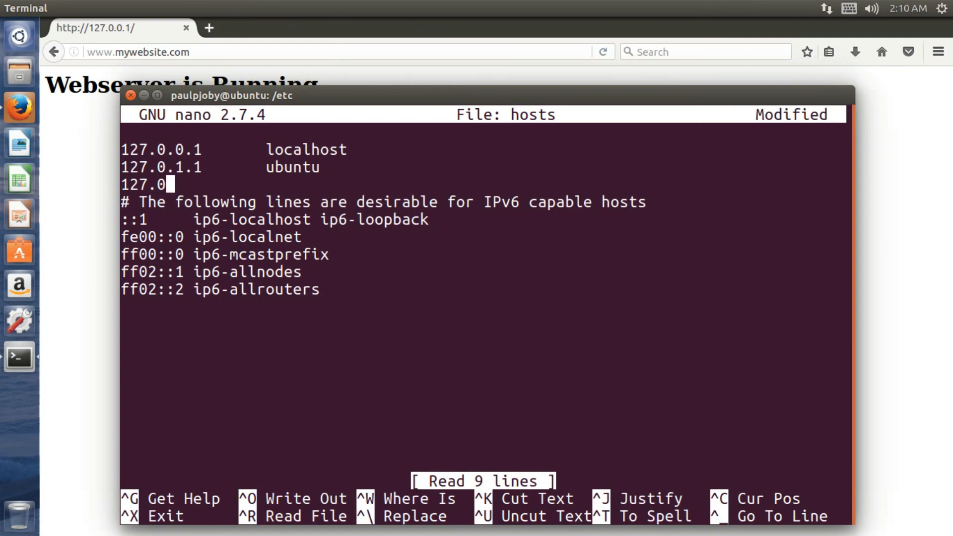
{"action": "type", "text": ".0.1"}
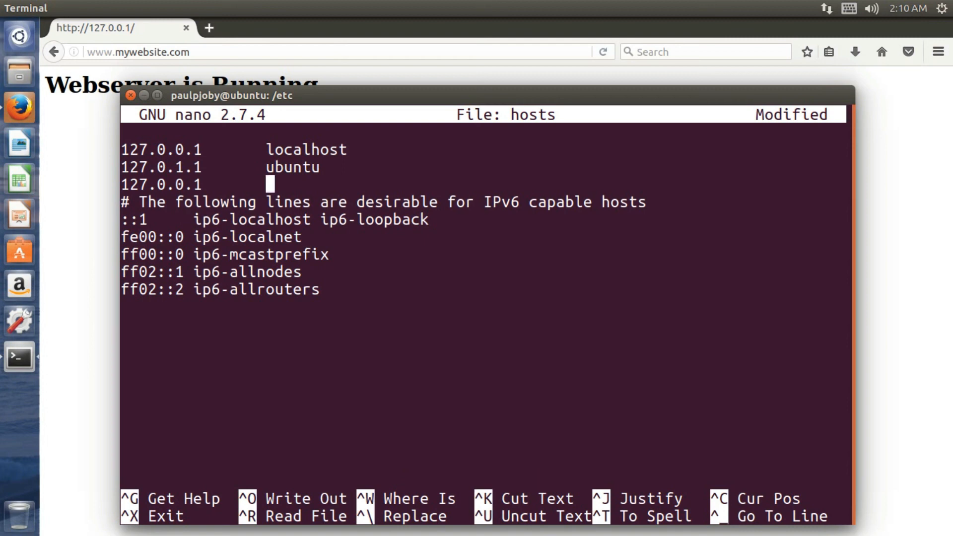
{"action": "type", "text": "www."}
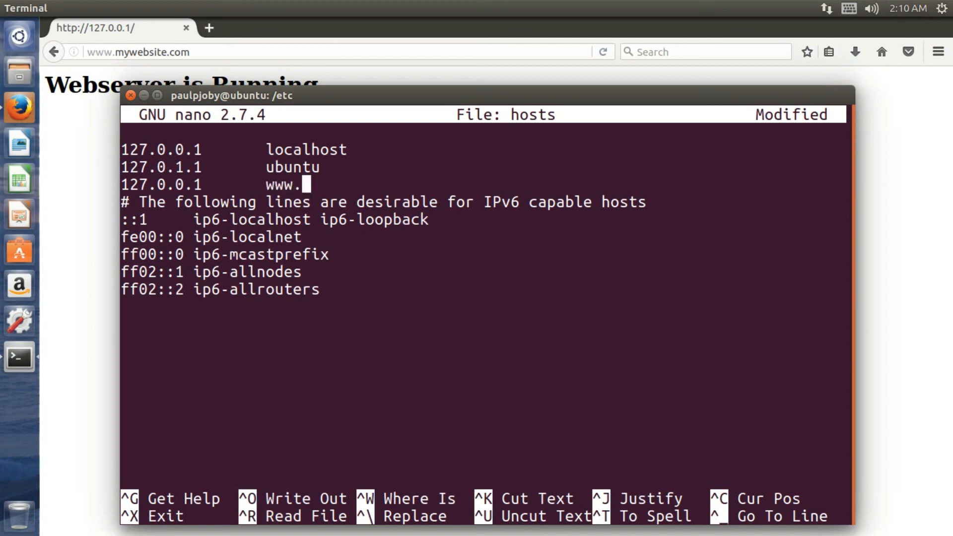
{"action": "type", "text": "my"}
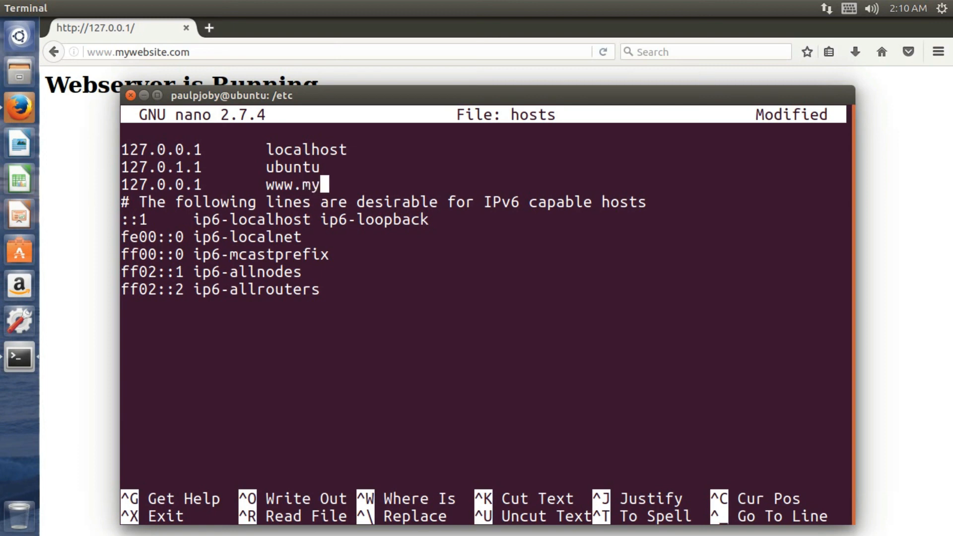
{"action": "type", "text": "websi"}
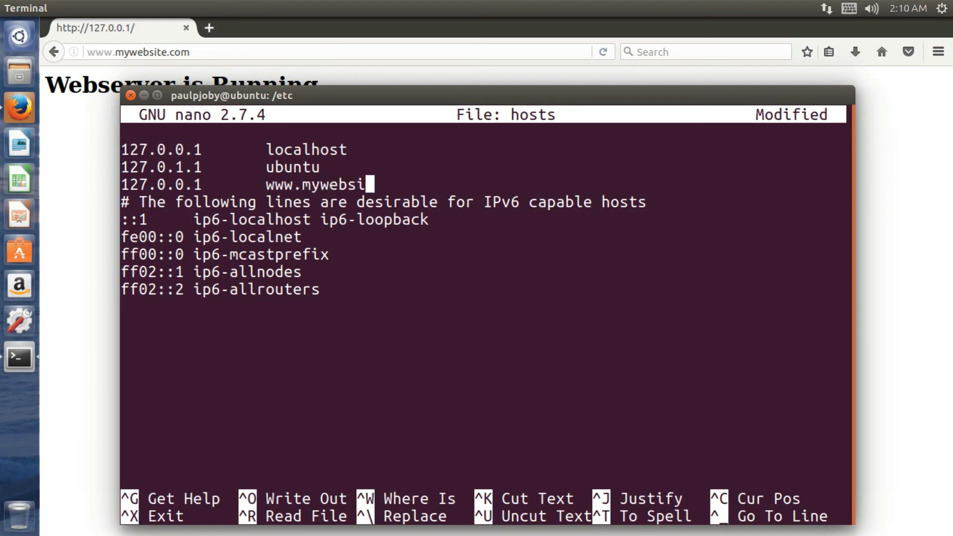
{"action": "type", "text": "te.com"}
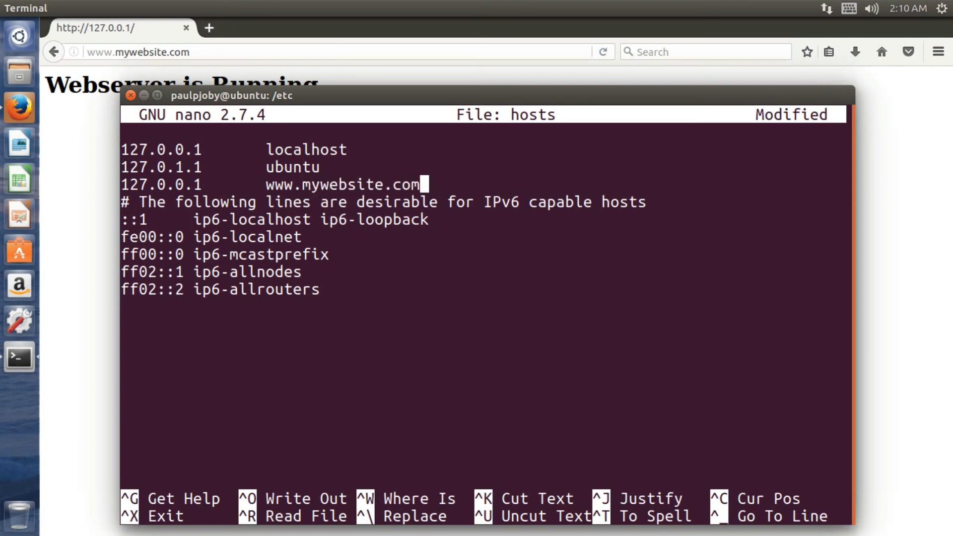
Add the hosts line 127.0.0.1 mywebsite.com and save the file with Ctrl+O.
{"action": "type", "text": "2"}
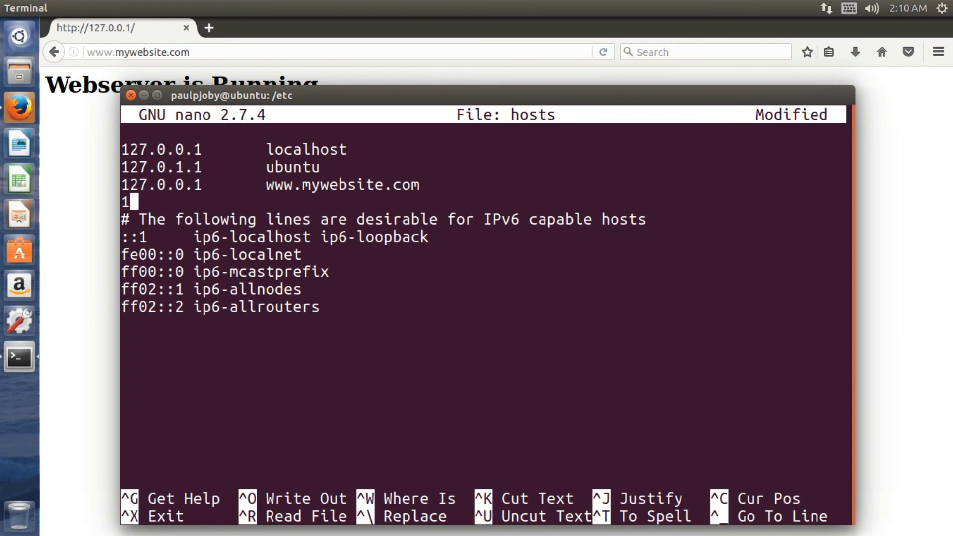
{"action": "type", "text": "27."}
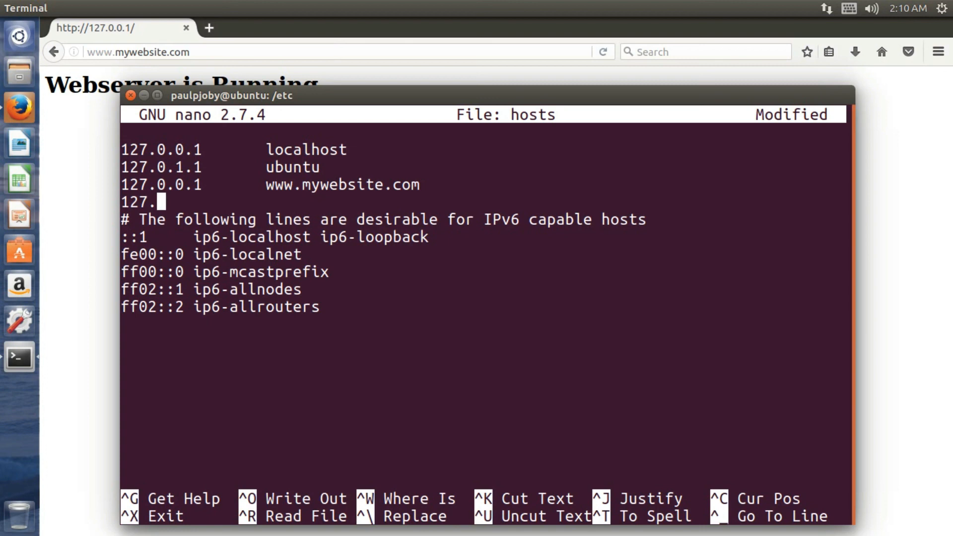
{"action": "type", "text": "0.0.1"}
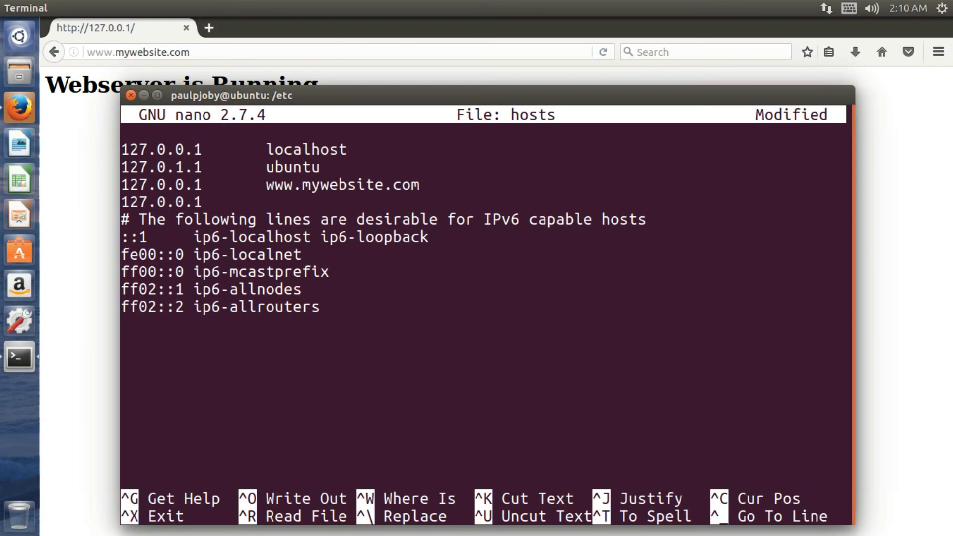
{"action": "type", "text": "myweb"}
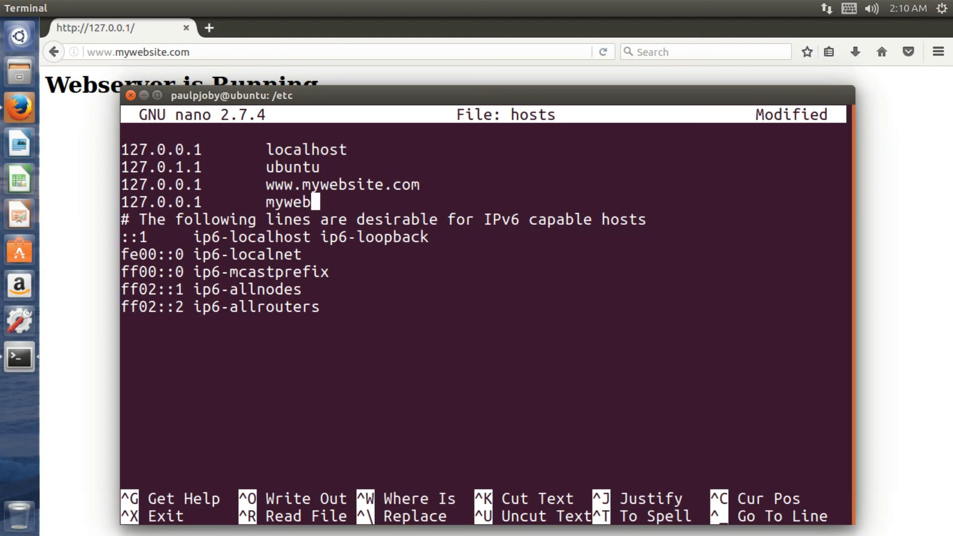
{"action": "type", "text": "ite.com"}
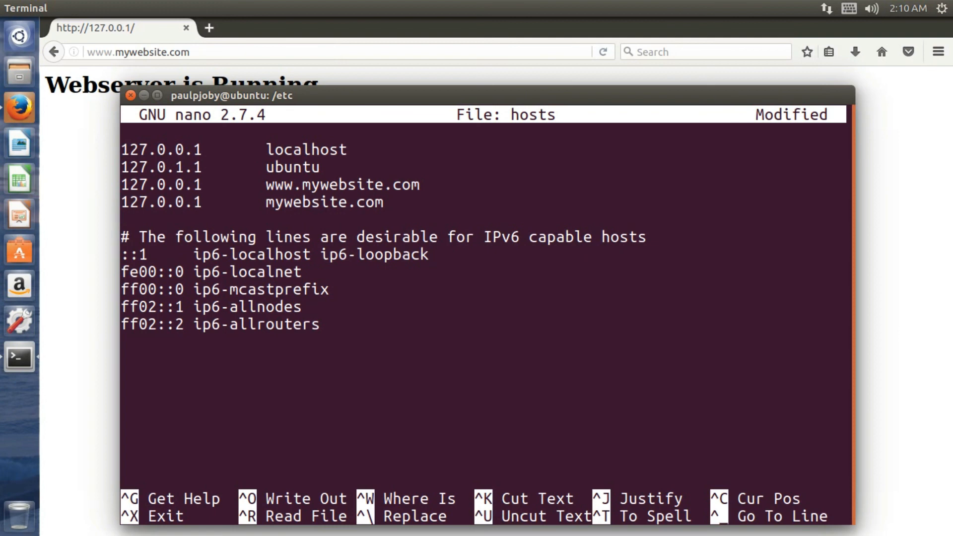
{"action": "key", "text": "ctrl+o"}
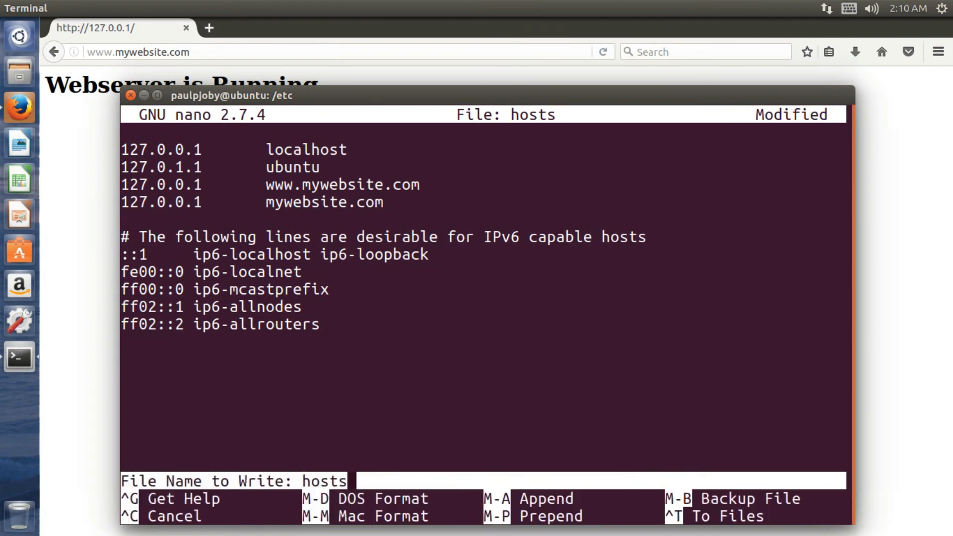
{"action": "key", "text": "Return"}
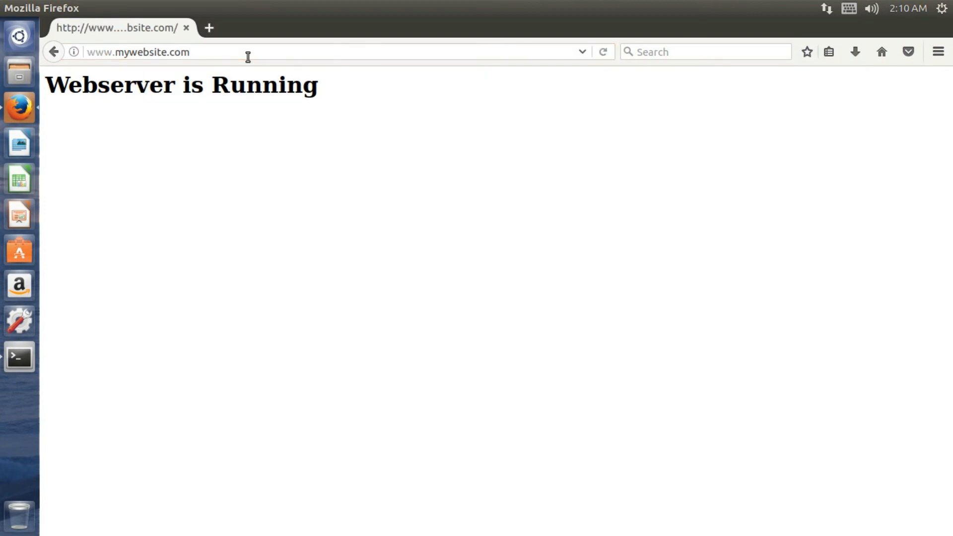
{"action": "mouse_move", "coordinate": [244, 66]}
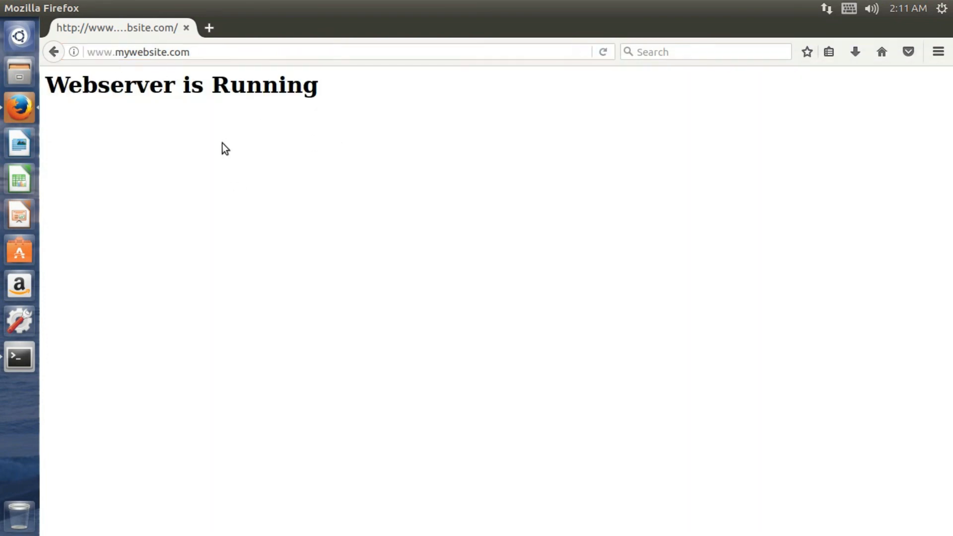
{"action": "mouse_move", "coordinate": [12, 365]}
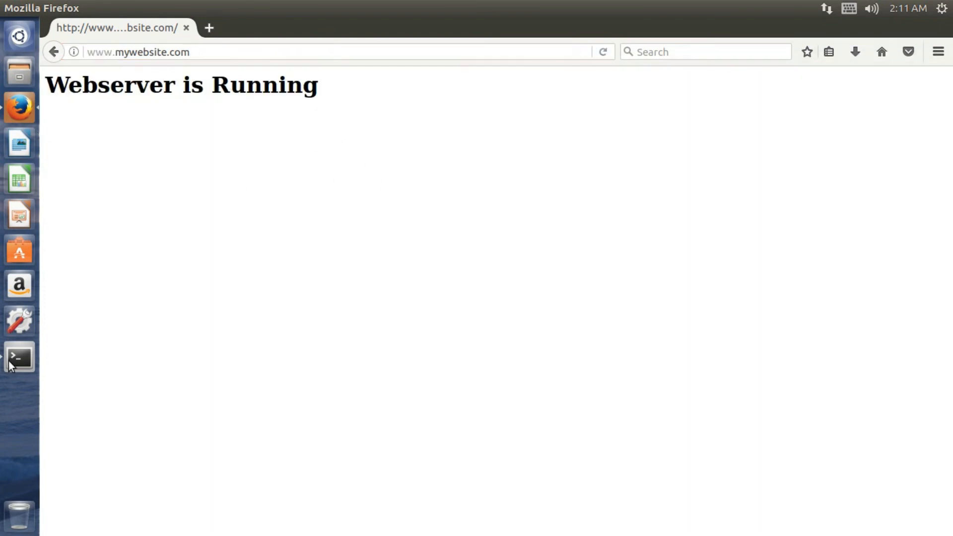
Bring the terminal window back in front of Firefox, showing the /etc prompt.
{"action": "left_click", "coordinate": [19, 356]}
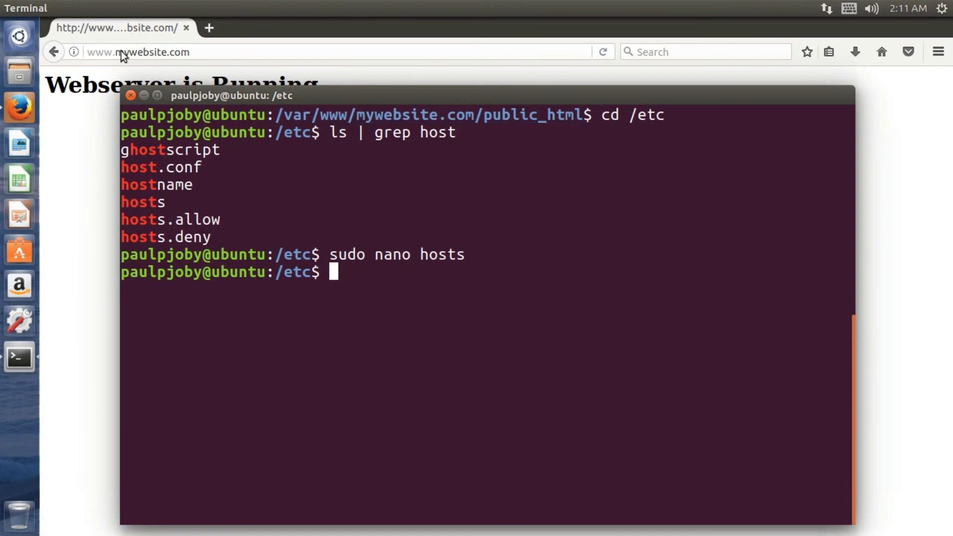
{"action": "mouse_move", "coordinate": [411, 228]}
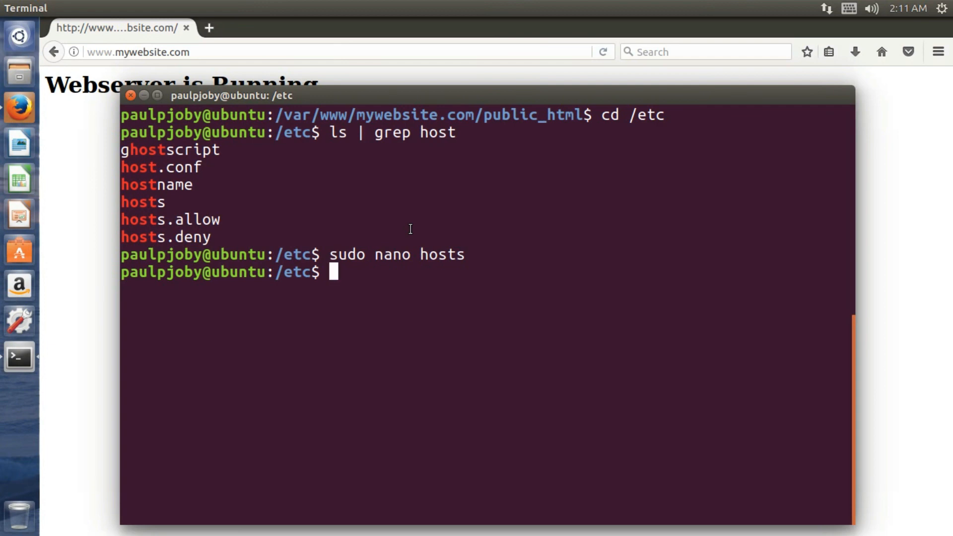
{"action": "mouse_move", "coordinate": [370, 217]}
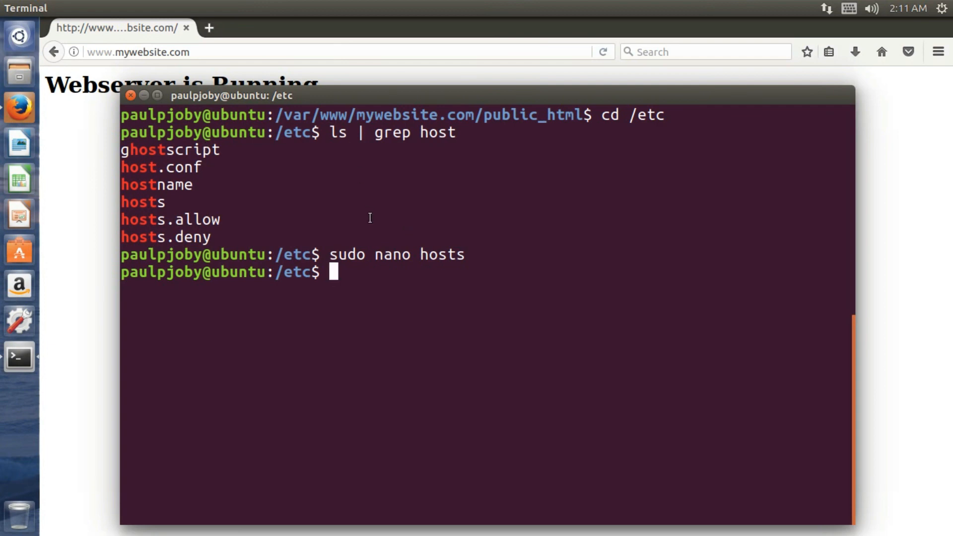